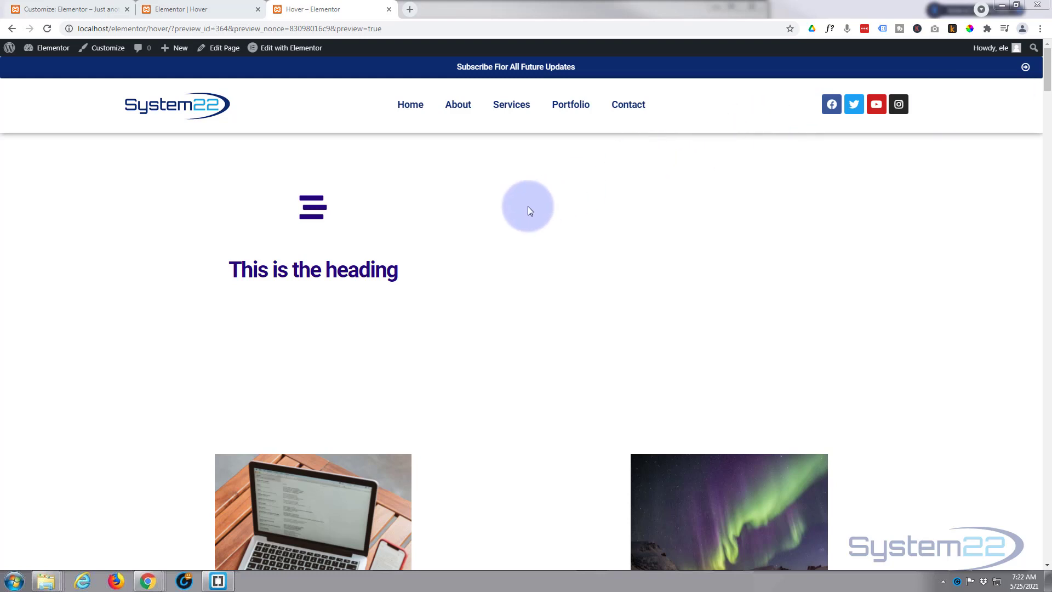
mouse_move(517, 208)
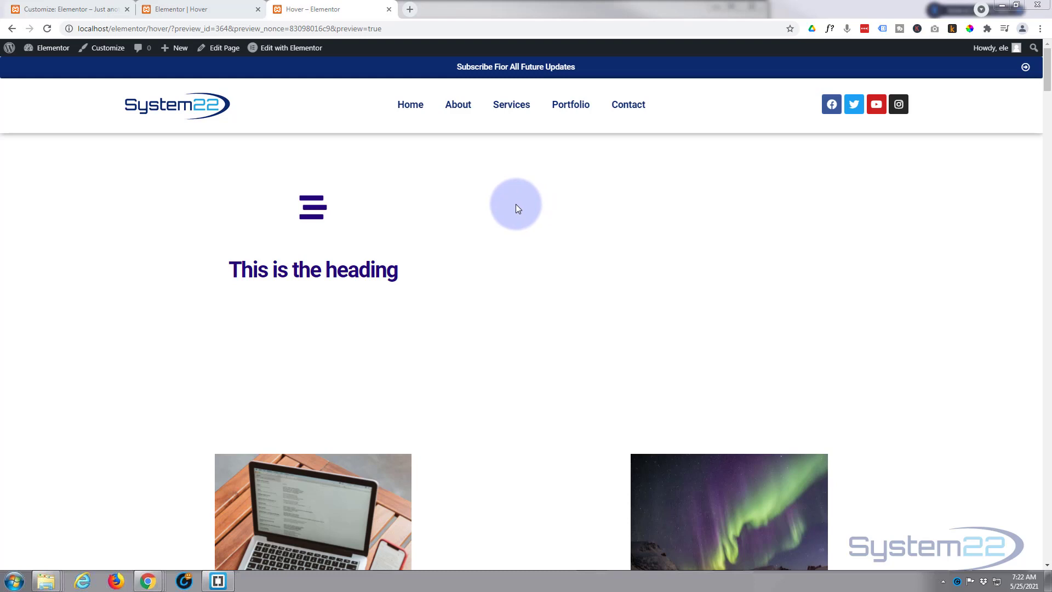
mouse_move(533, 201)
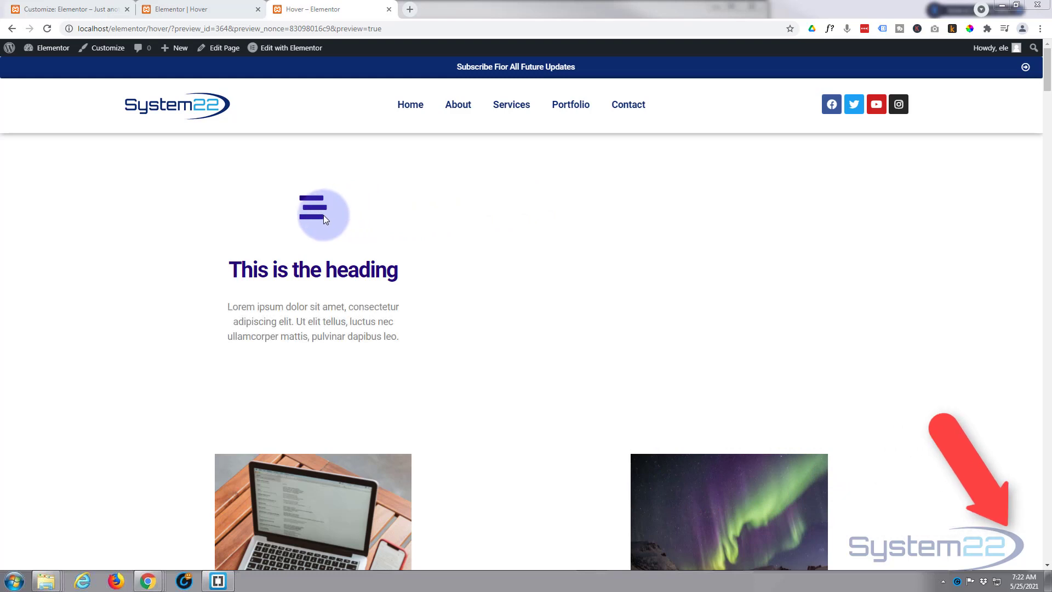
mouse_move(93, 270)
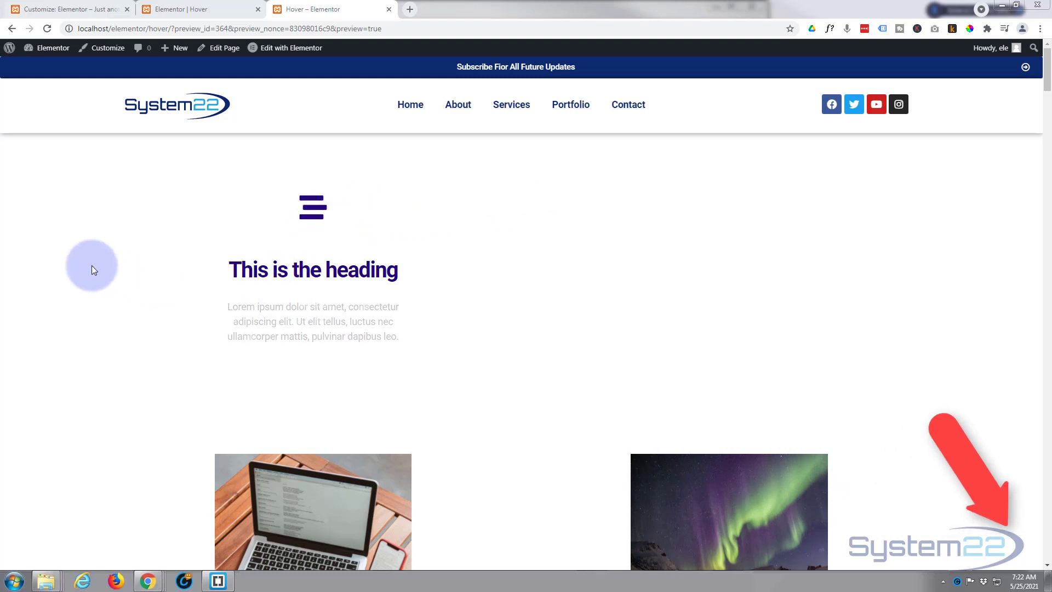
mouse_move(125, 294)
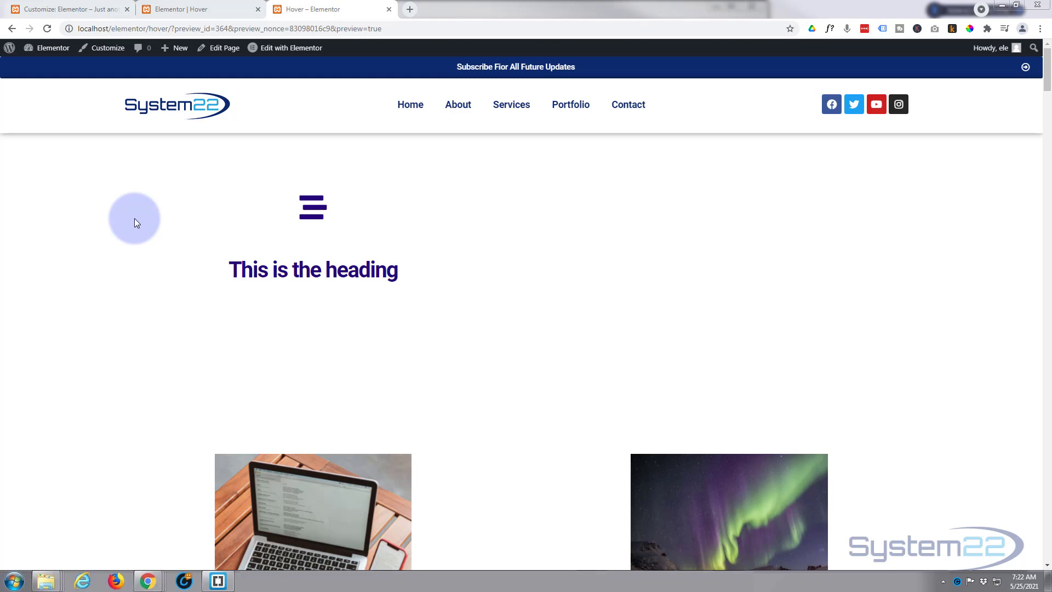
- Switch from the preview back to the 'Elementor | Hover' editor tab
left_click(195, 9)
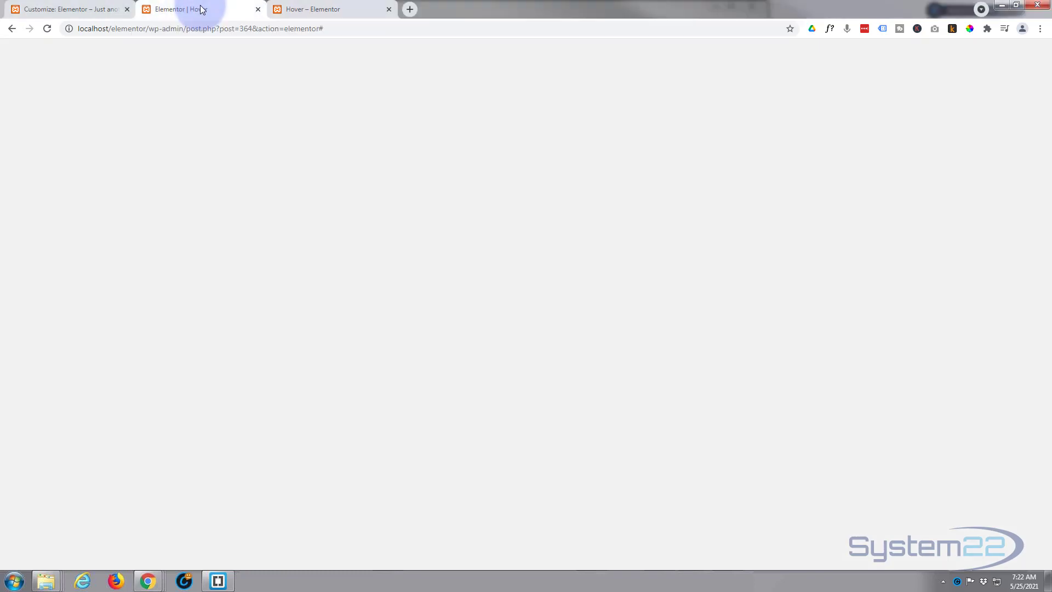
- Drag an Icon Box widget from the General widgets into the empty right column
left_click(187, 9)
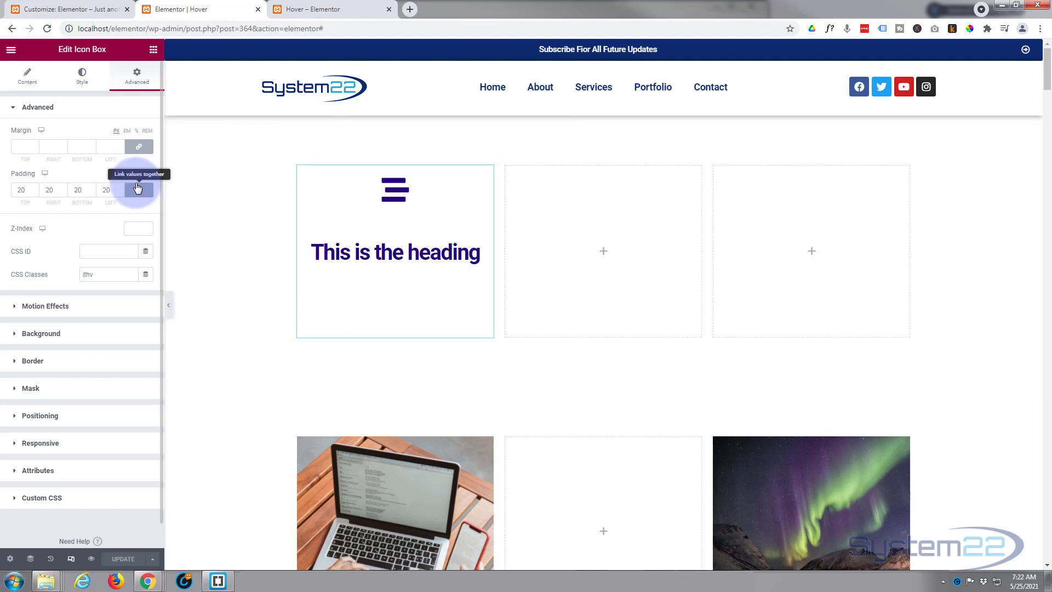
left_click(154, 50)
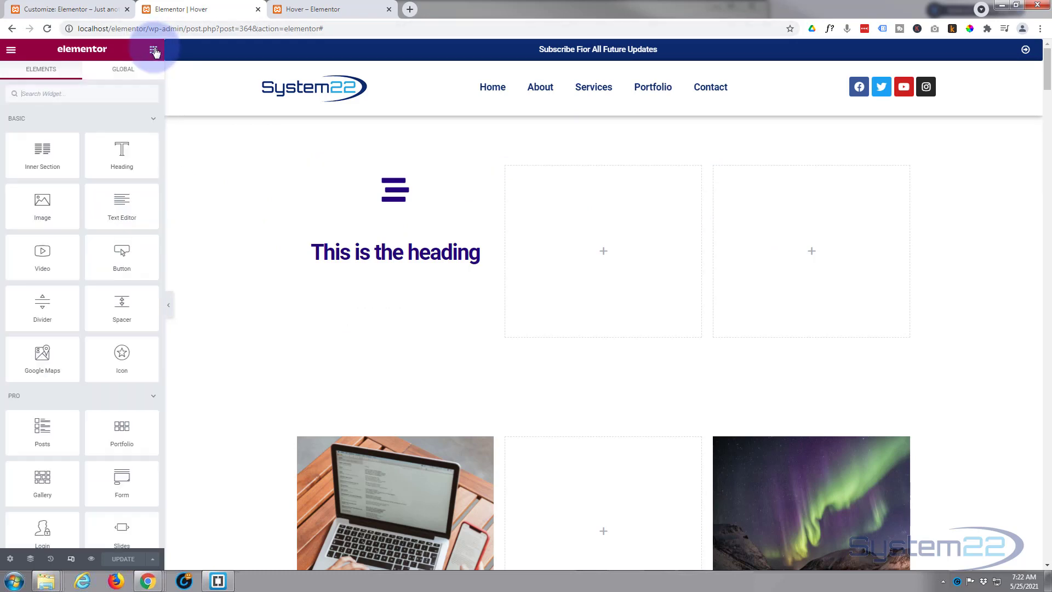
scroll("down", 3)
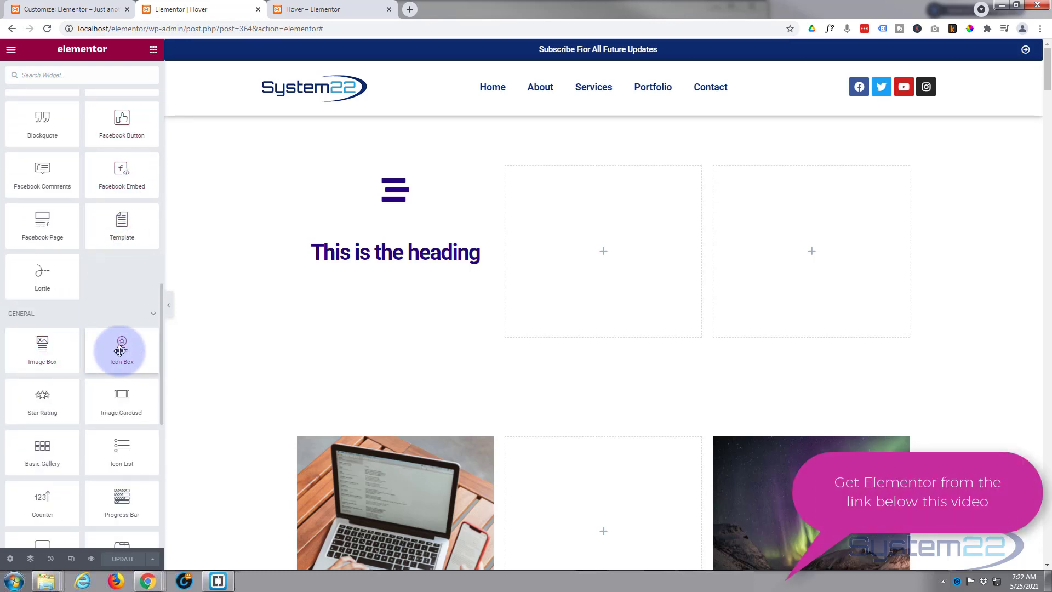
left_click_drag(122, 344, 822, 221)
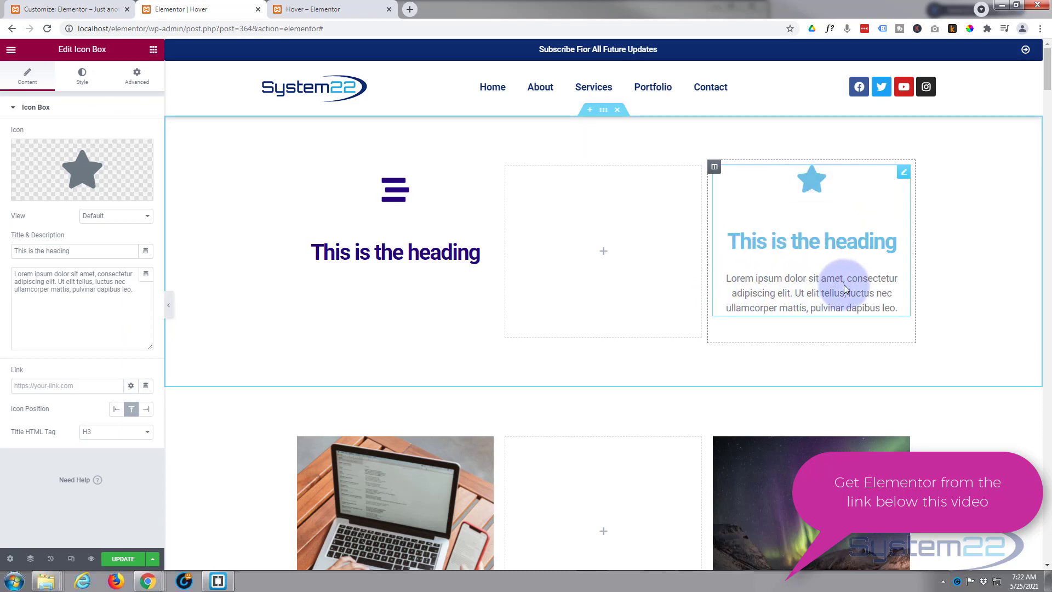
mouse_move(790, 268)
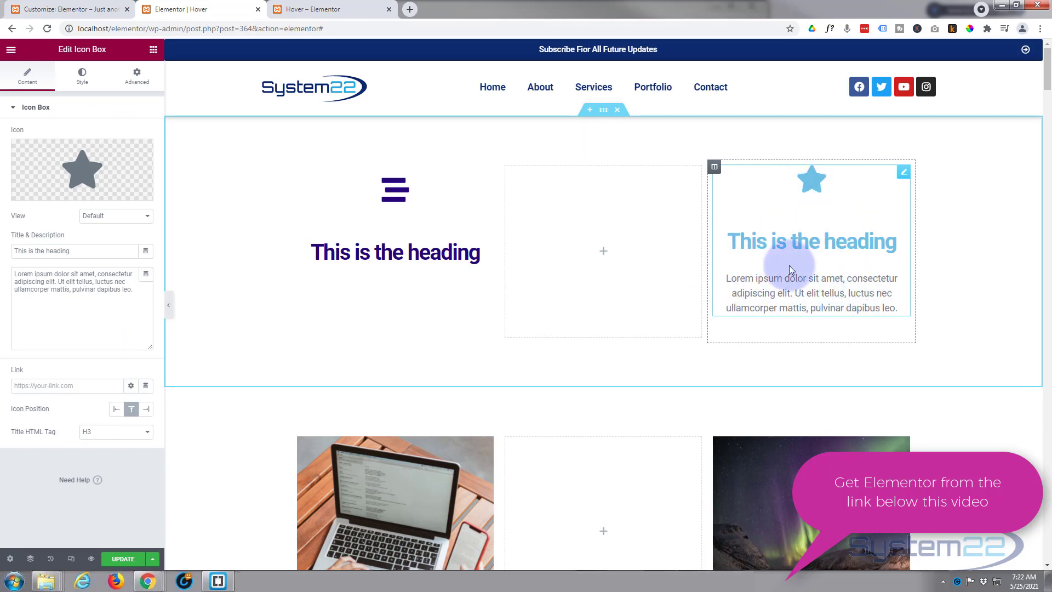
mouse_move(811, 188)
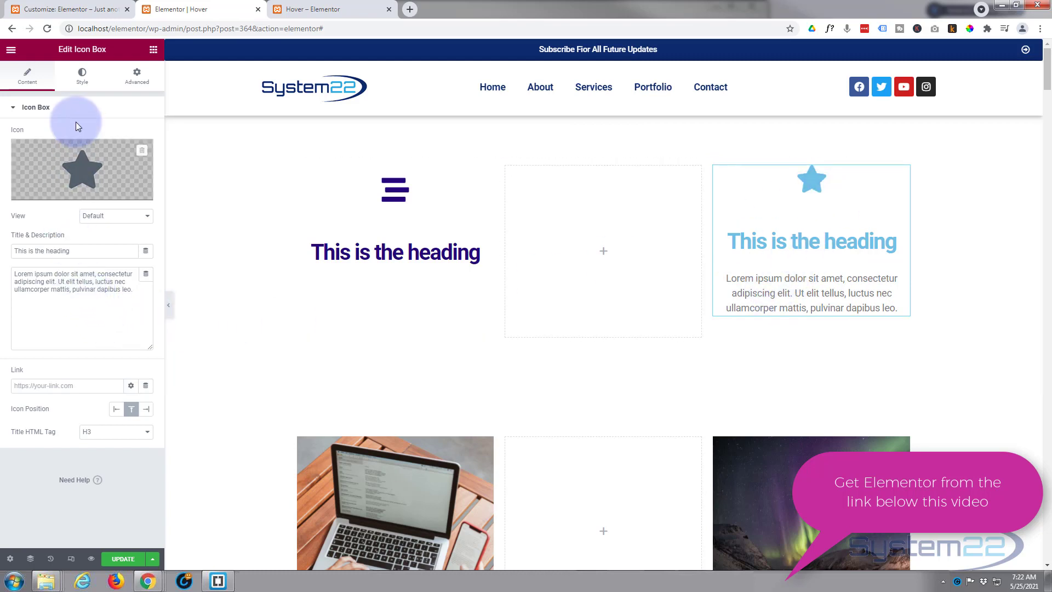
mouse_move(30, 171)
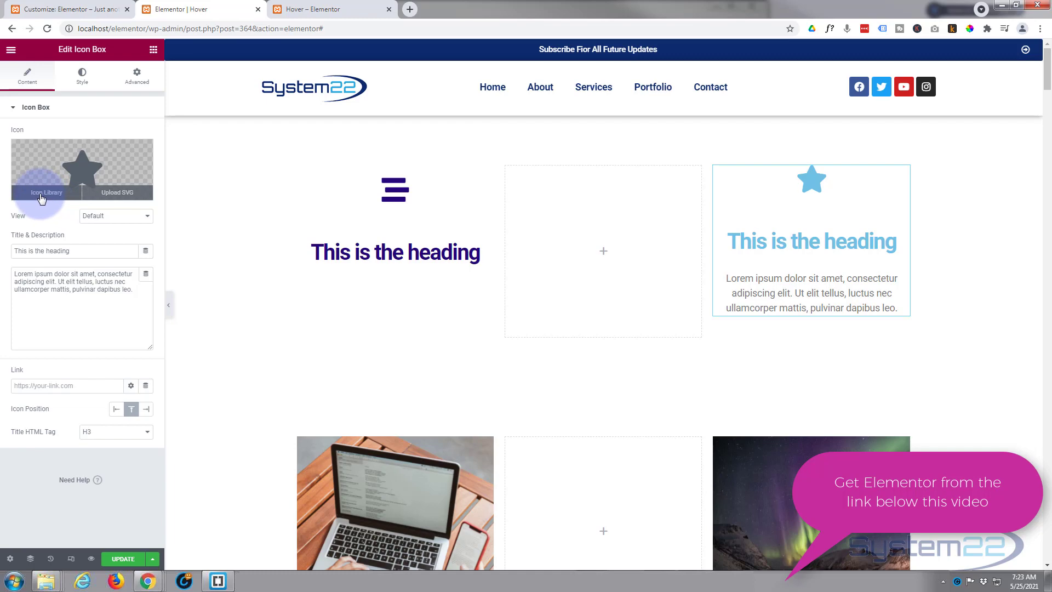
- Swap the box's default star for the Sun icon from the Icon Library
left_click(46, 192)
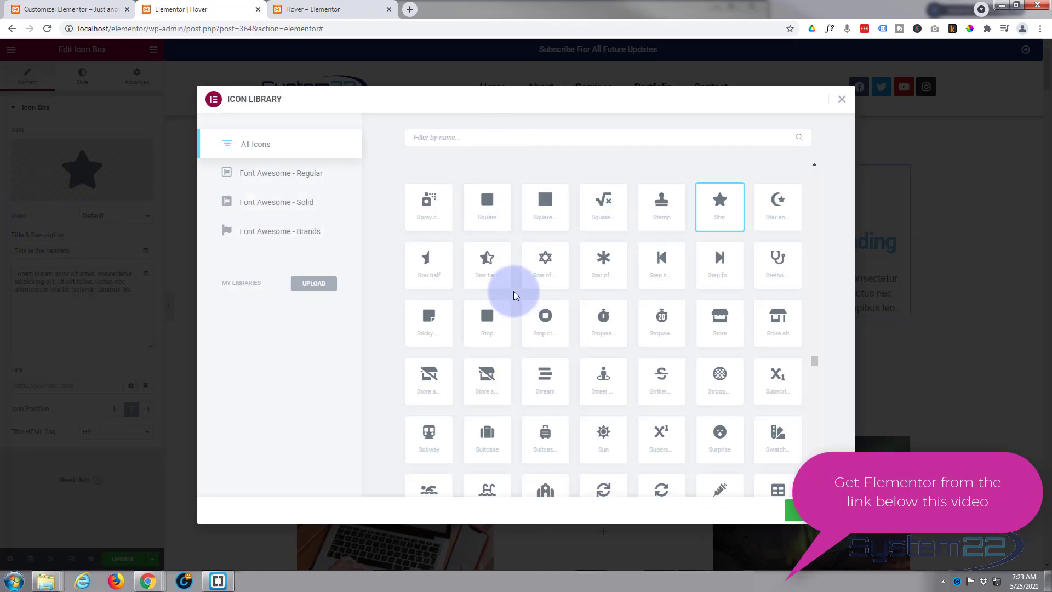
scroll("down", 3)
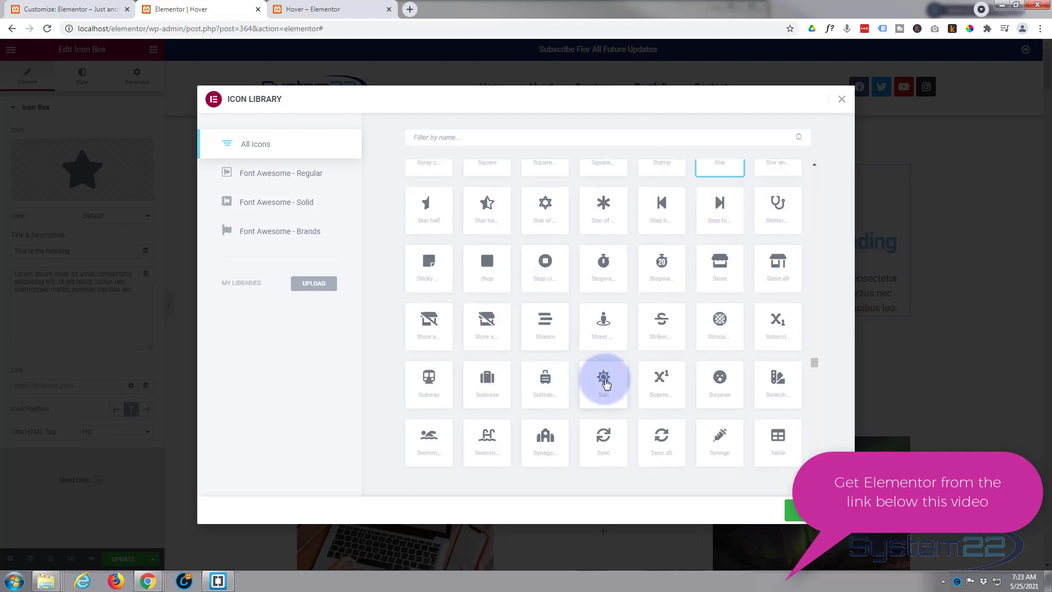
left_click(603, 382)
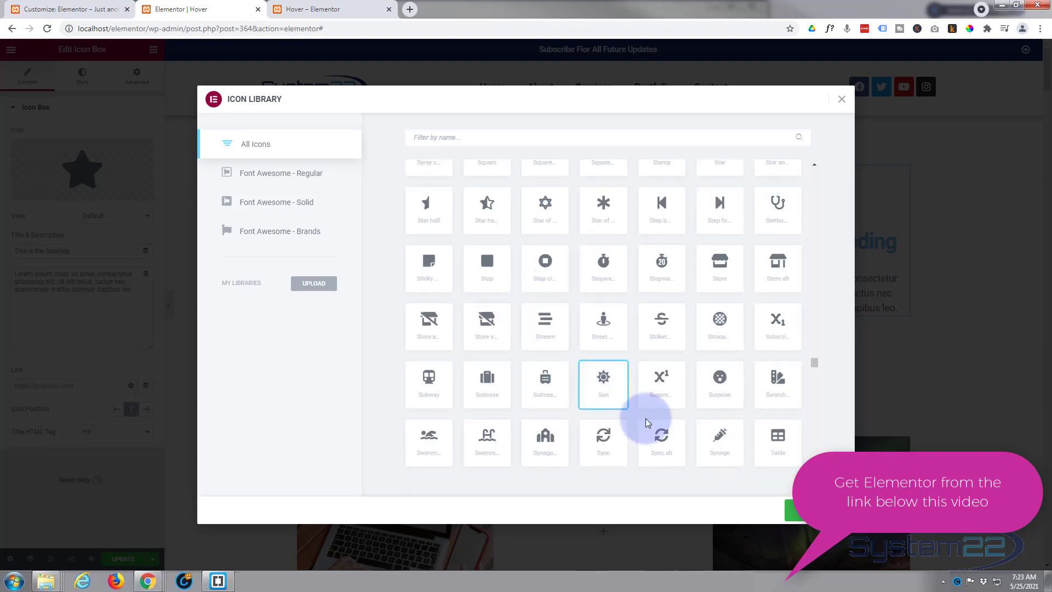
left_click(603, 377)
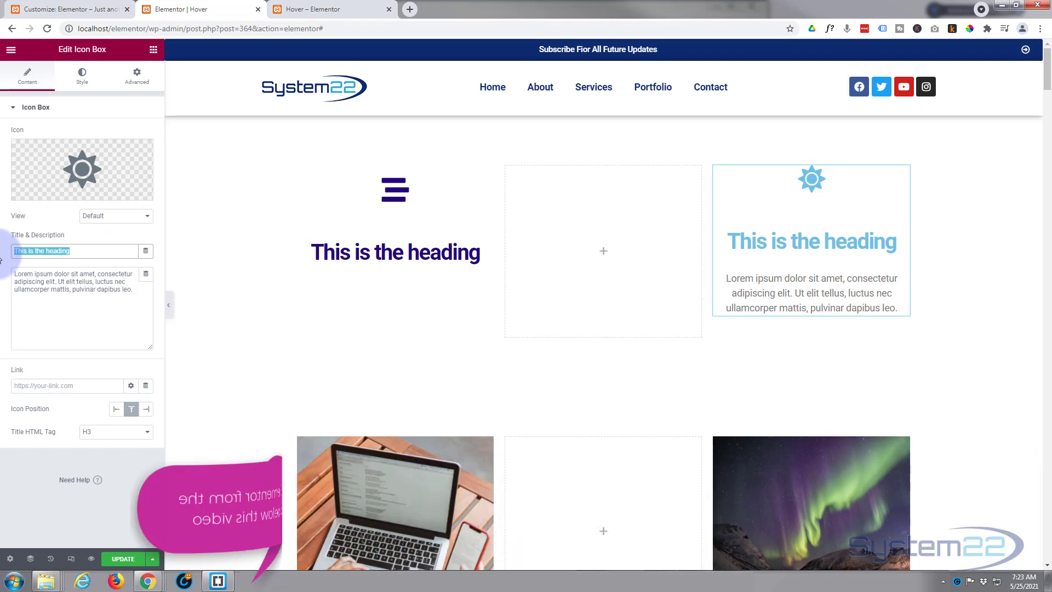
- Set the Title to 'My New Heading' and review the description and link options
type("My N")
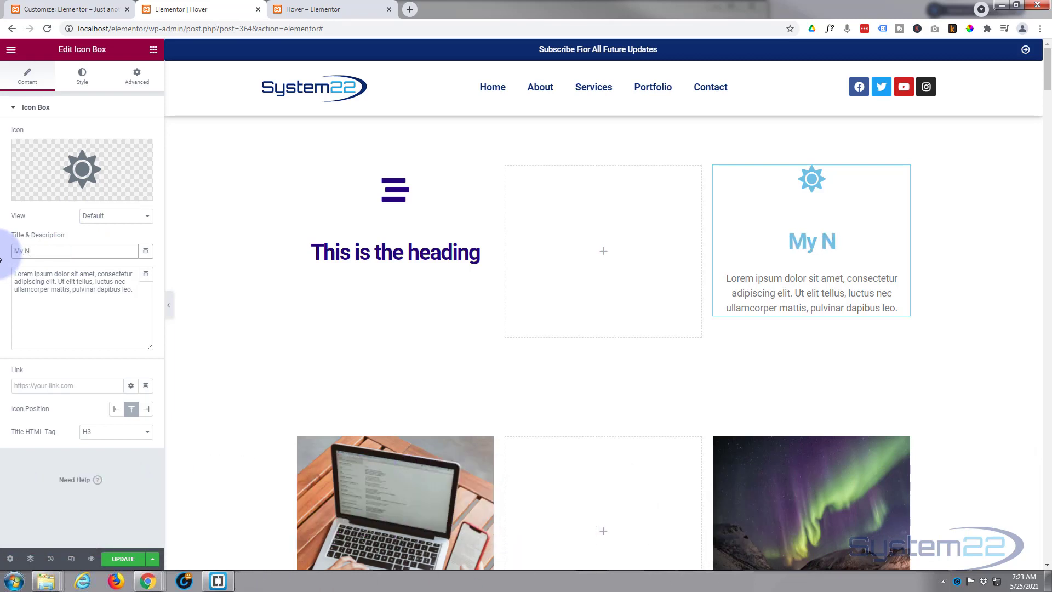
type("ew Heading")
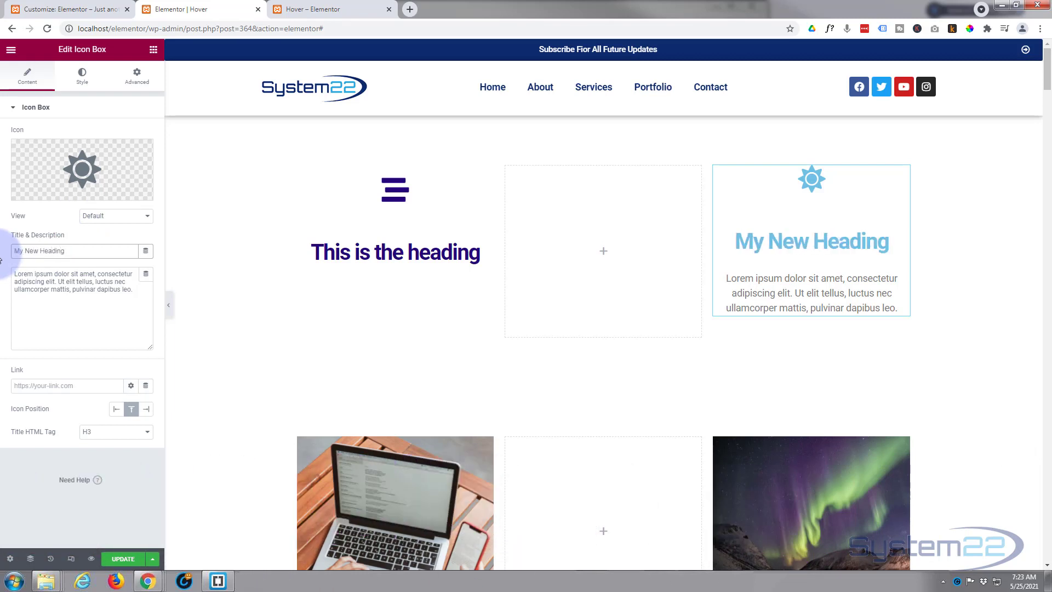
left_click(129, 289)
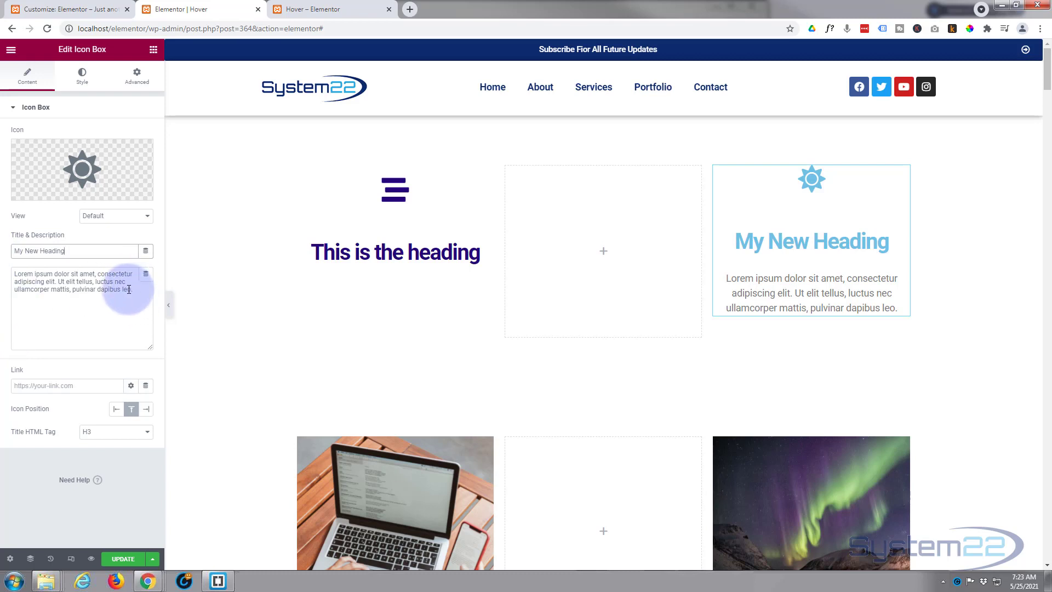
triple_click(83, 281)
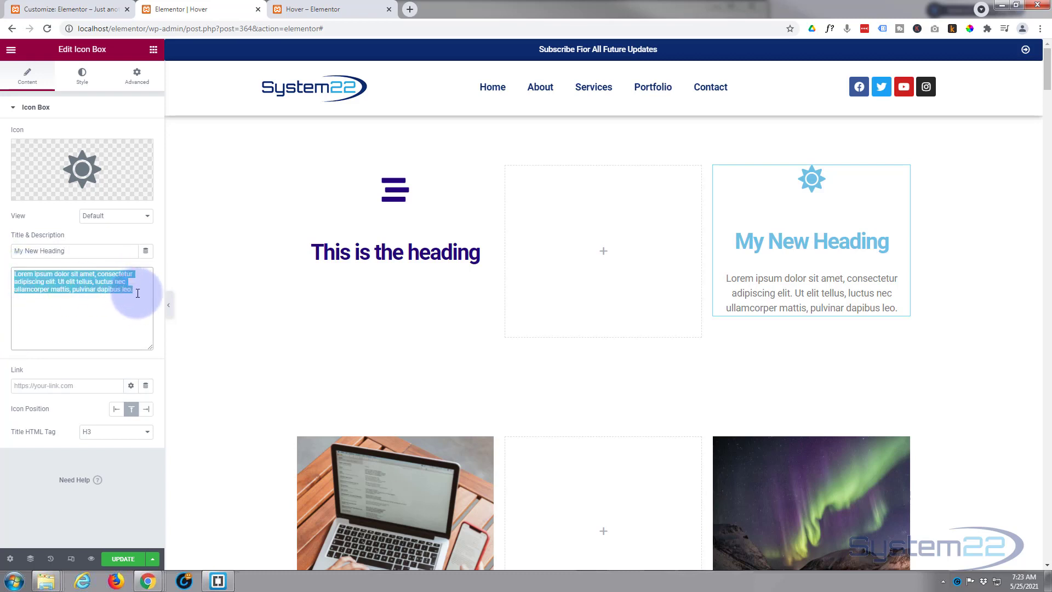
mouse_move(95, 356)
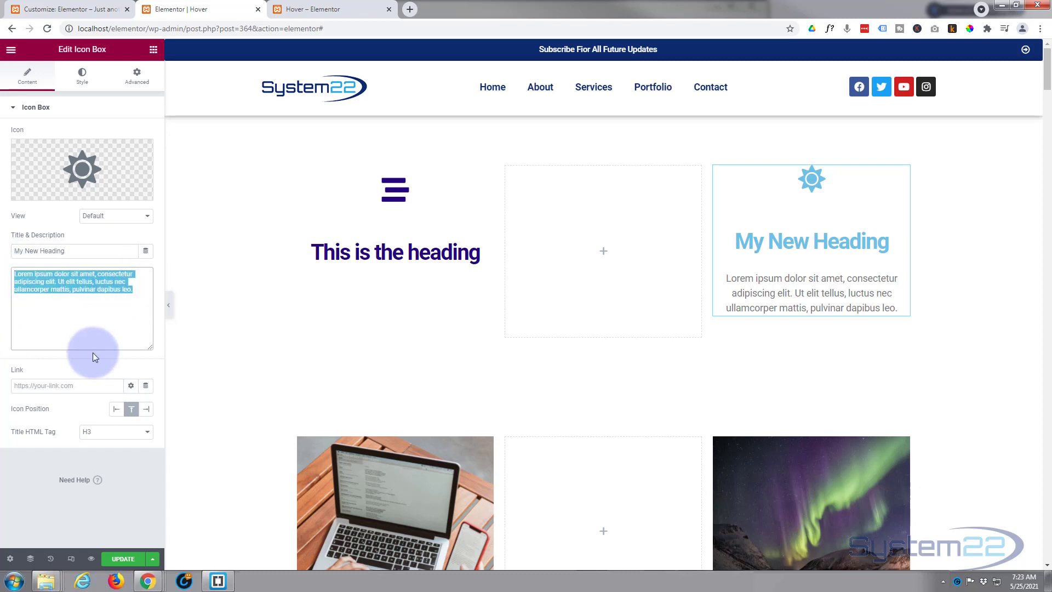
mouse_move(88, 327)
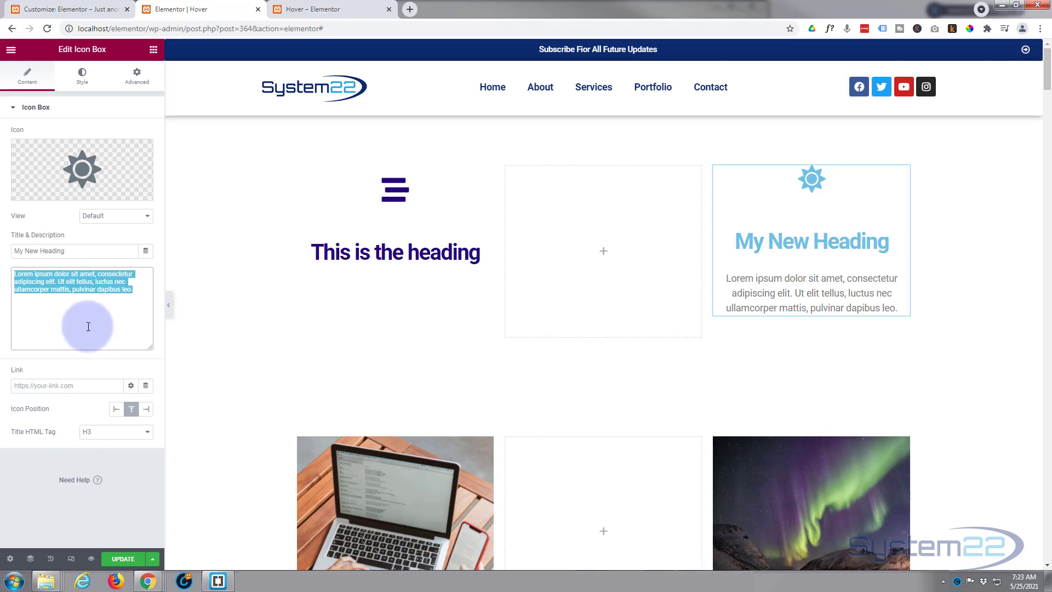
mouse_move(18, 373)
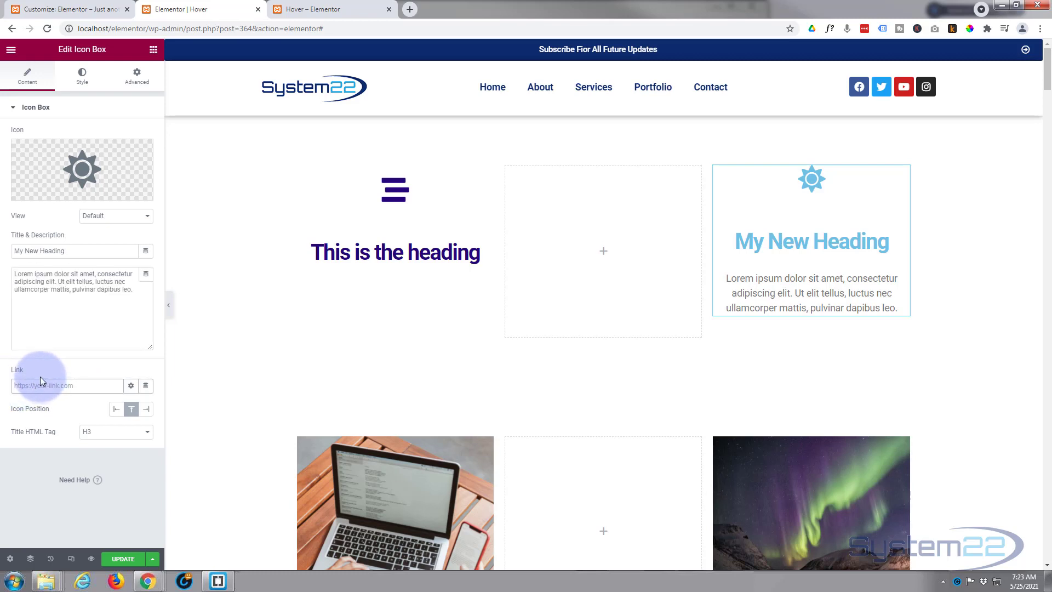
mouse_move(116, 386)
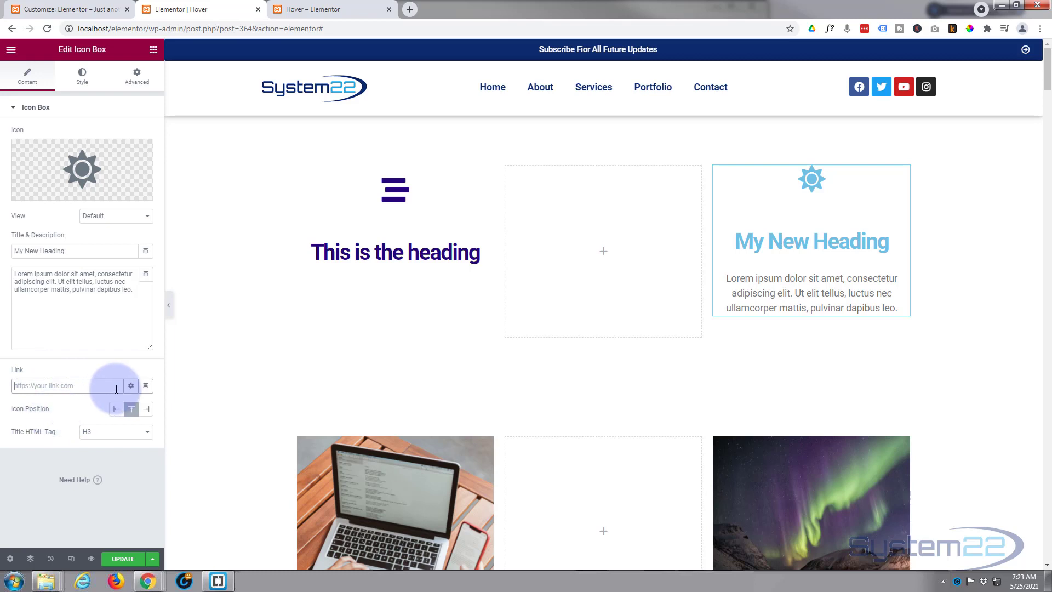
left_click(132, 386)
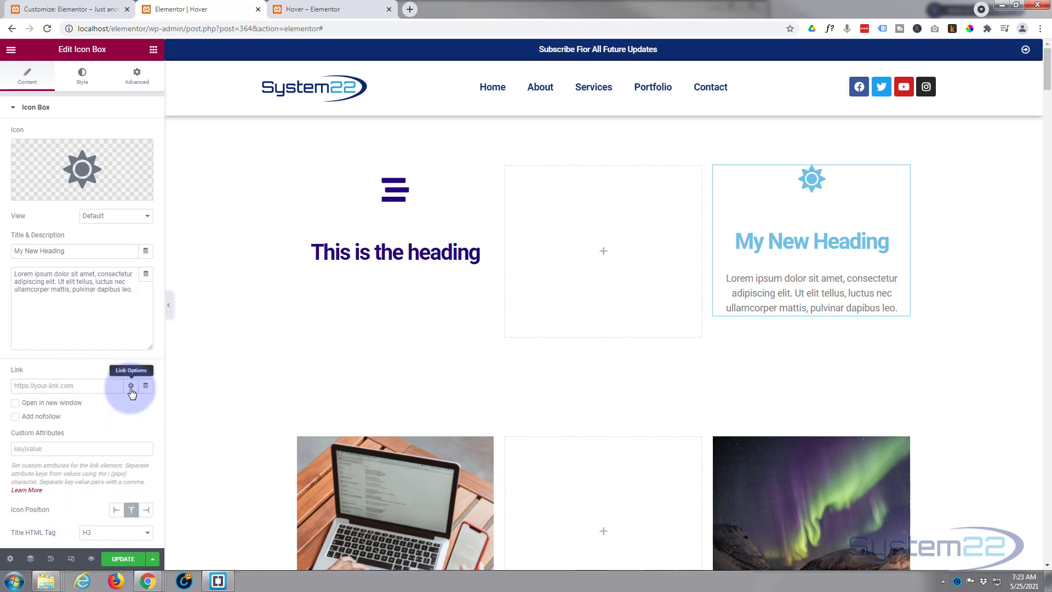
mouse_move(16, 407)
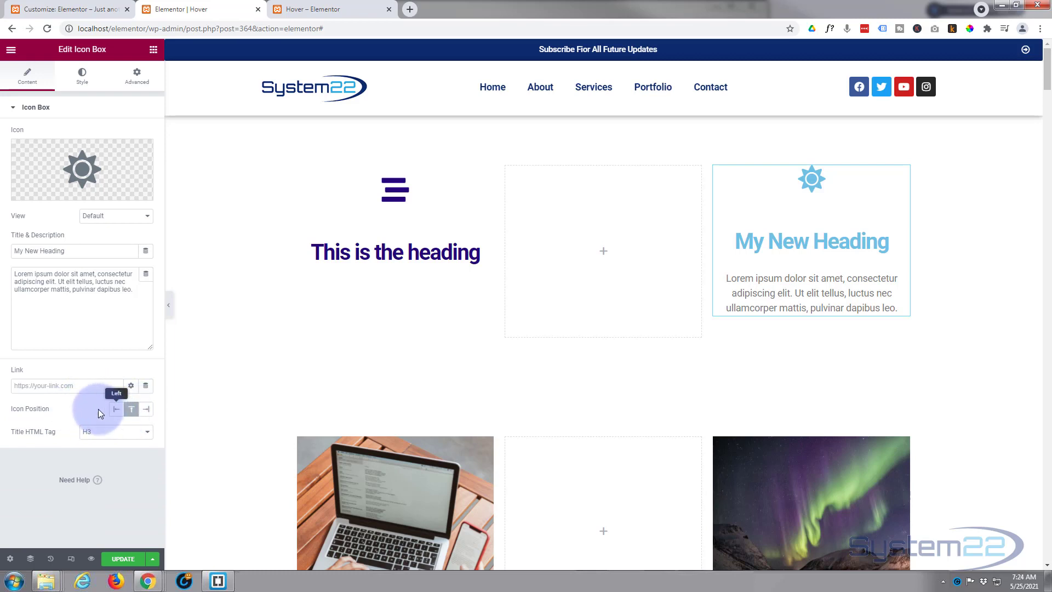
mouse_move(132, 409)
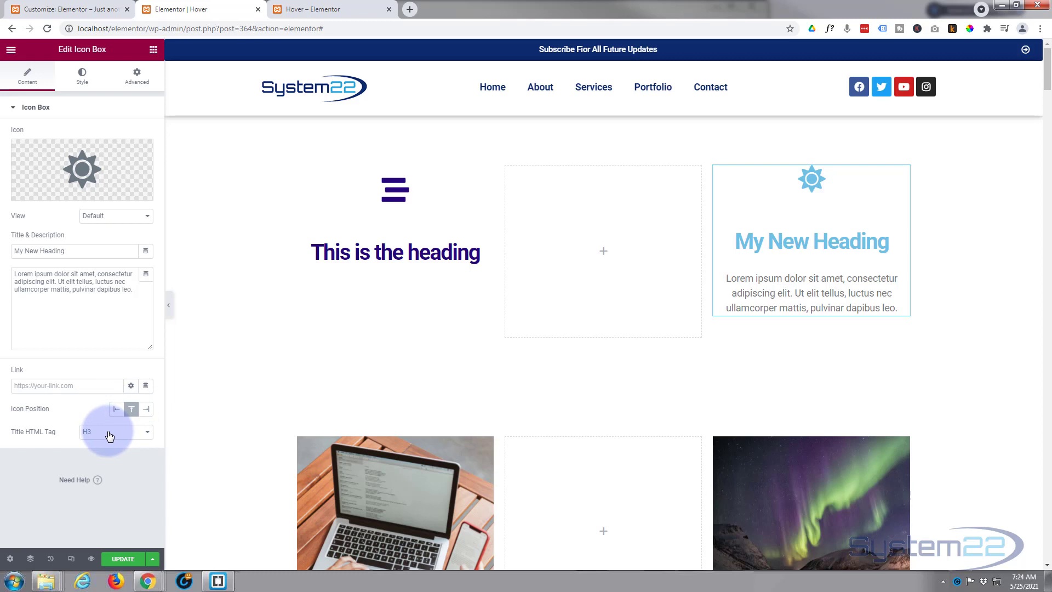
mouse_move(112, 434)
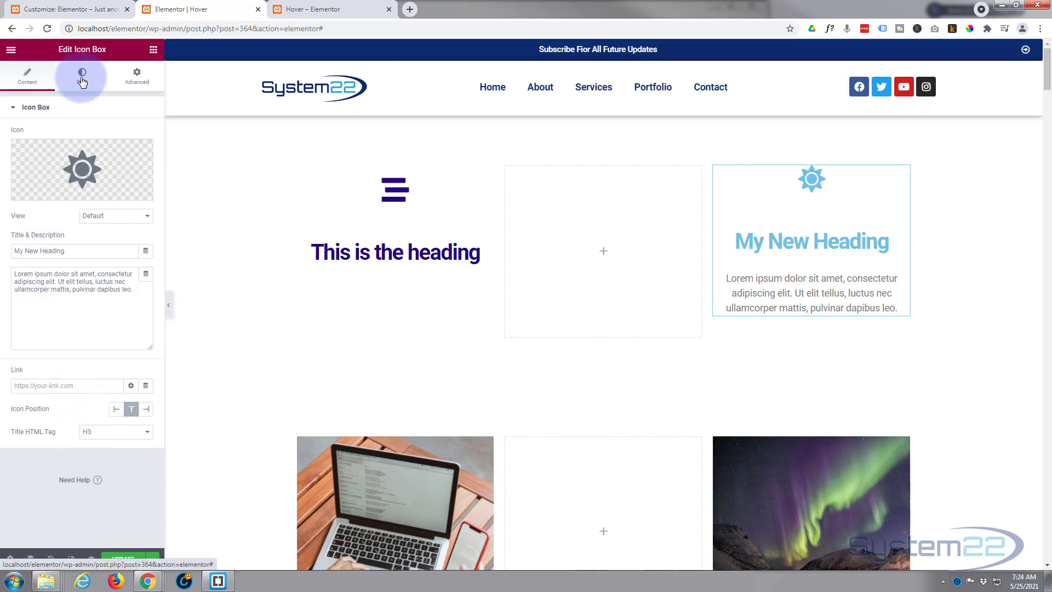
- Set the icon's Primary Color to dark navy in the Style settings
left_click(81, 75)
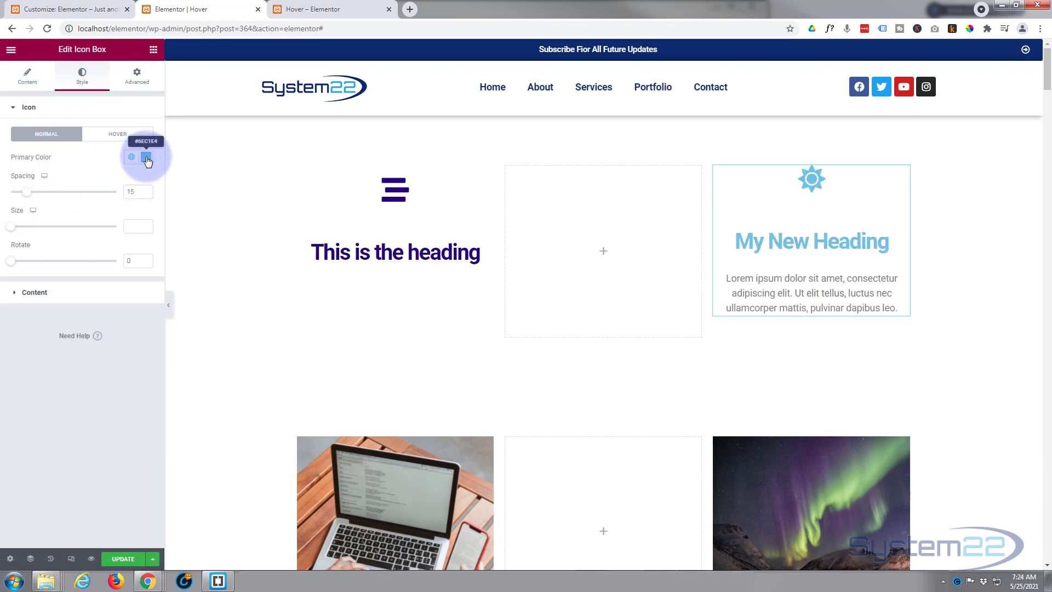
left_click(147, 158)
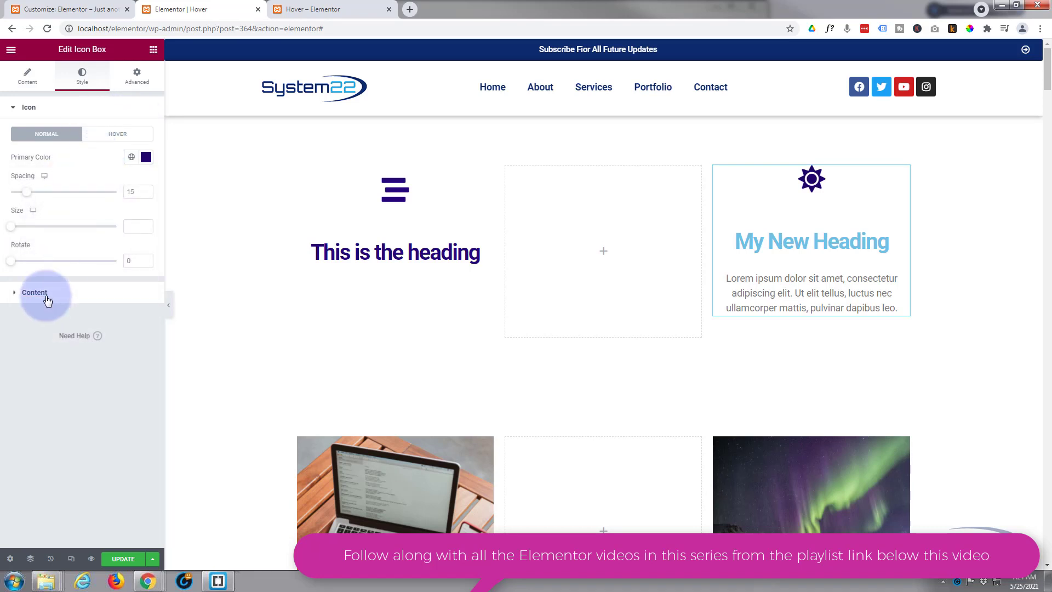
left_click(34, 292)
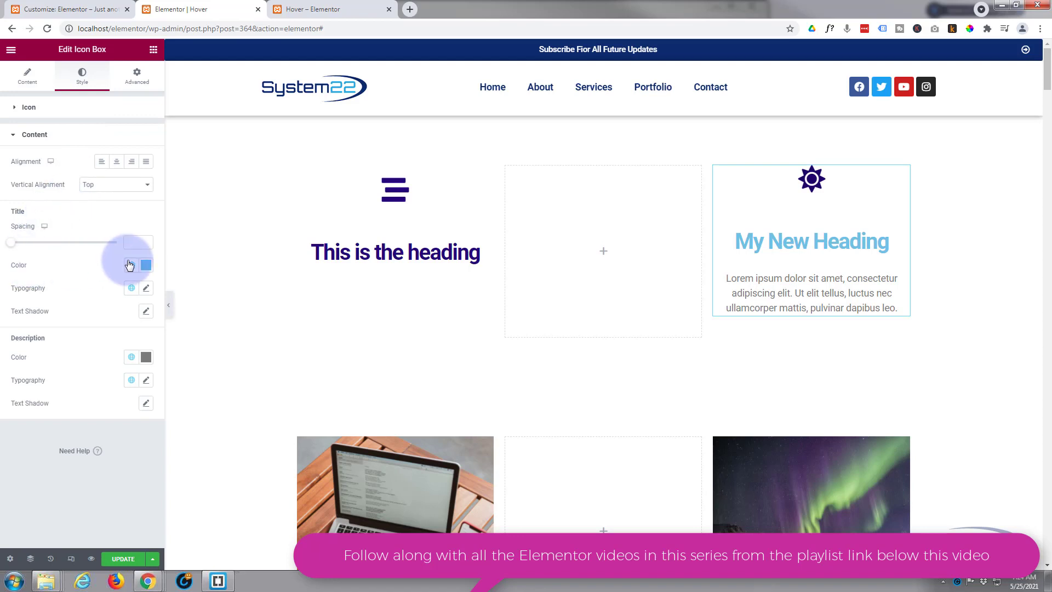
- Set the Title color to dark navy and check its typography settings
left_click(146, 264)
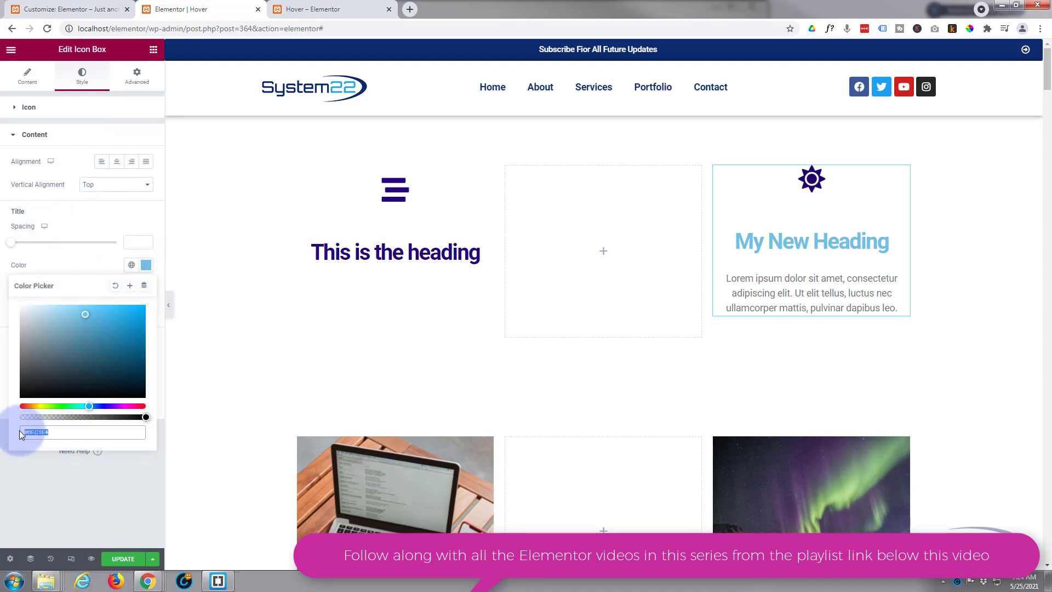
left_click(93, 268)
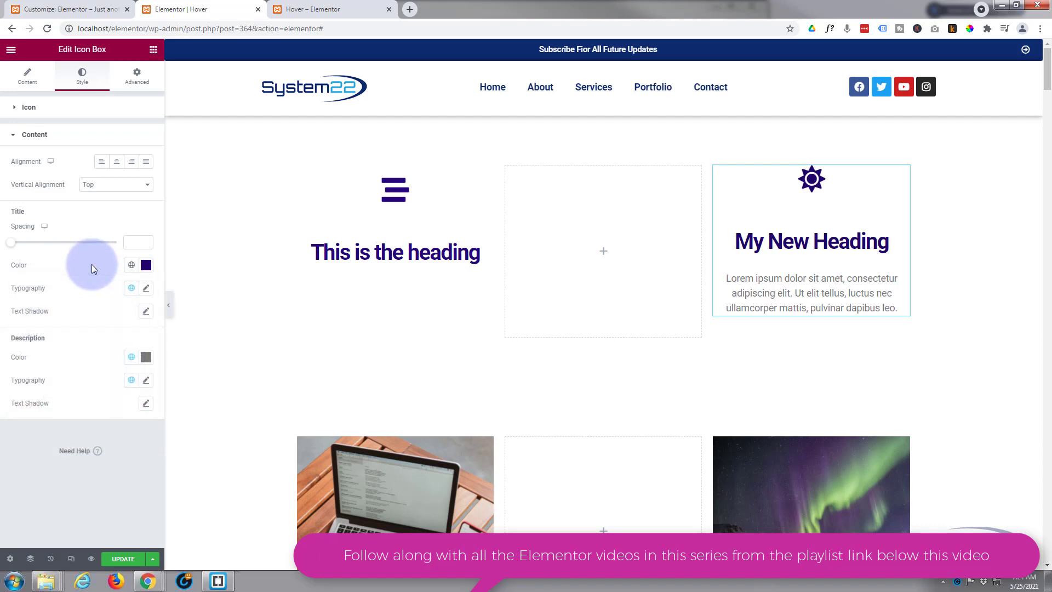
left_click(146, 287)
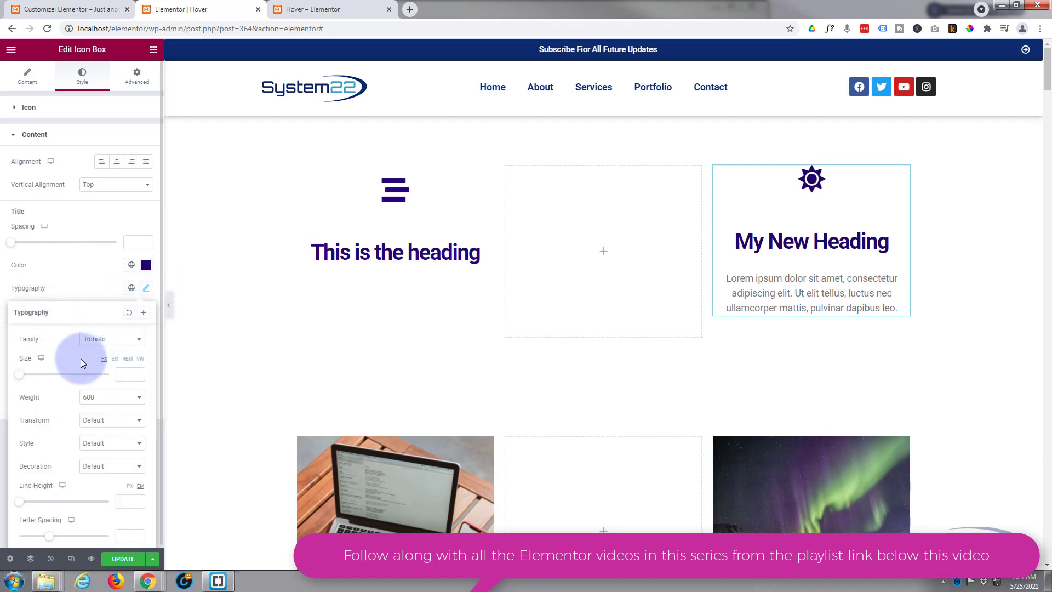
mouse_move(46, 448)
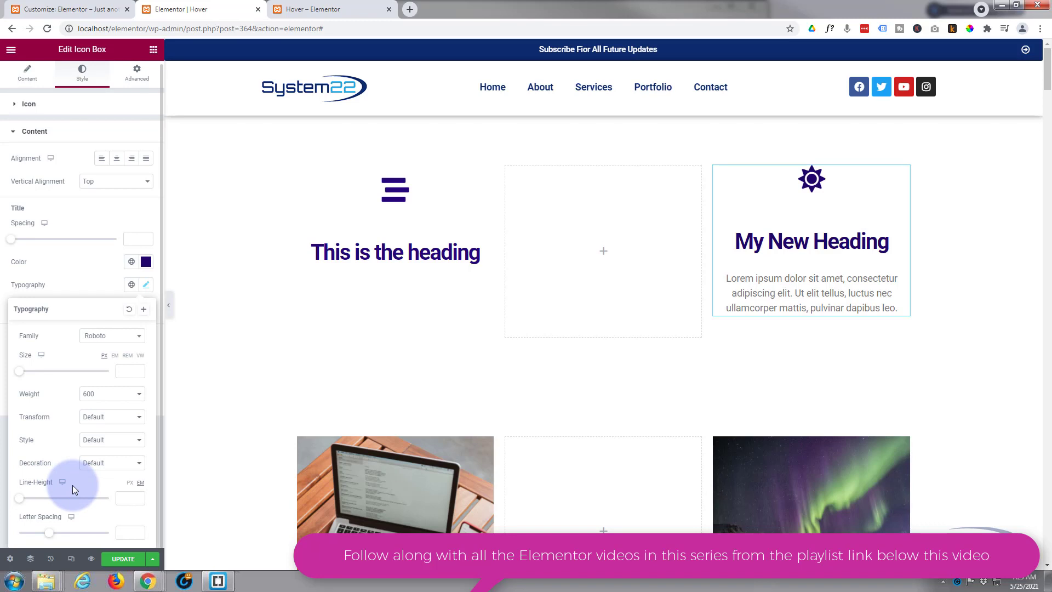
mouse_move(94, 286)
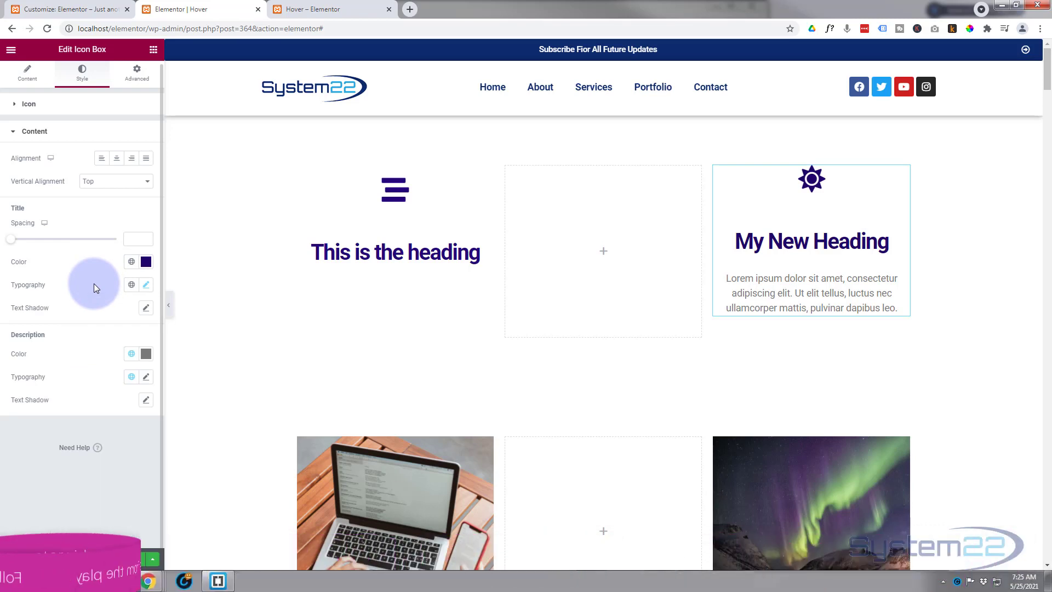
left_click(748, 294)
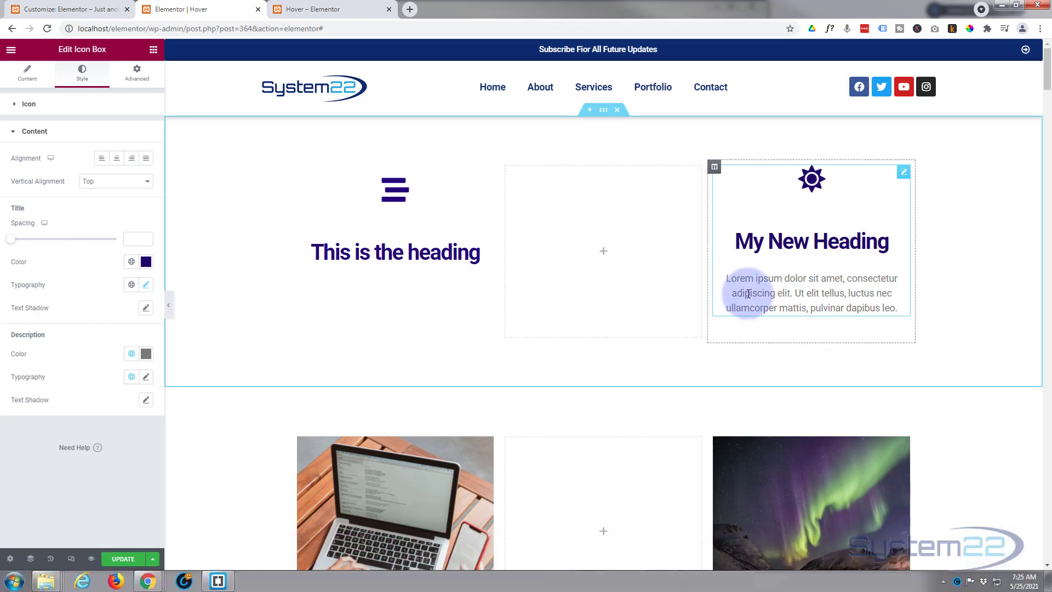
mouse_move(885, 300)
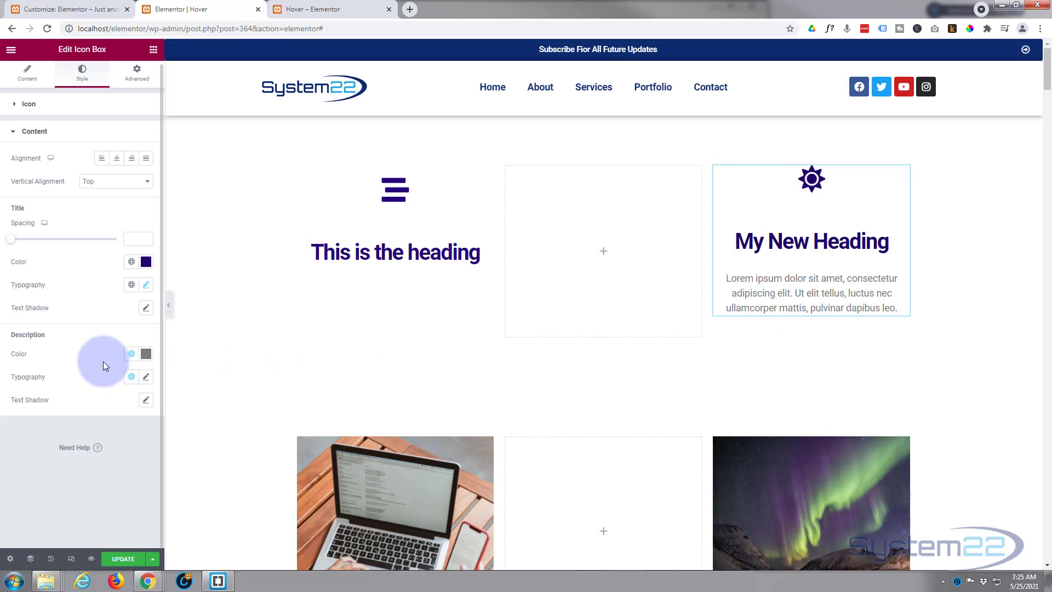
mouse_move(59, 218)
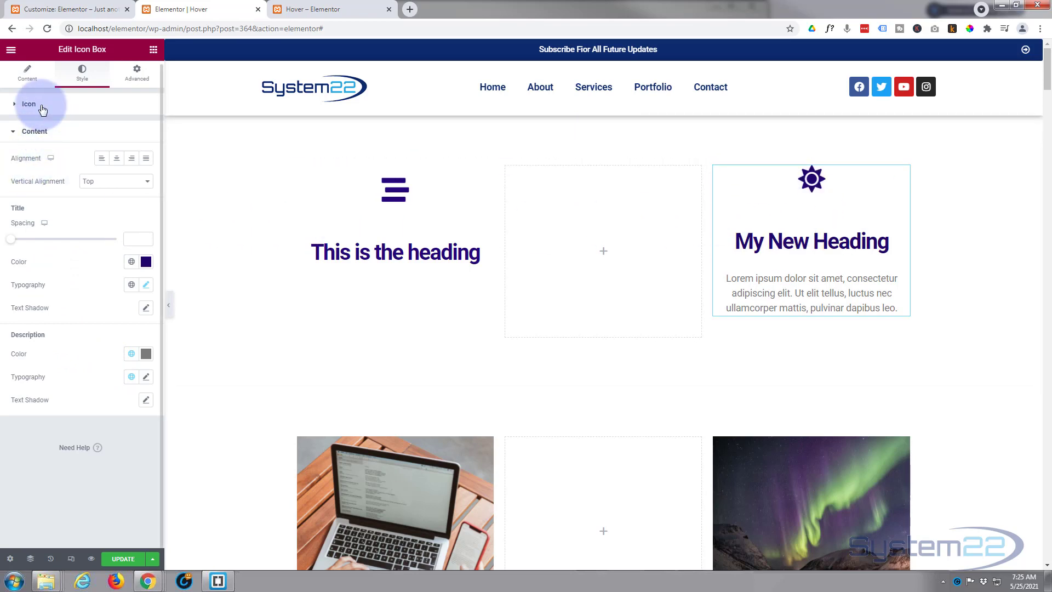
left_click(29, 104)
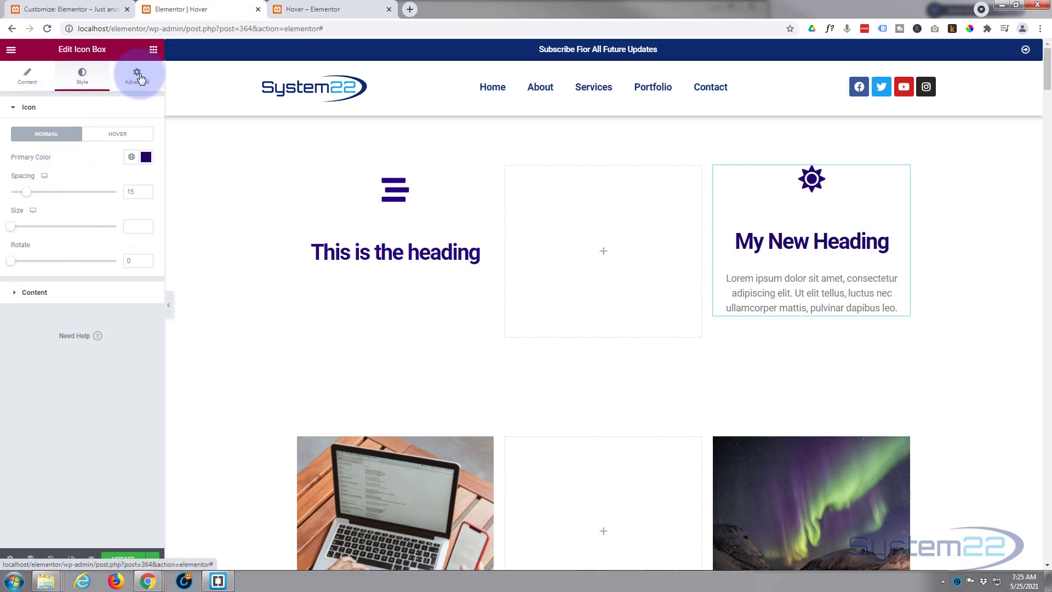
- Show the icon box's Advanced settings with the Custom CSS editor expanded
left_click(136, 75)
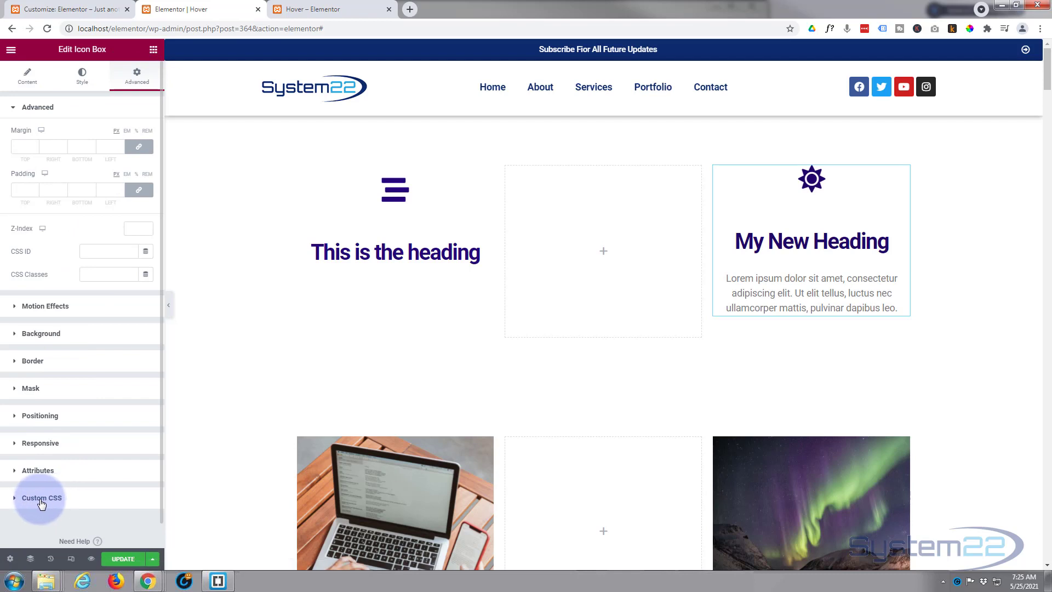
mouse_move(82, 499)
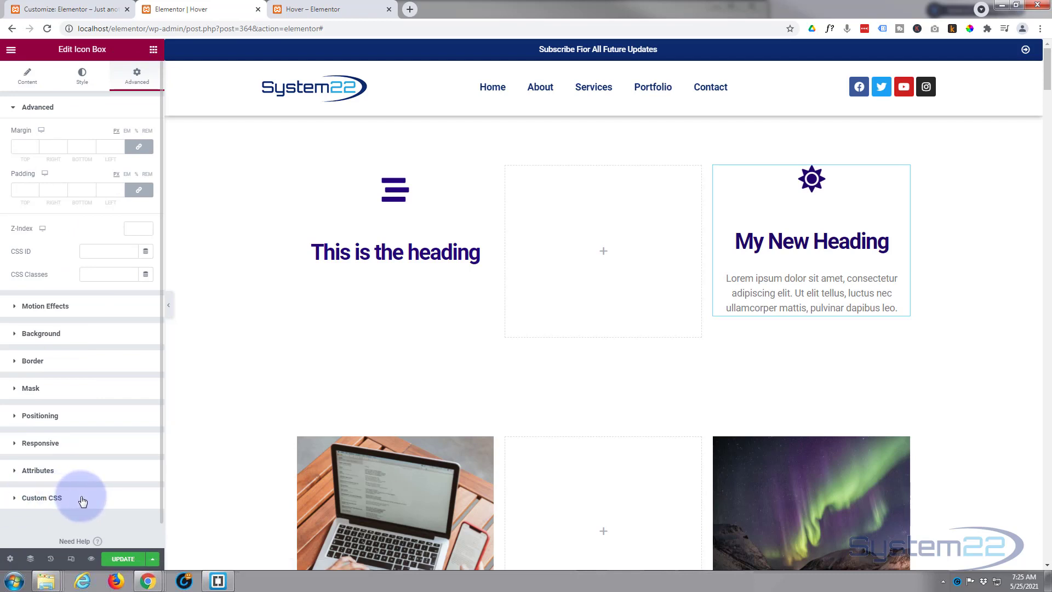
left_click(41, 498)
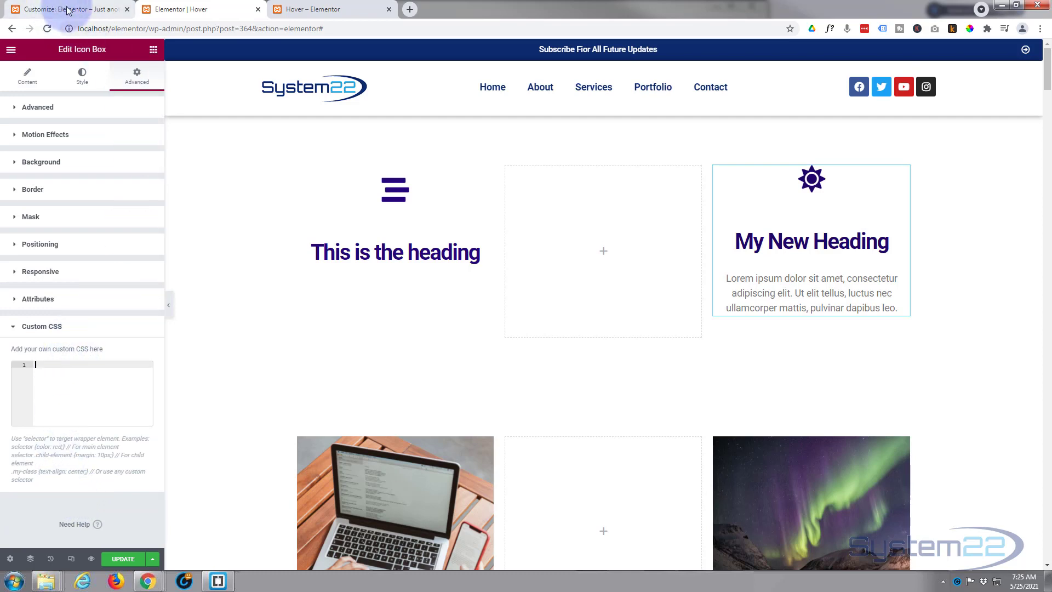
- Switch to the Customizer and bring up the site-wide Additional CSS
left_click(55, 10)
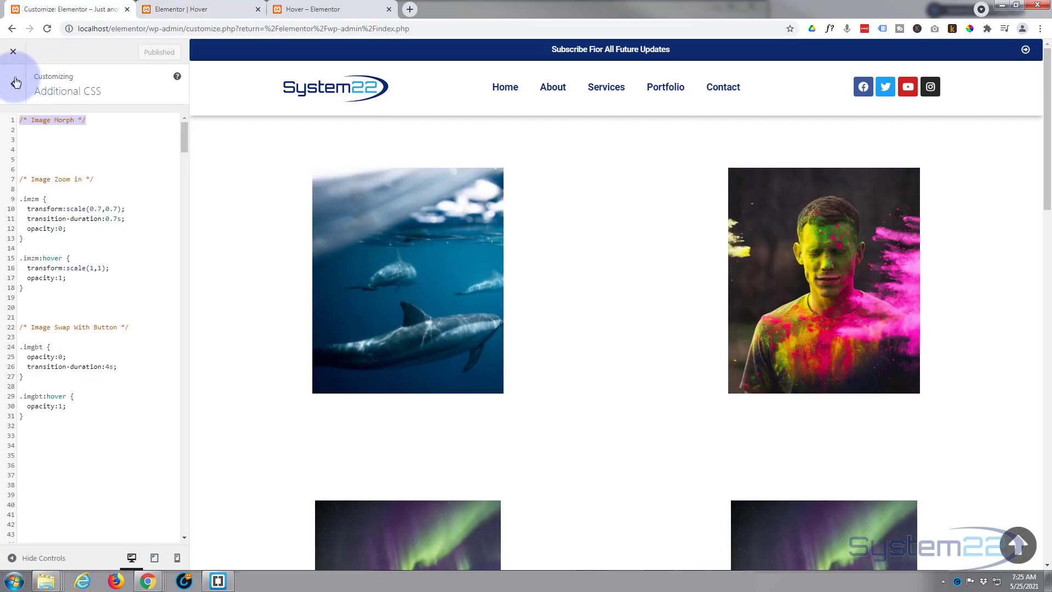
left_click(16, 81)
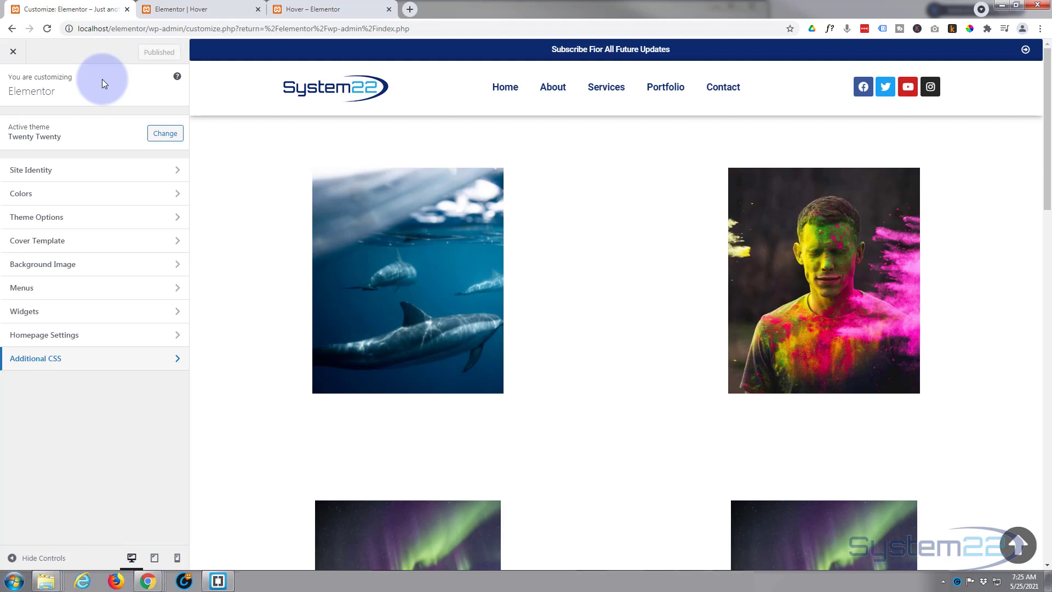
mouse_move(89, 79)
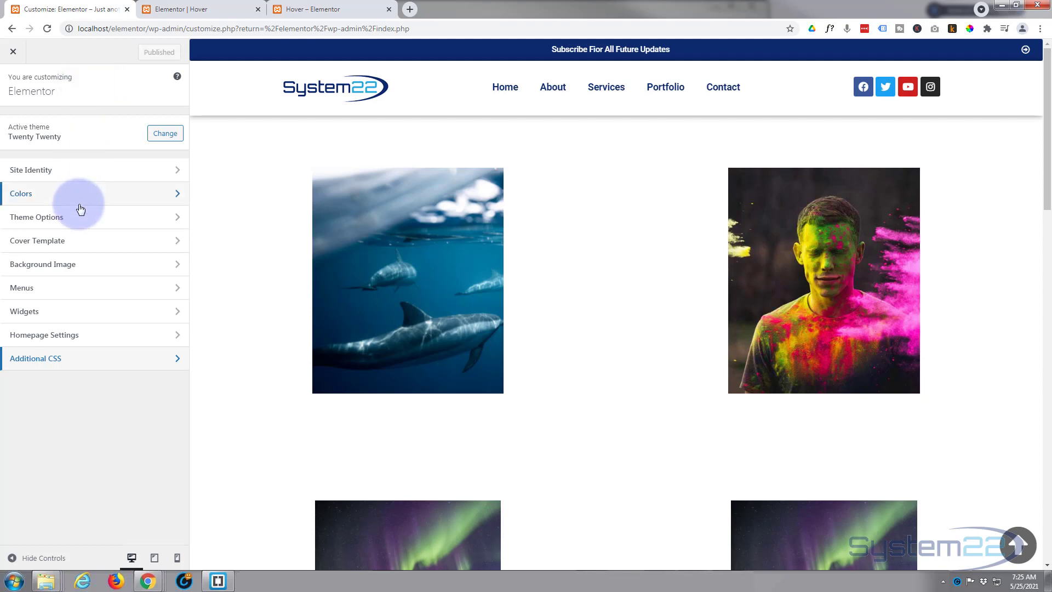
mouse_move(86, 363)
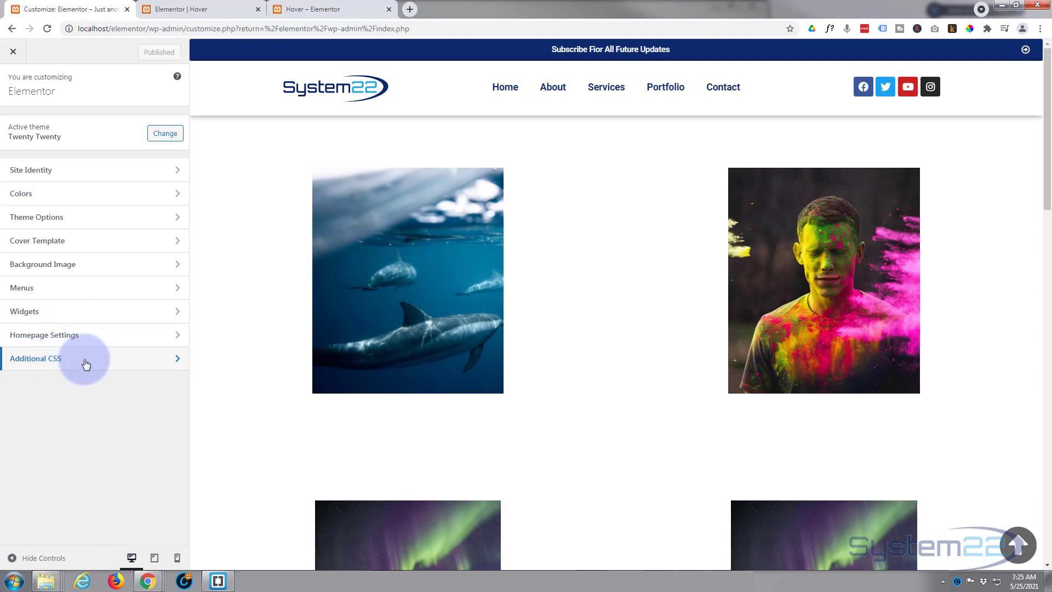
left_click(85, 358)
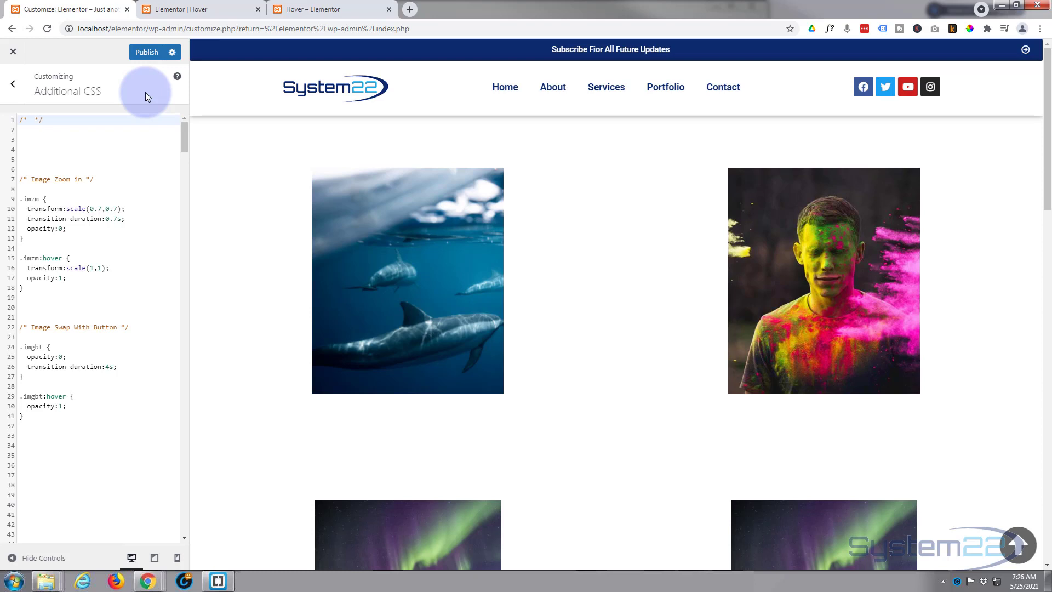
- Relabel the top CSS comment to read 'Icon Box Hover'
left_click(28, 120)
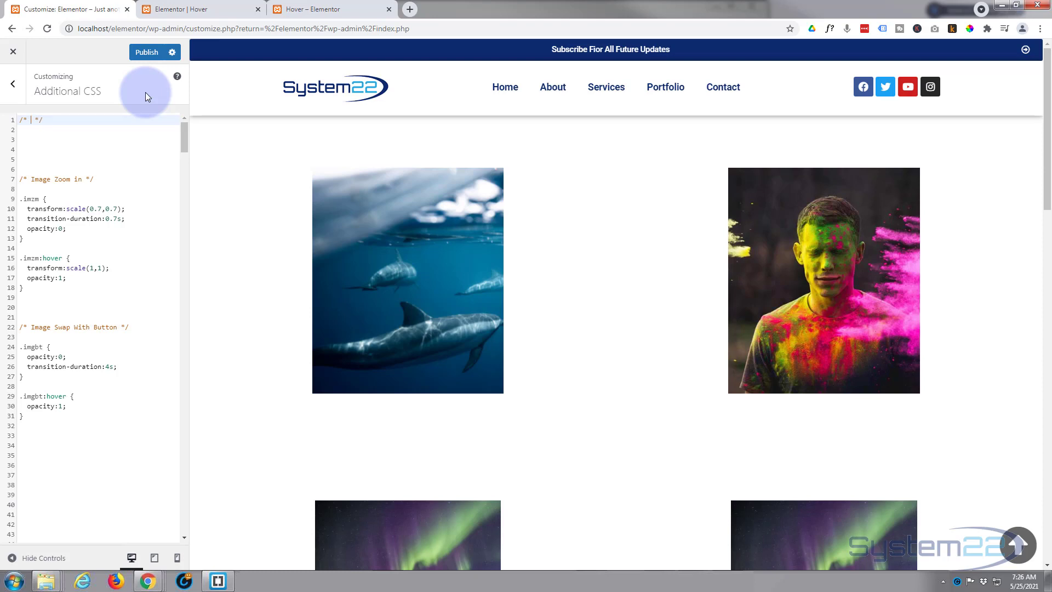
type("Icon Box Hover")
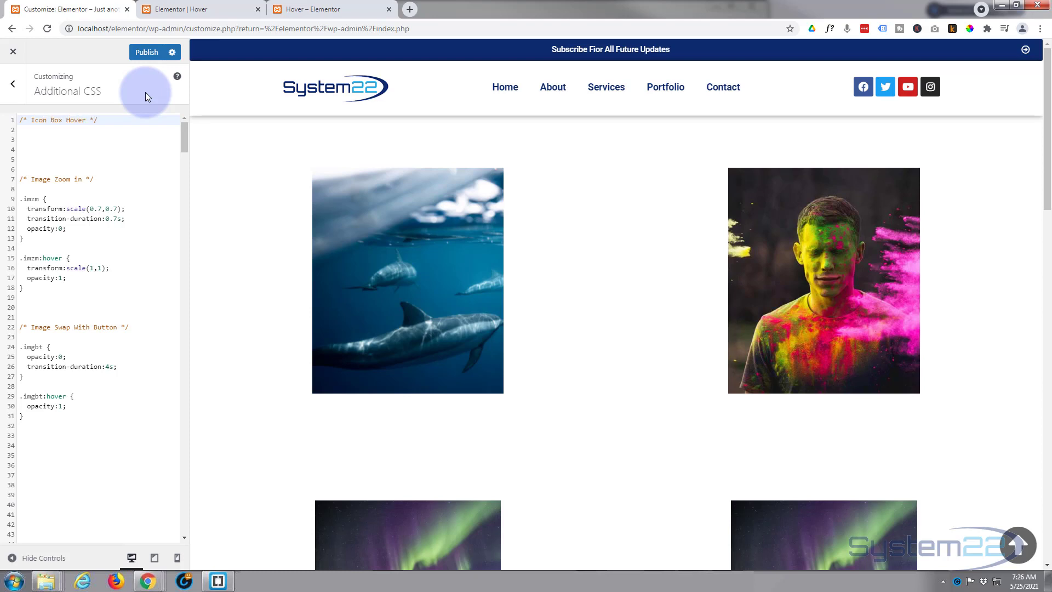
left_click(108, 124)
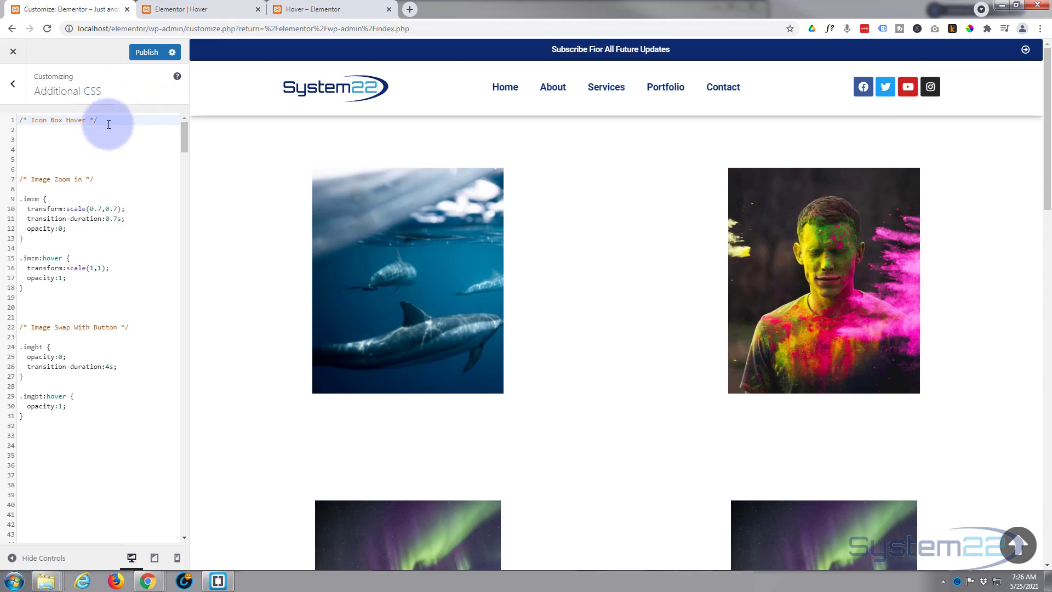
mouse_move(125, 281)
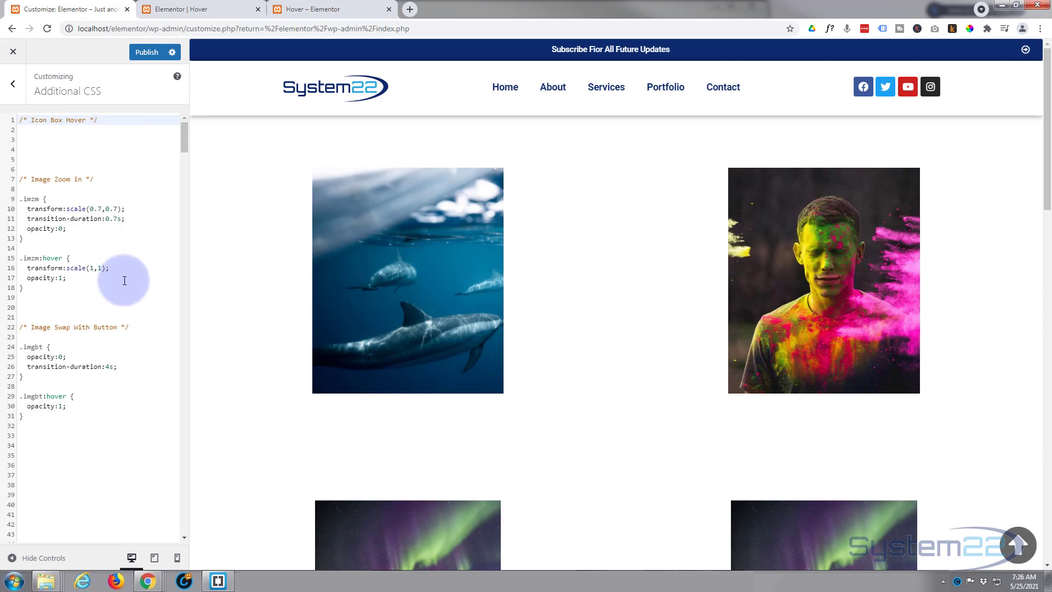
left_click(109, 119)
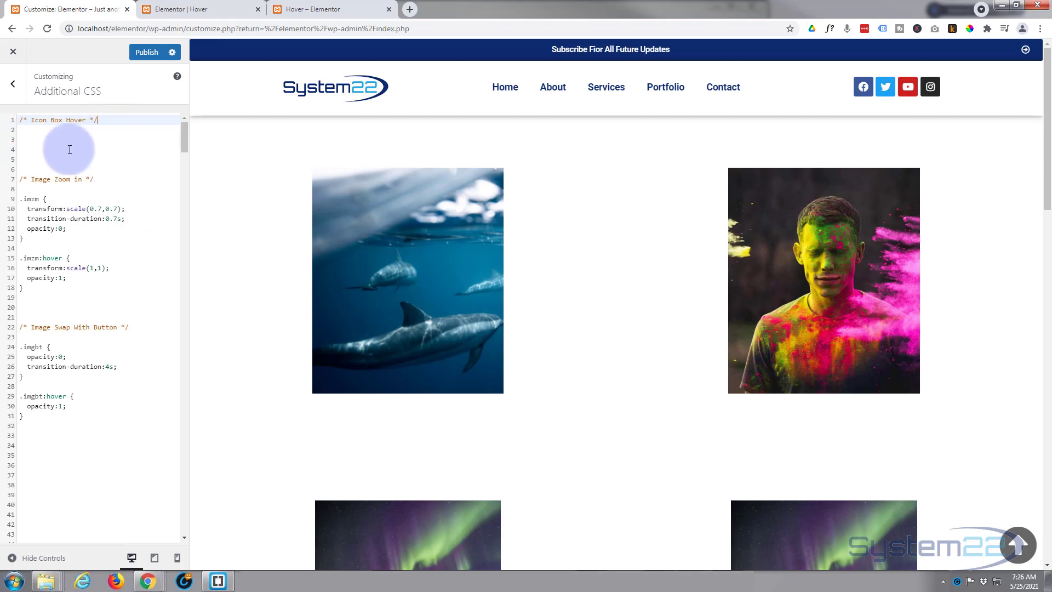
mouse_move(57, 90)
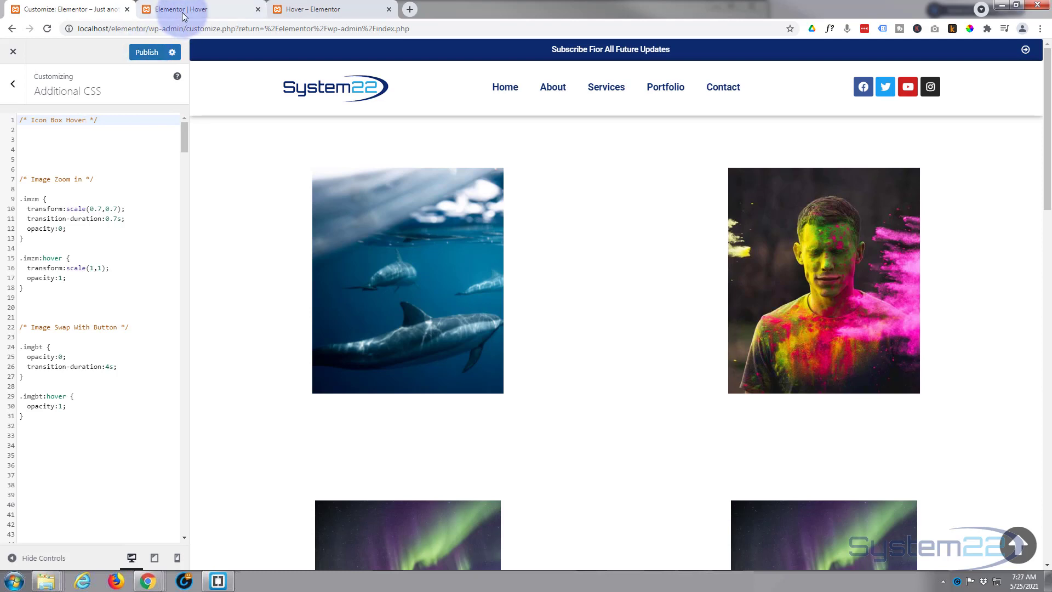
- Return to the Elementor editor tab with the sun icon box active
left_click(180, 9)
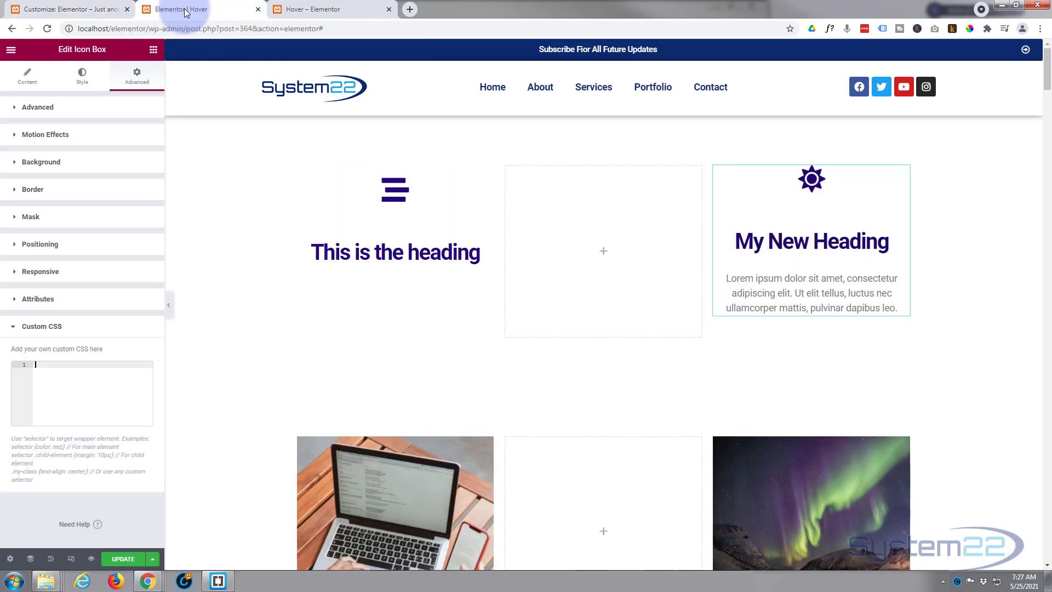
left_click(52, 365)
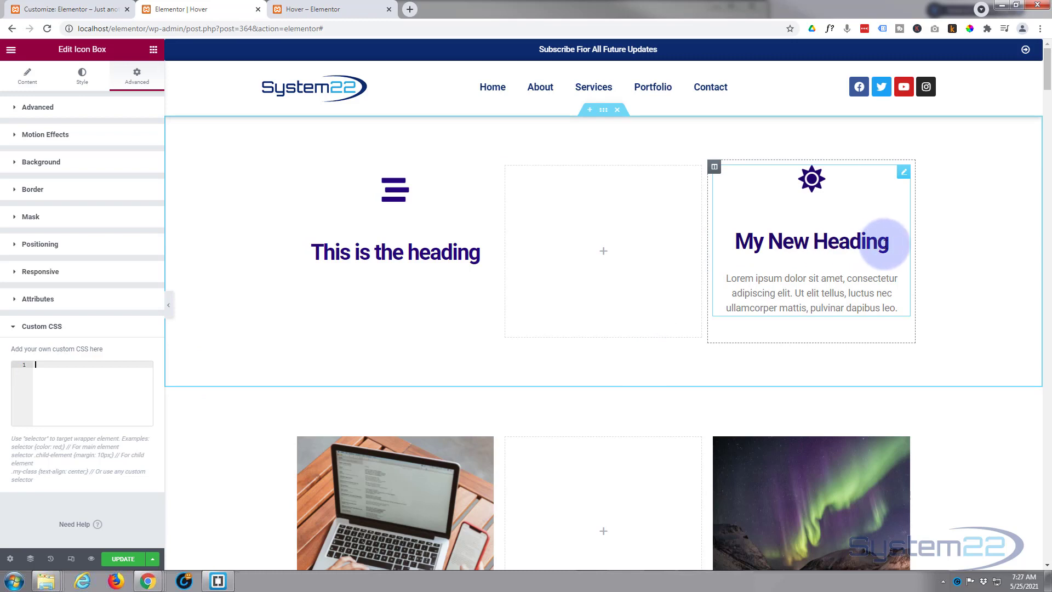
mouse_move(814, 182)
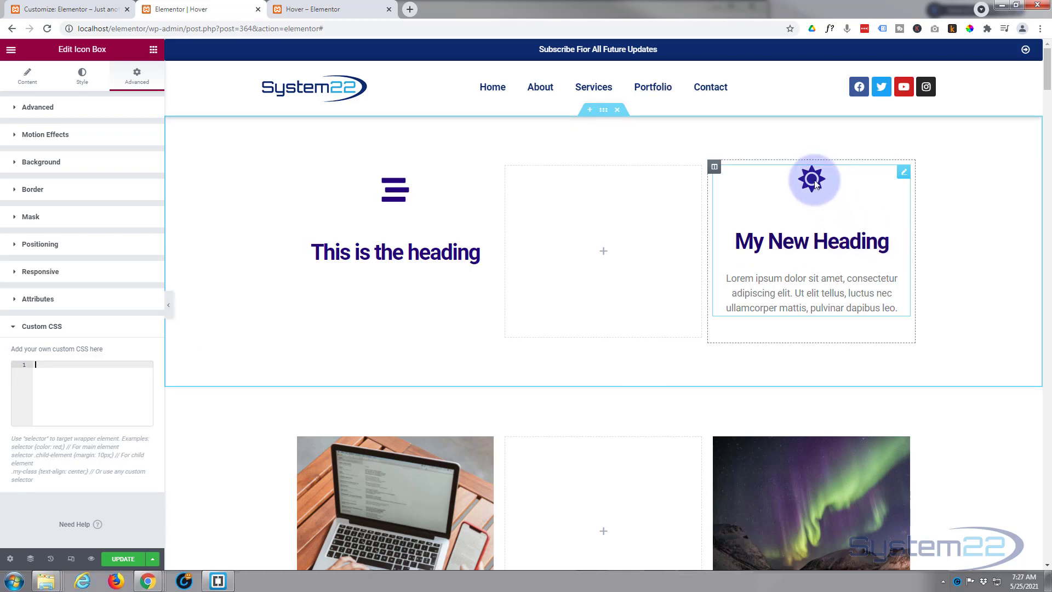
mouse_move(727, 279)
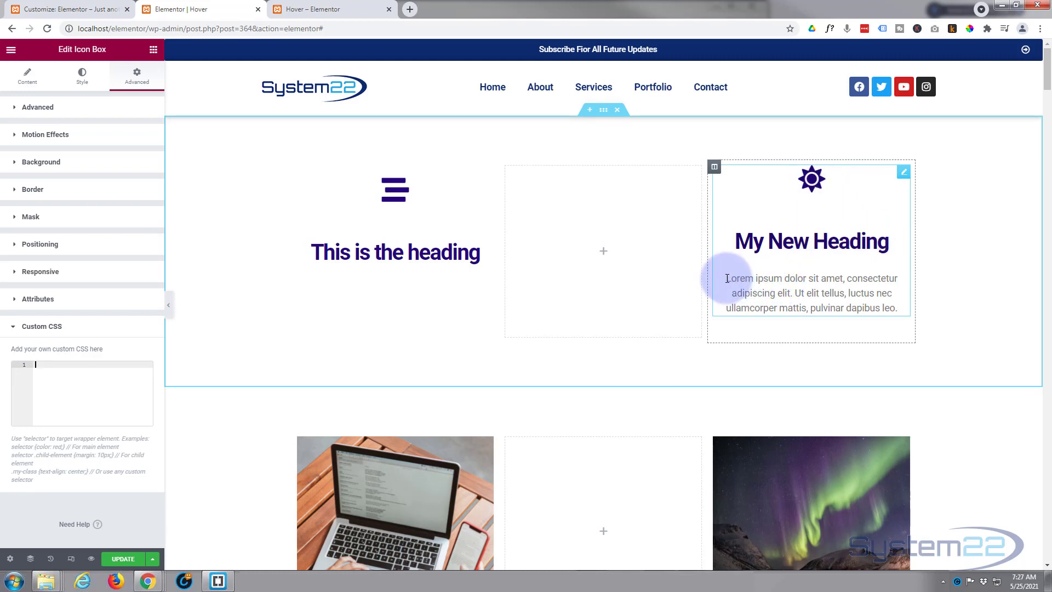
left_click_drag(727, 277, 899, 308)
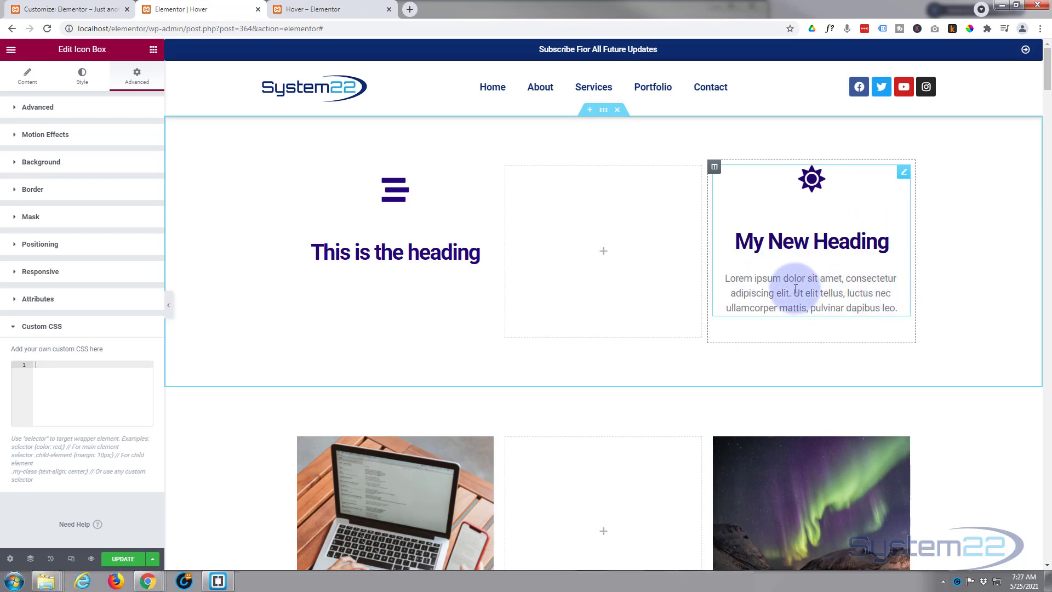
mouse_move(869, 199)
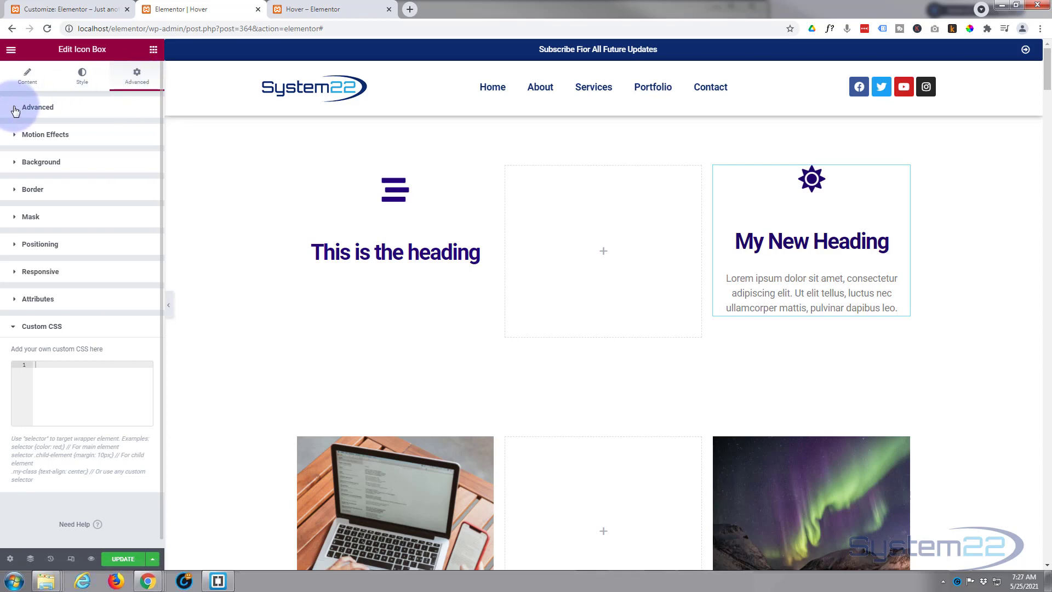
- Give the icon box the CSS class 'ibhv' in its Advanced layout settings
left_click(37, 108)
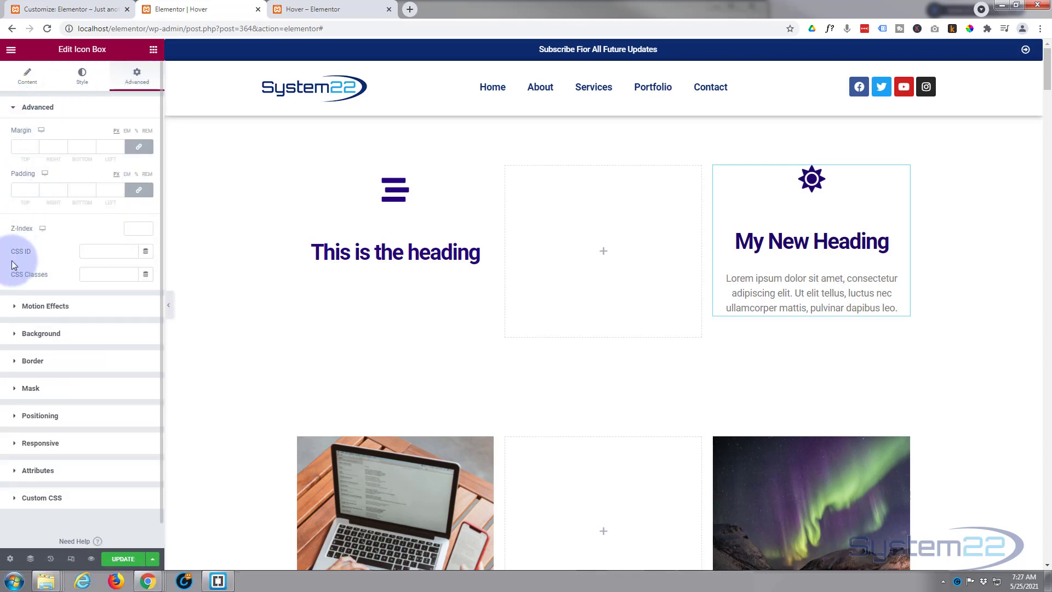
mouse_move(50, 279)
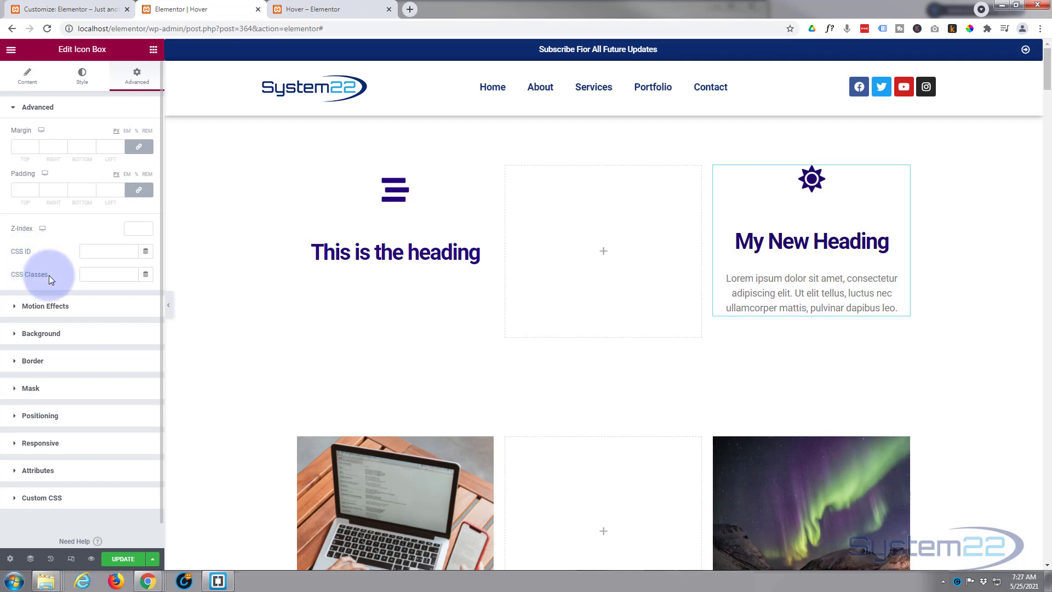
left_click(108, 274)
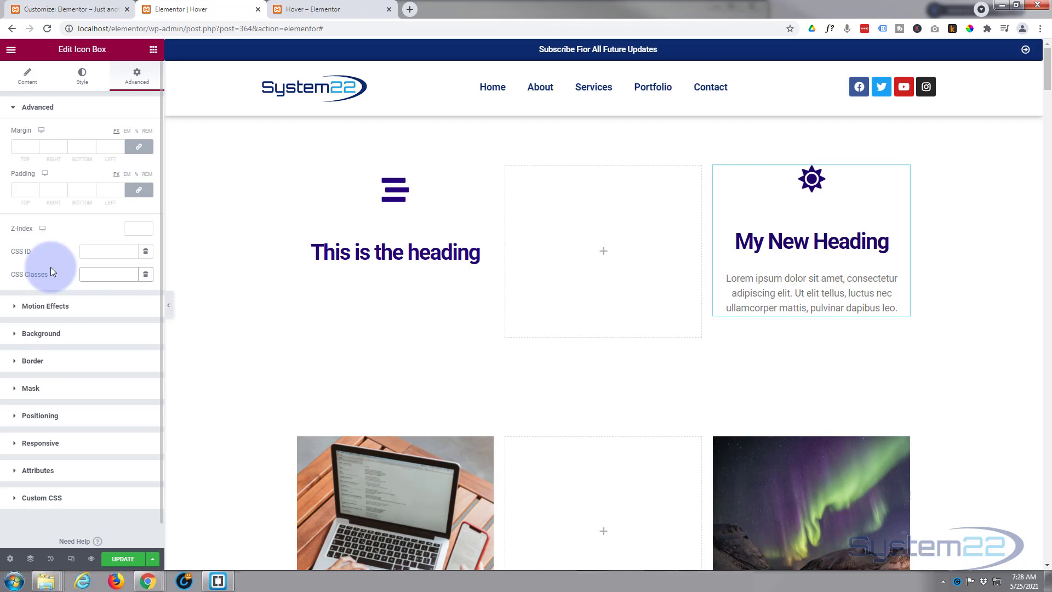
type("ib")
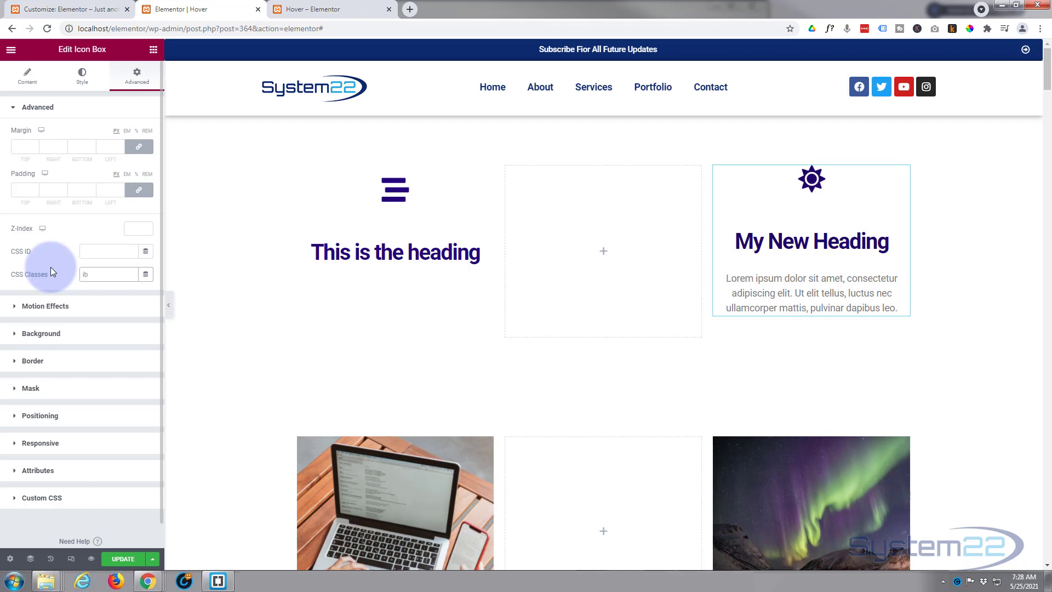
type("hv")
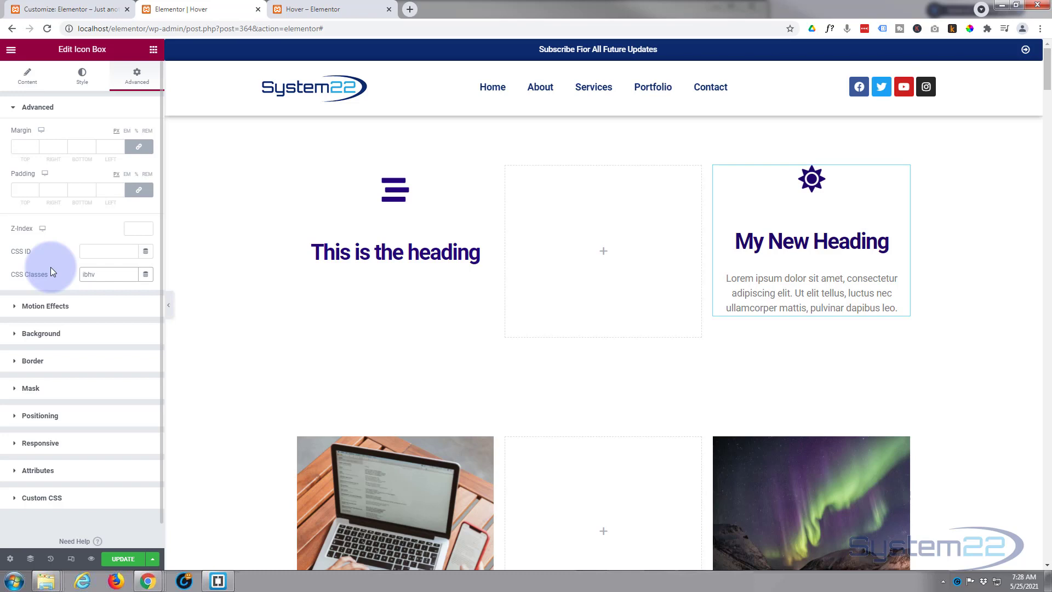
left_click(108, 274)
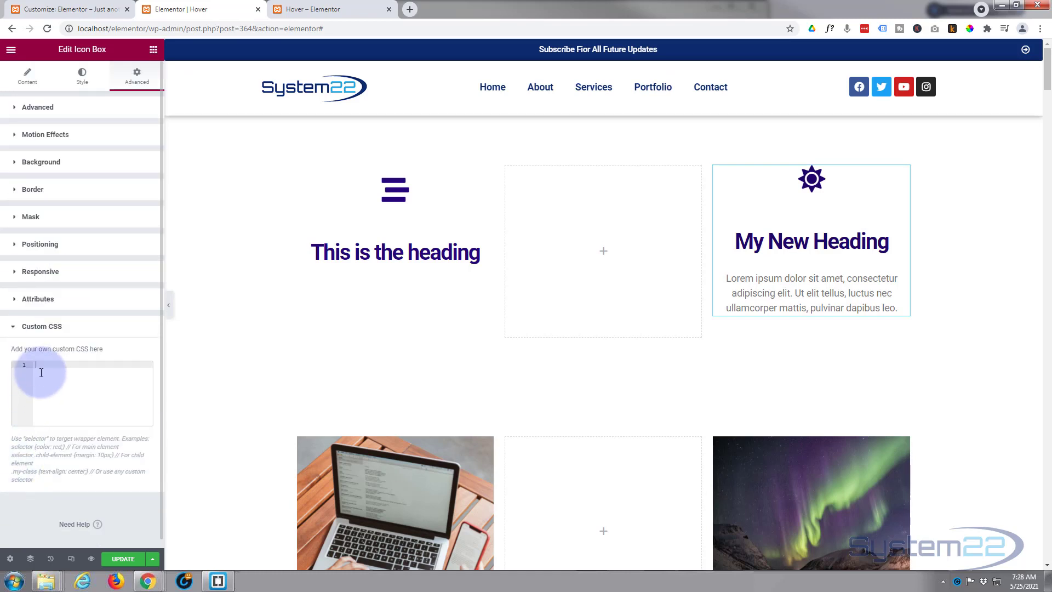
mouse_move(94, 310)
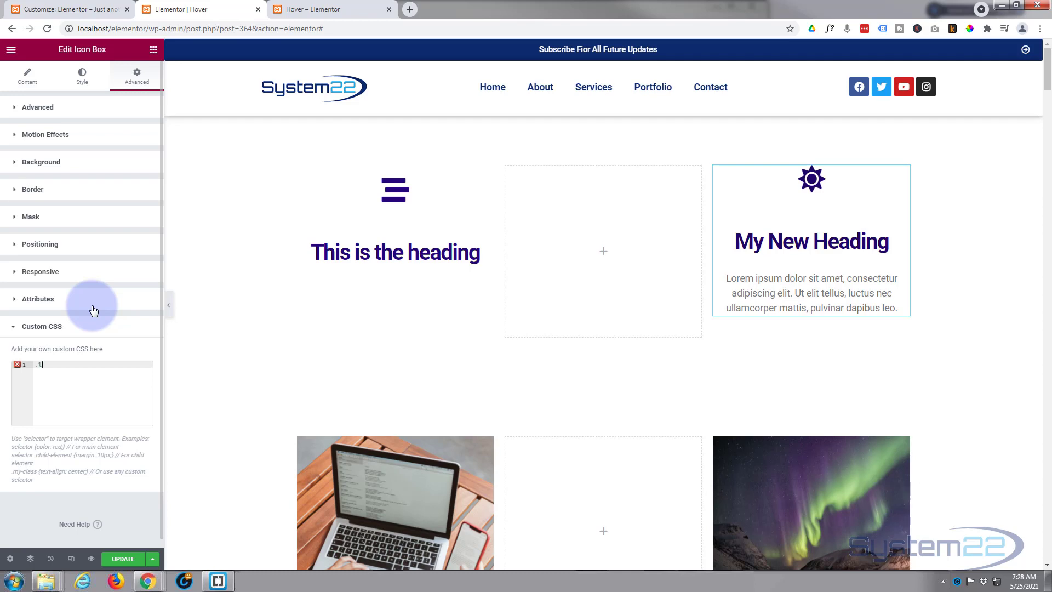
- Write the rule '.ibhv p { opacity:0; }' so the description paragraph is invisible
type(".bhv")
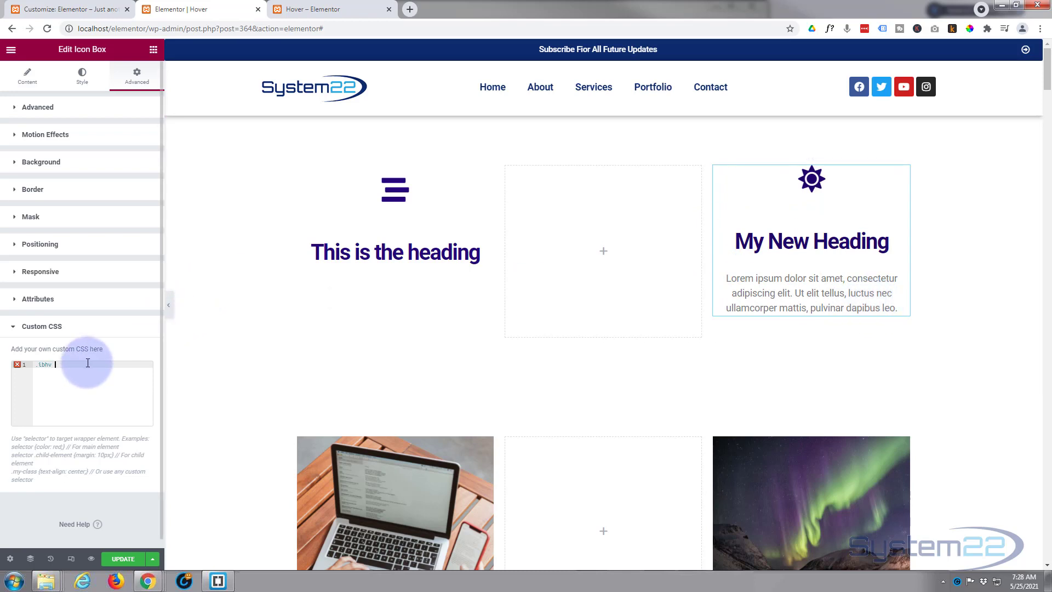
type("p")
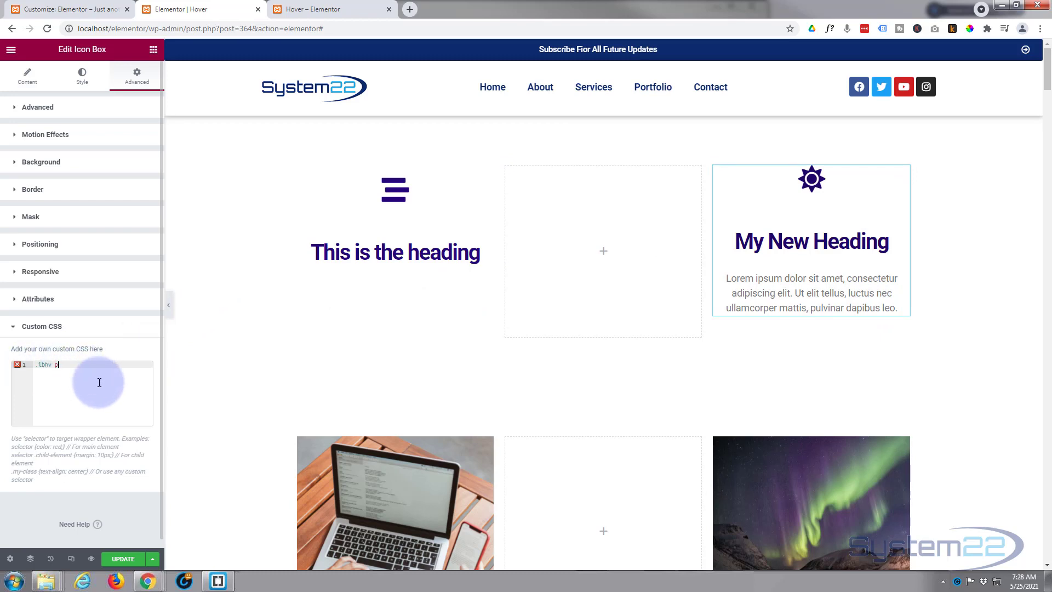
type("{")
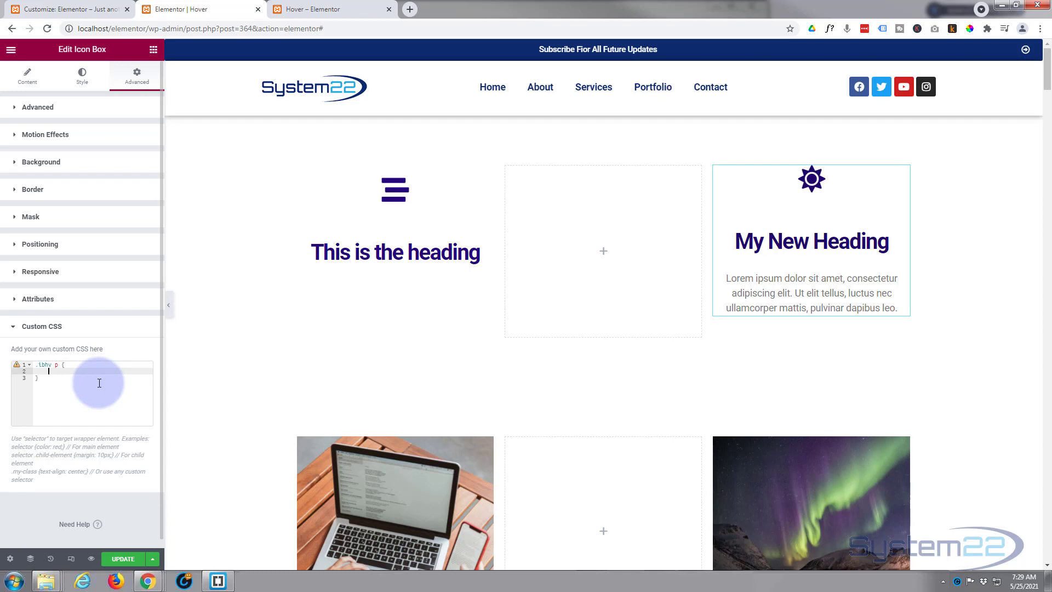
type("opacity:0")
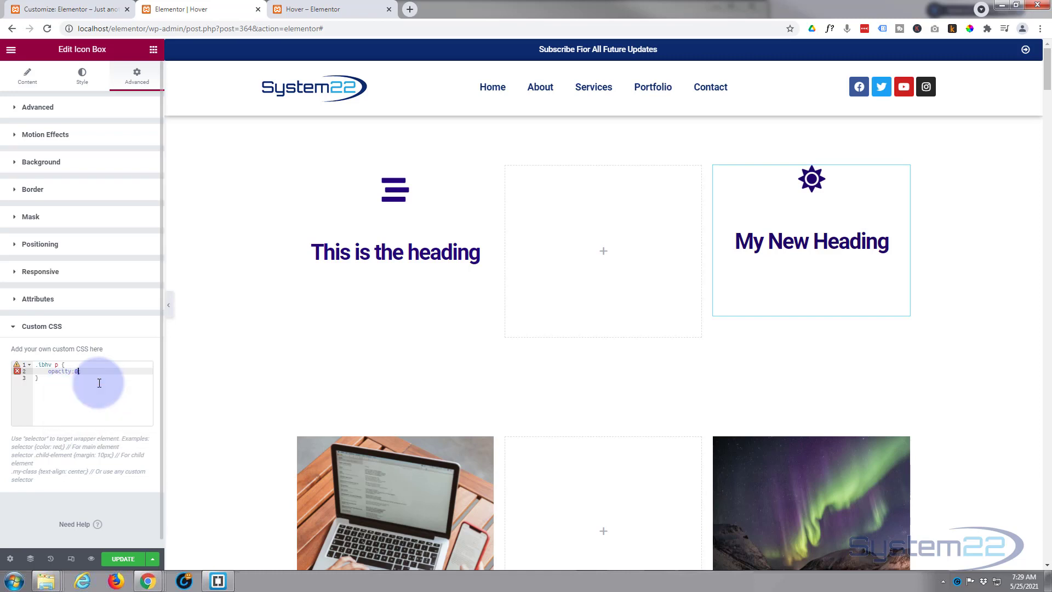
type(";")
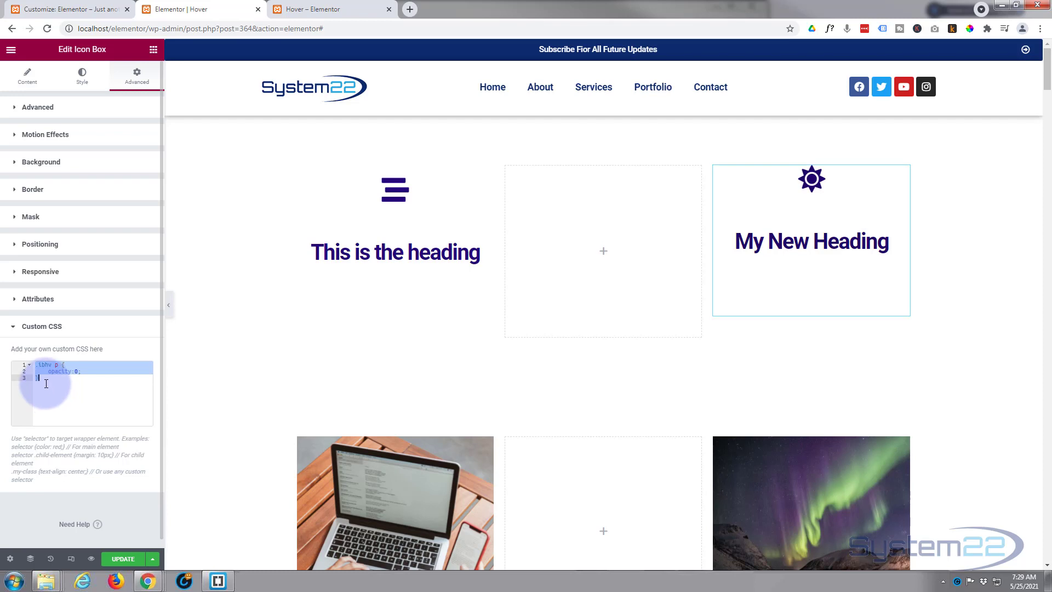
- Add a second rule '.ibhv p:hover { opacity:1; }' below the first one
left_click(39, 378)
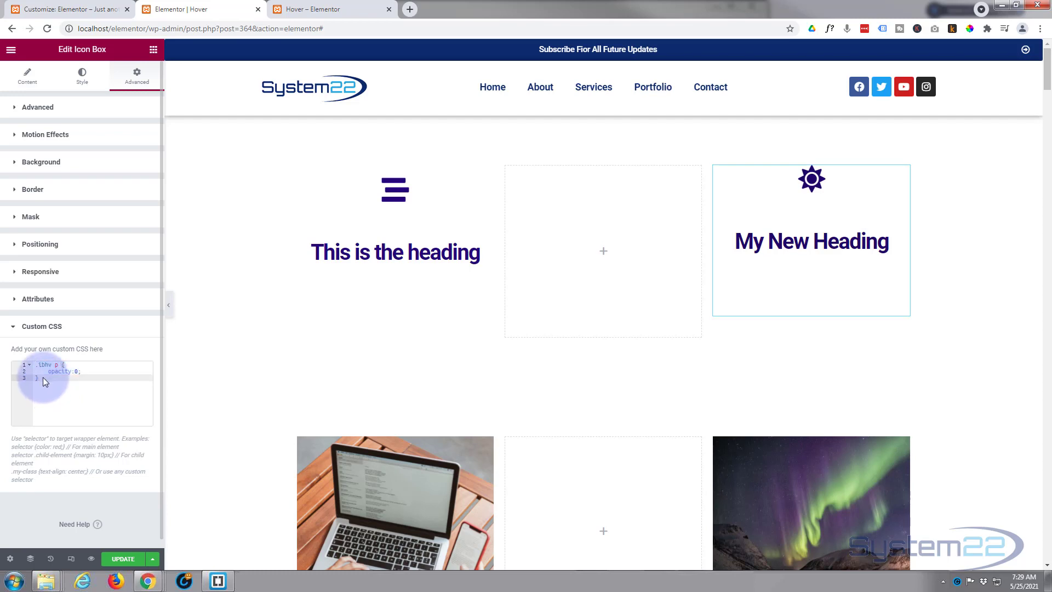
key("Enter")
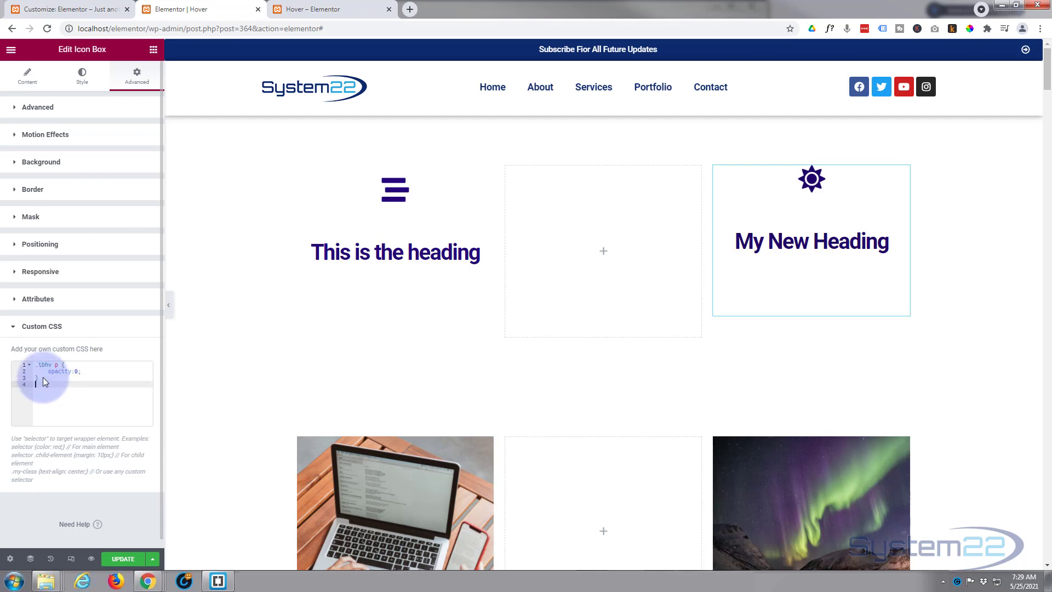
type(".lbhv p {")
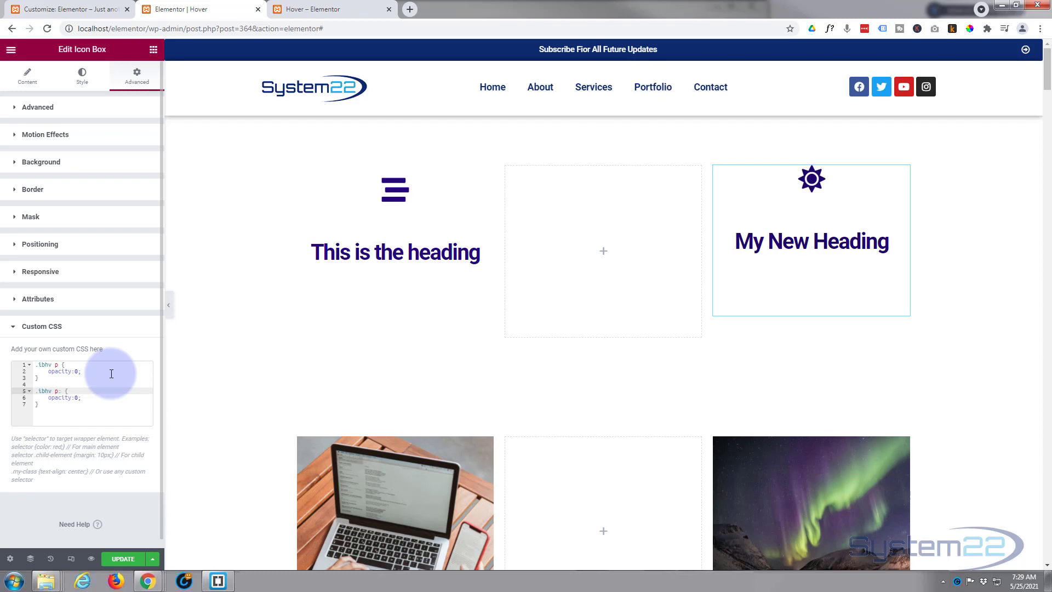
type("hover")
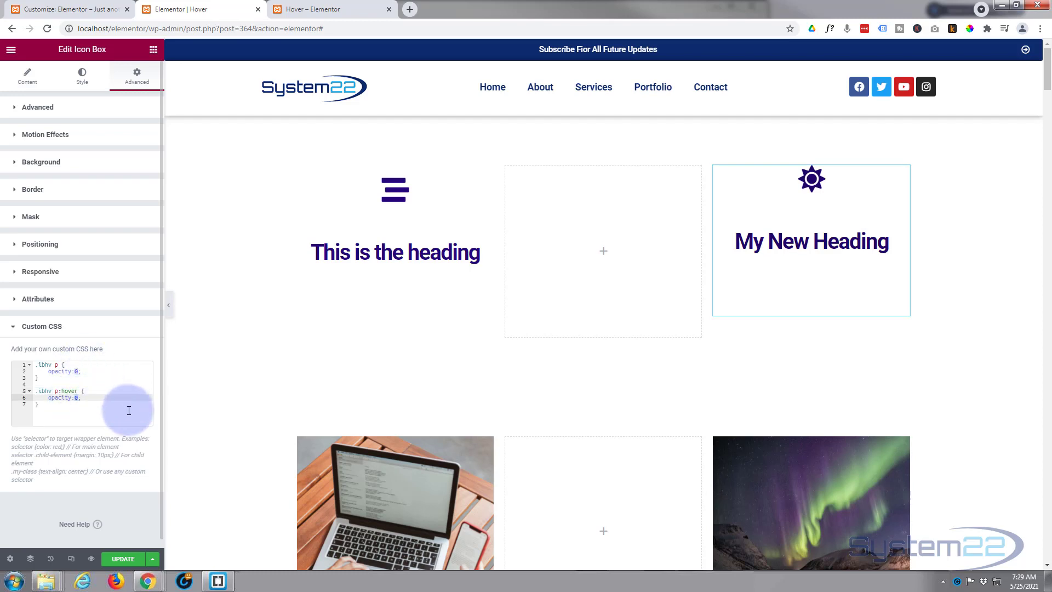
type("1")
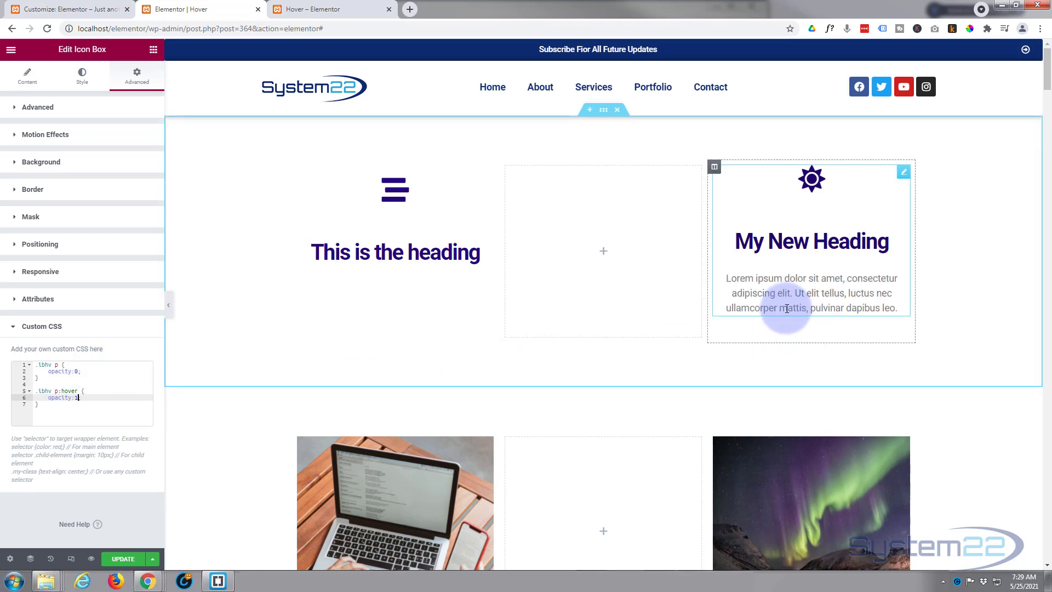
type(";")
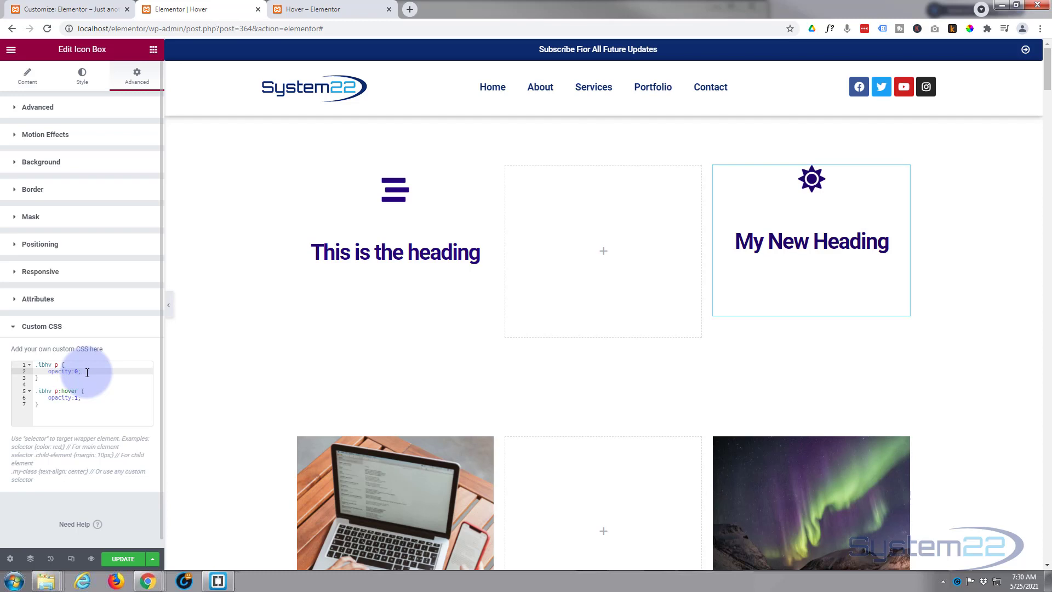
- Add 'transition-duration: 1.25s;' to the first '.ibhv p' rule
type("transition-duration:")
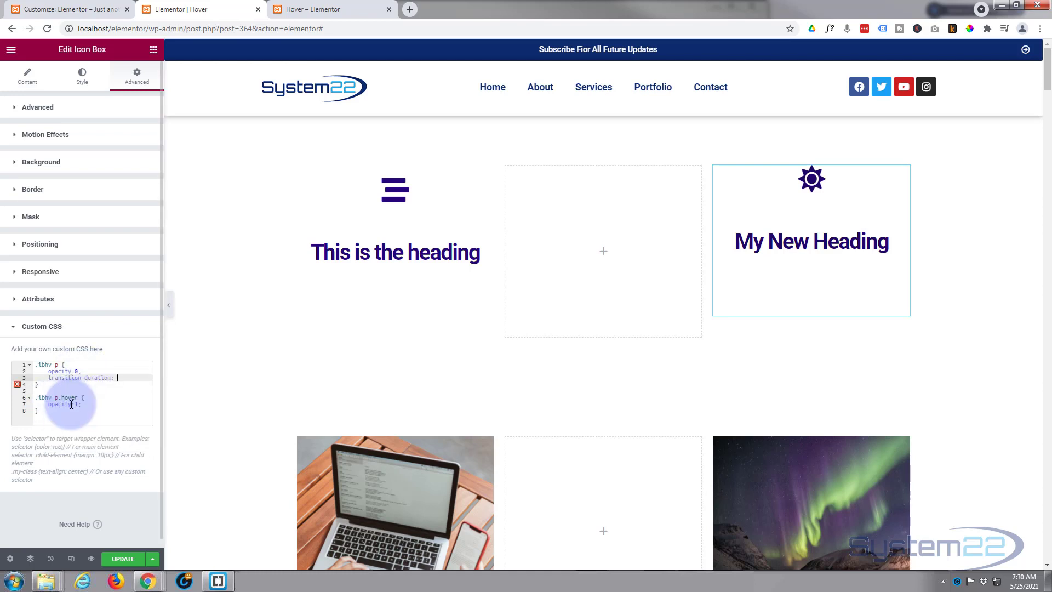
type("1")
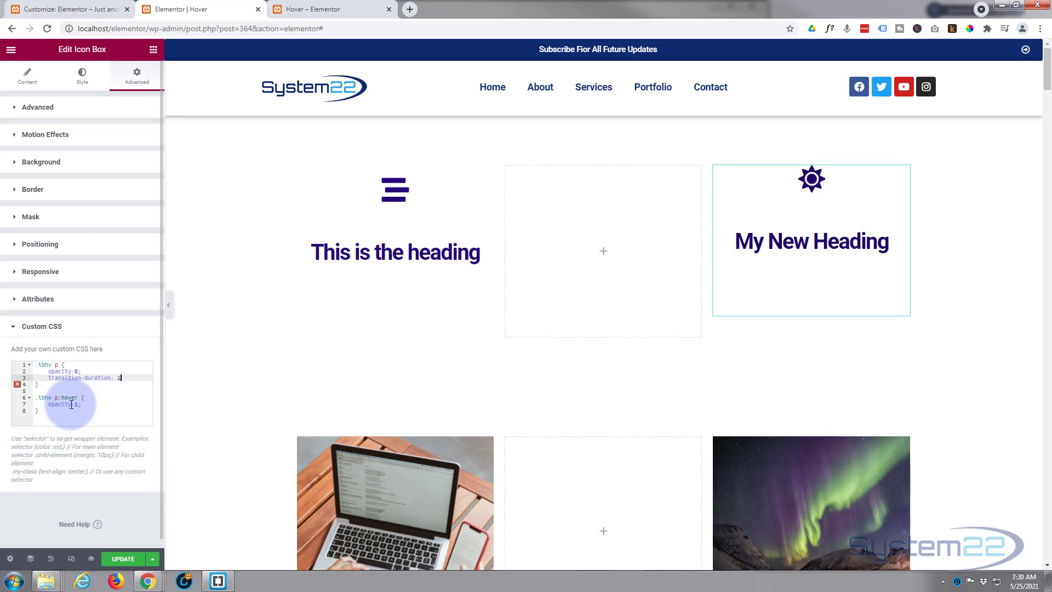
type(".25s;")
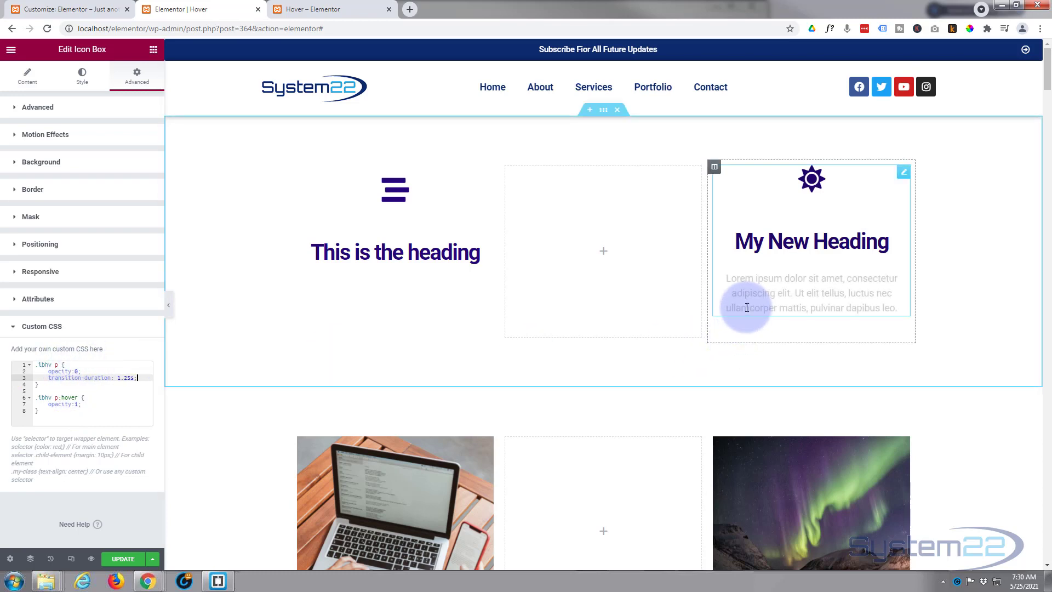
mouse_move(737, 344)
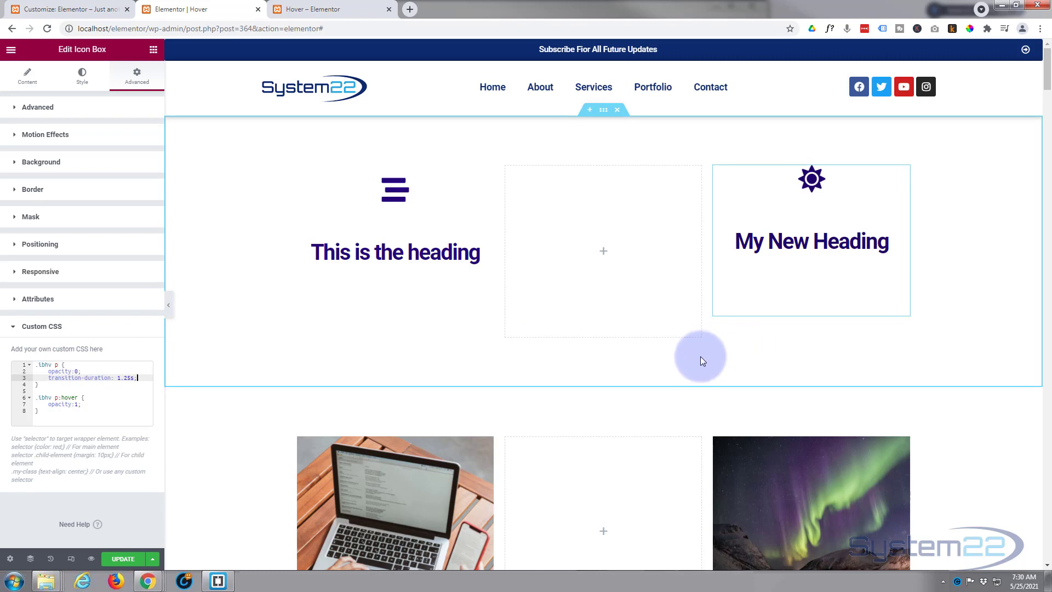
mouse_move(675, 361)
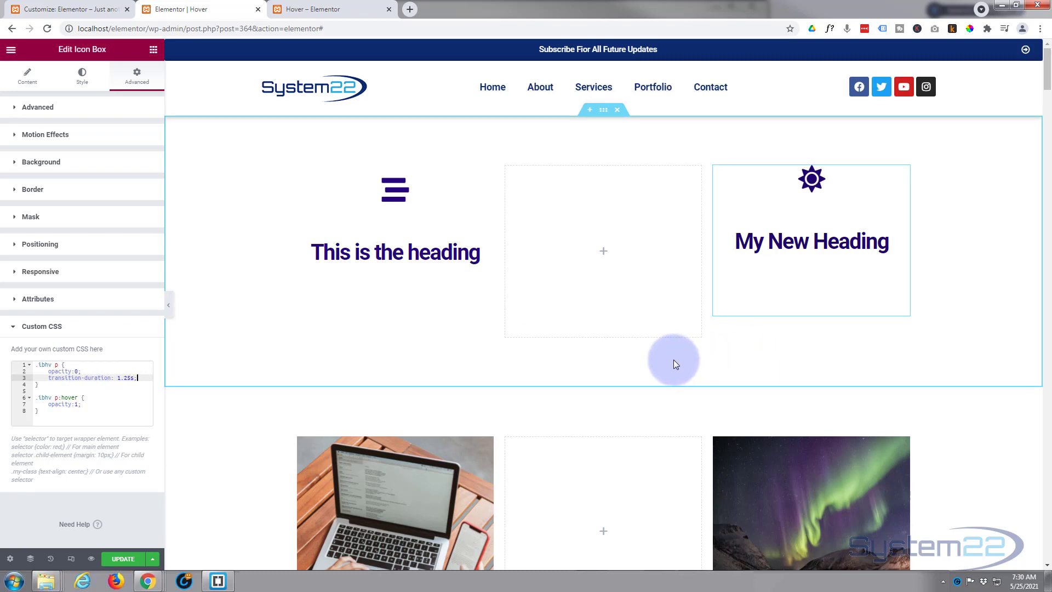
mouse_move(752, 202)
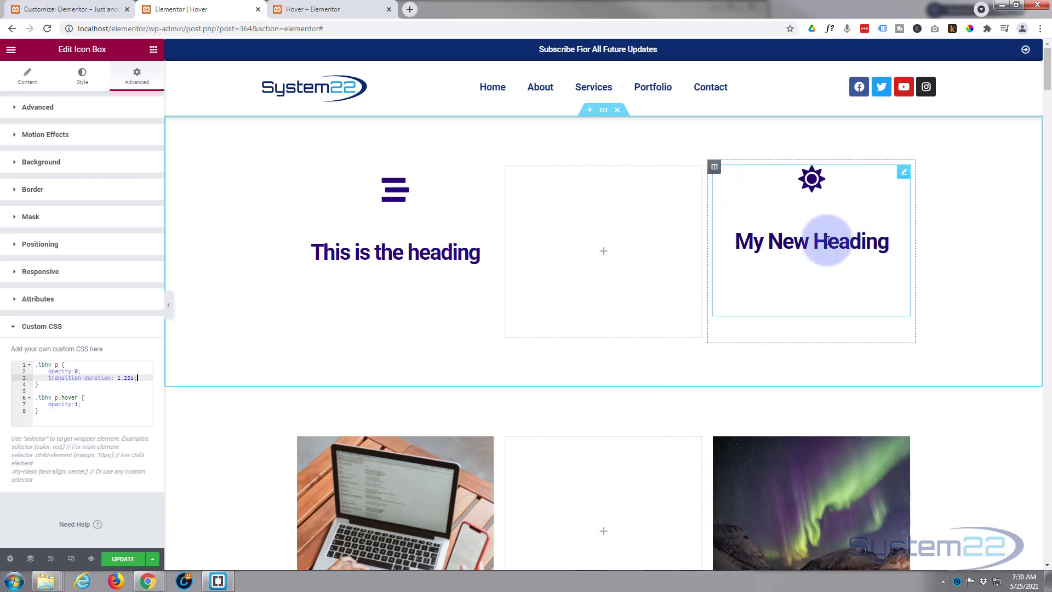
mouse_move(921, 250)
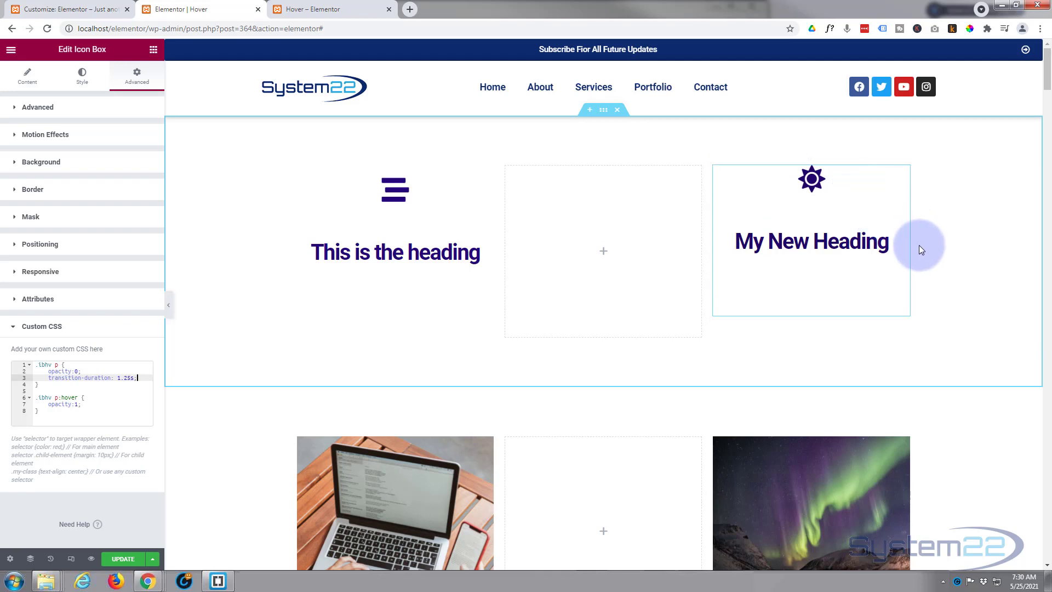
mouse_move(949, 281)
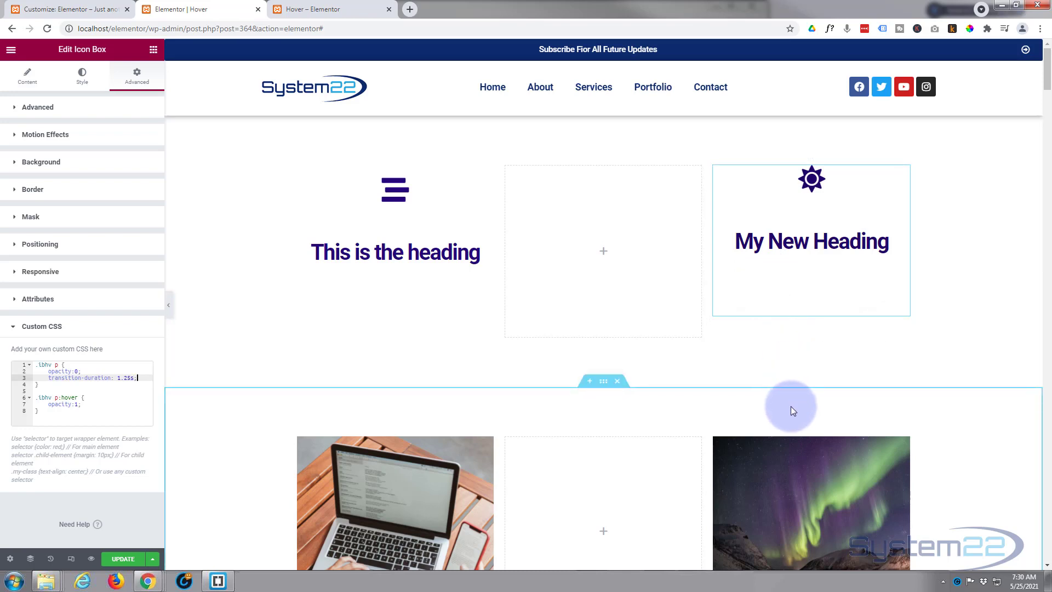
mouse_move(751, 413)
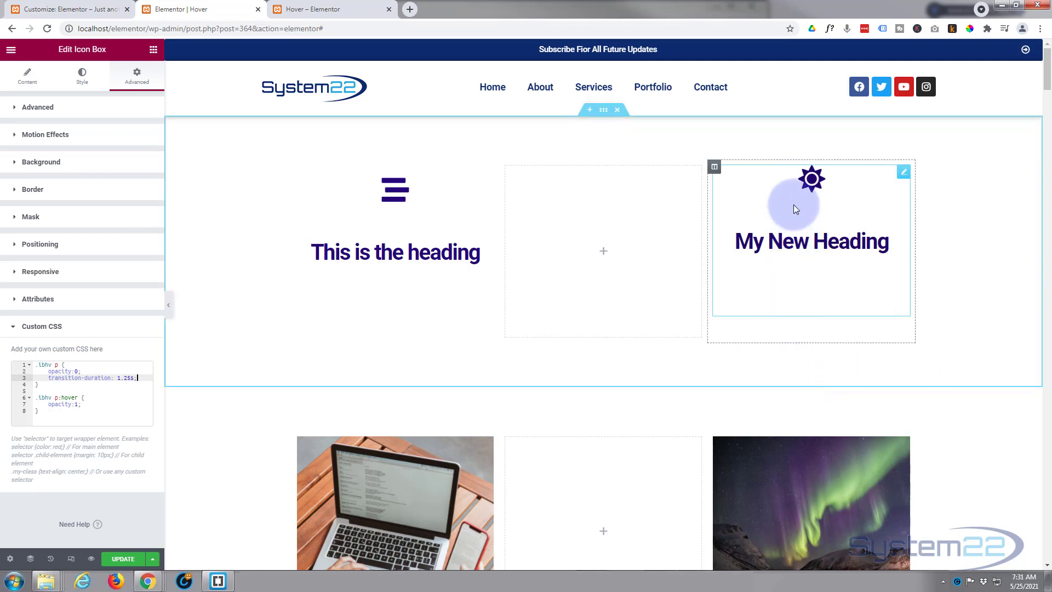
mouse_move(764, 278)
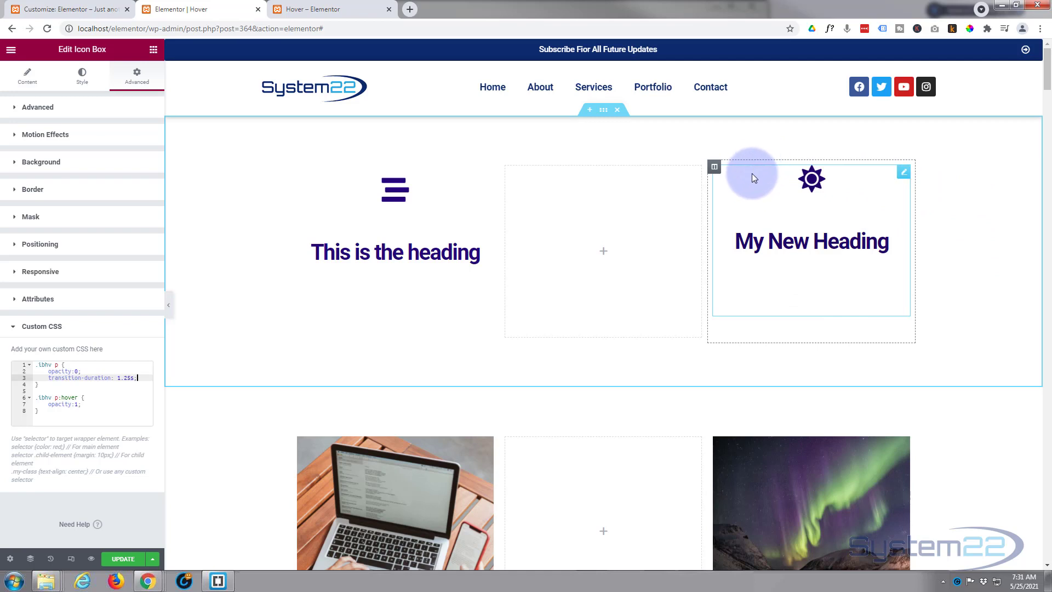
mouse_move(767, 208)
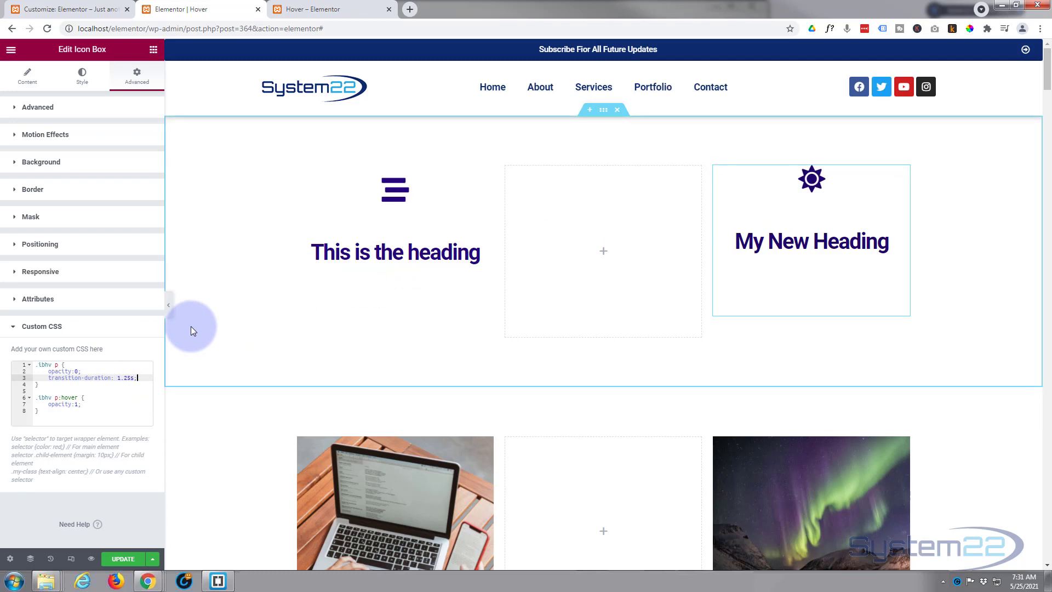
- Add padding-top and margin-top:-150px lines inside the first '.ibhv p' rule
key("Enter")
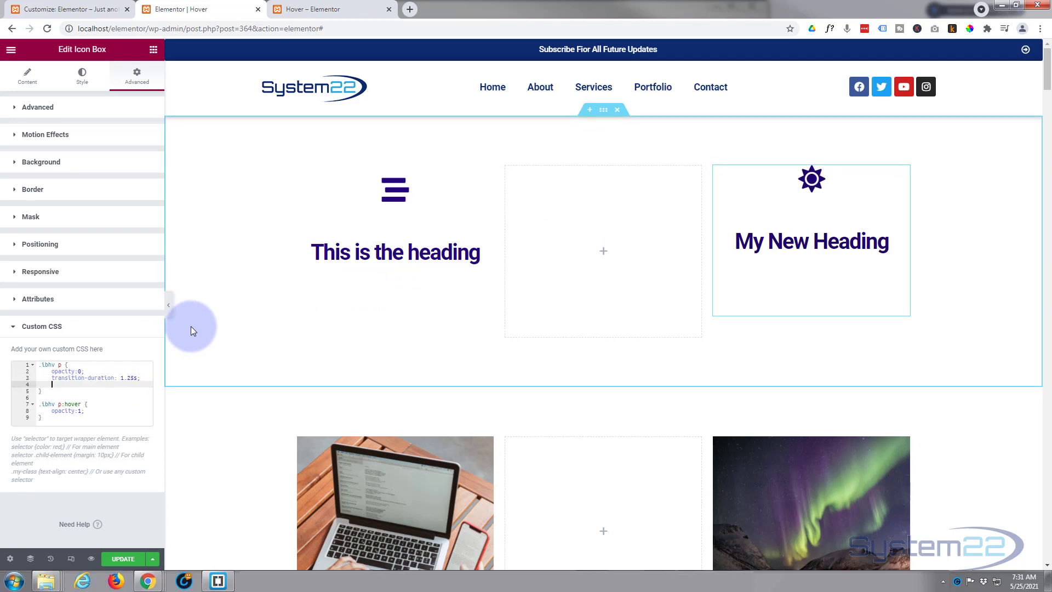
type("padding-top:")
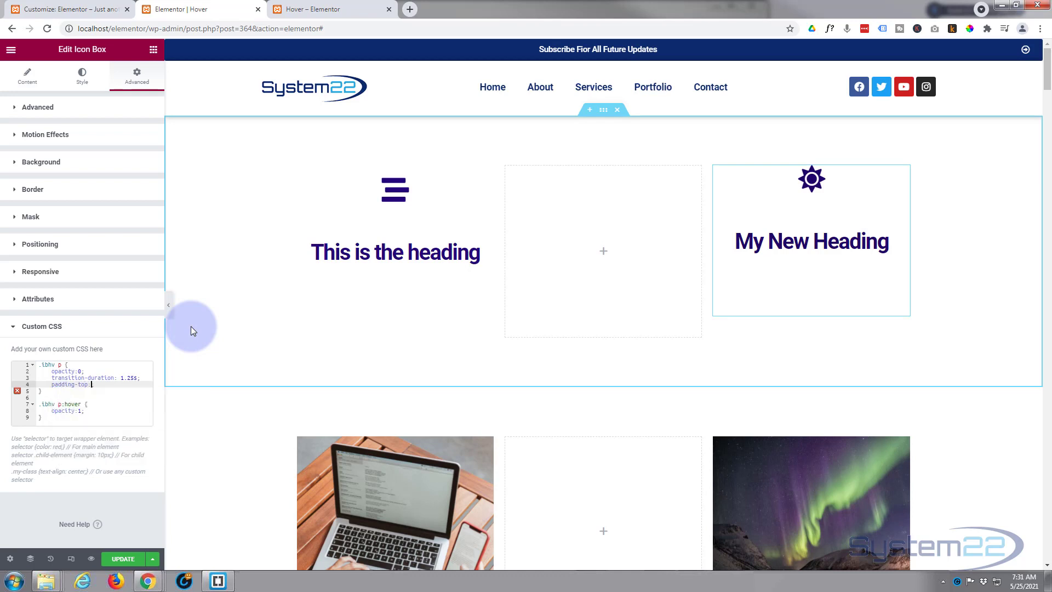
type("250;")
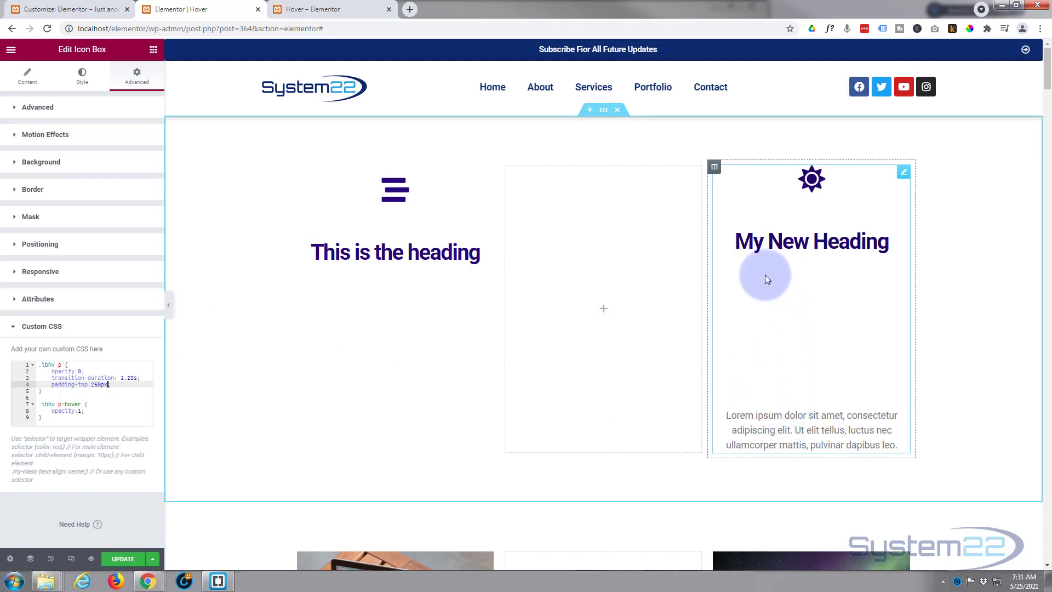
mouse_move(735, 285)
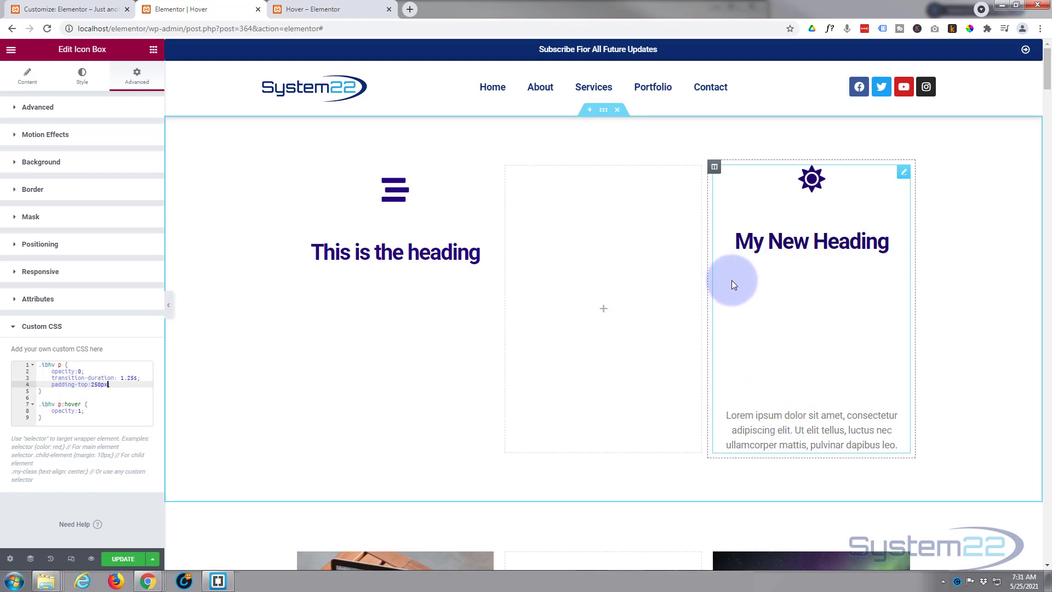
mouse_move(845, 312)
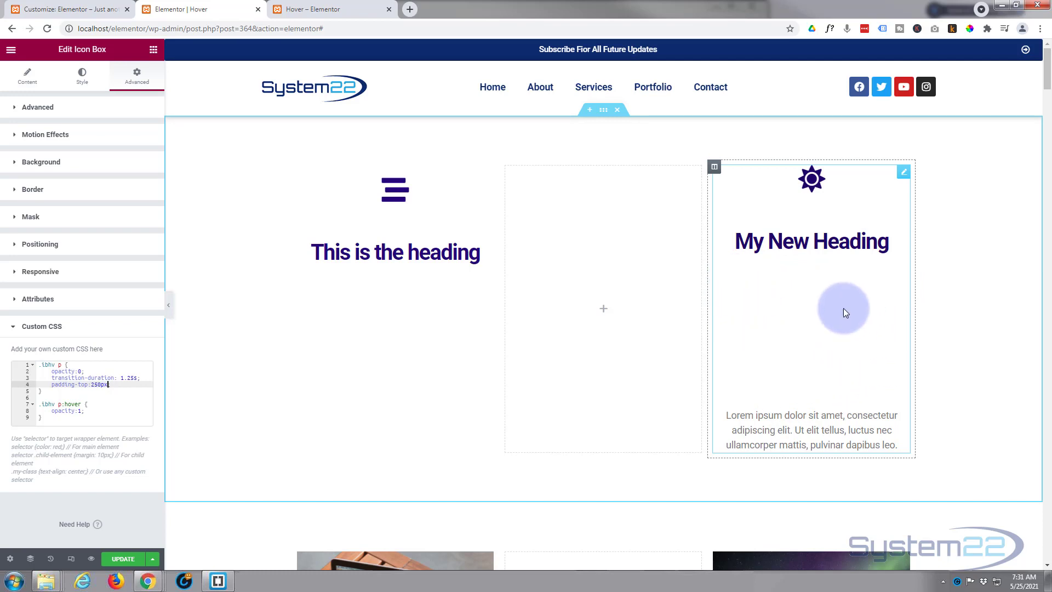
mouse_move(743, 313)
type(";")
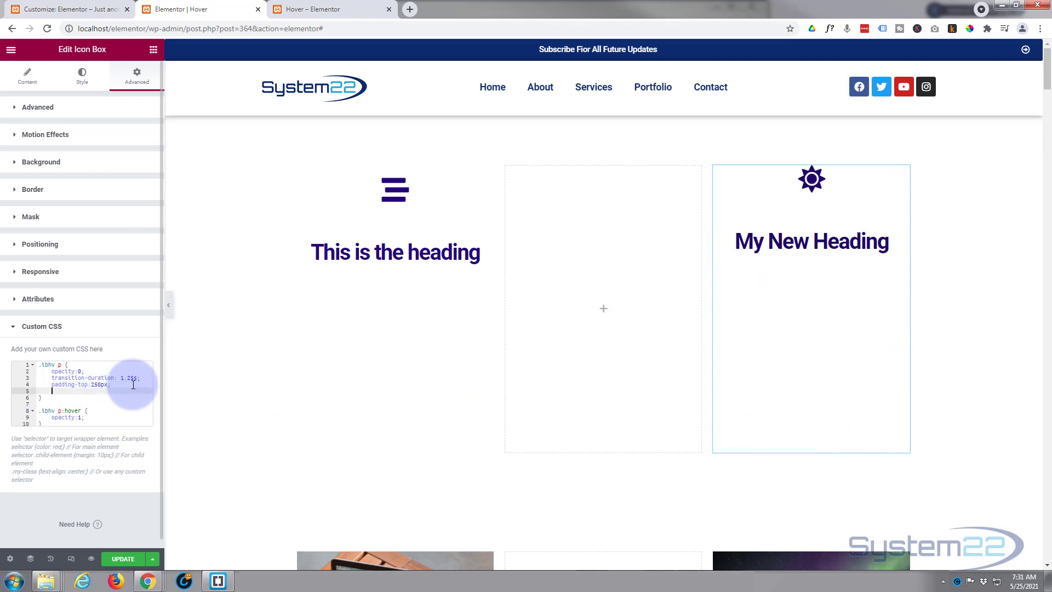
type("margin")
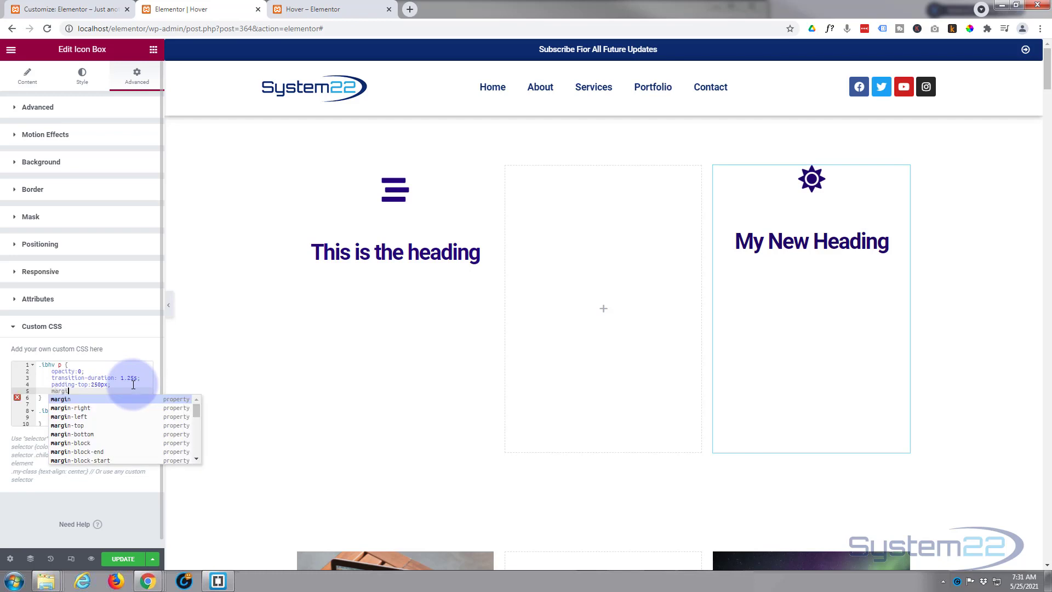
type("-top:-250p")
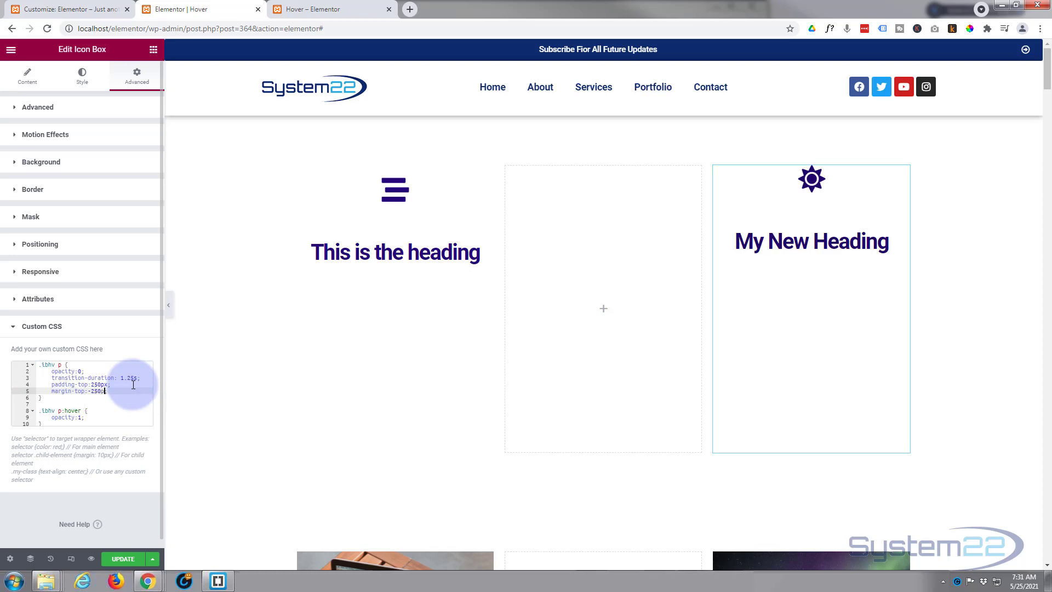
type(";")
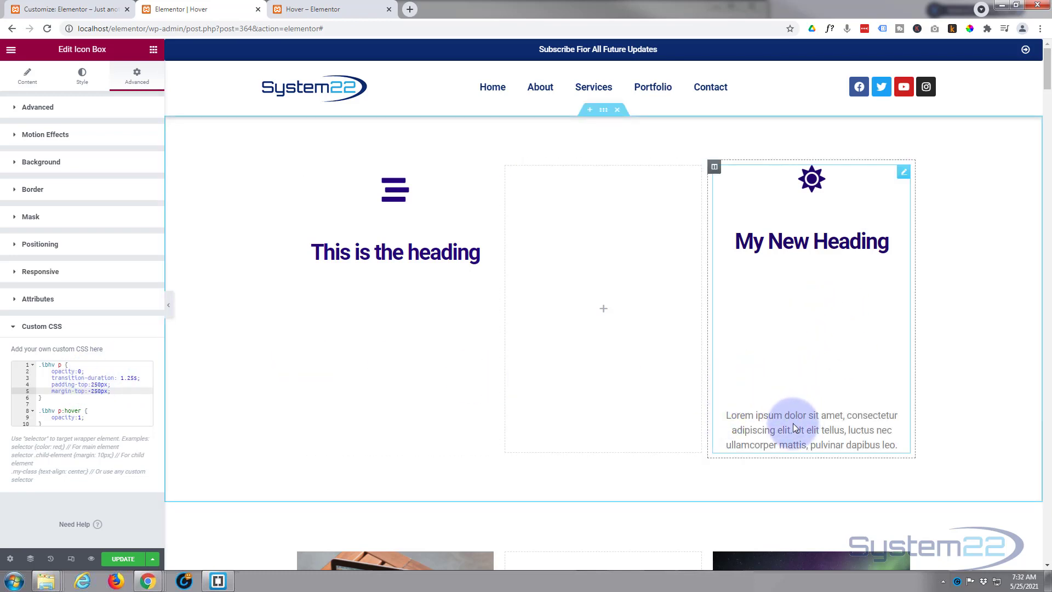
mouse_move(784, 258)
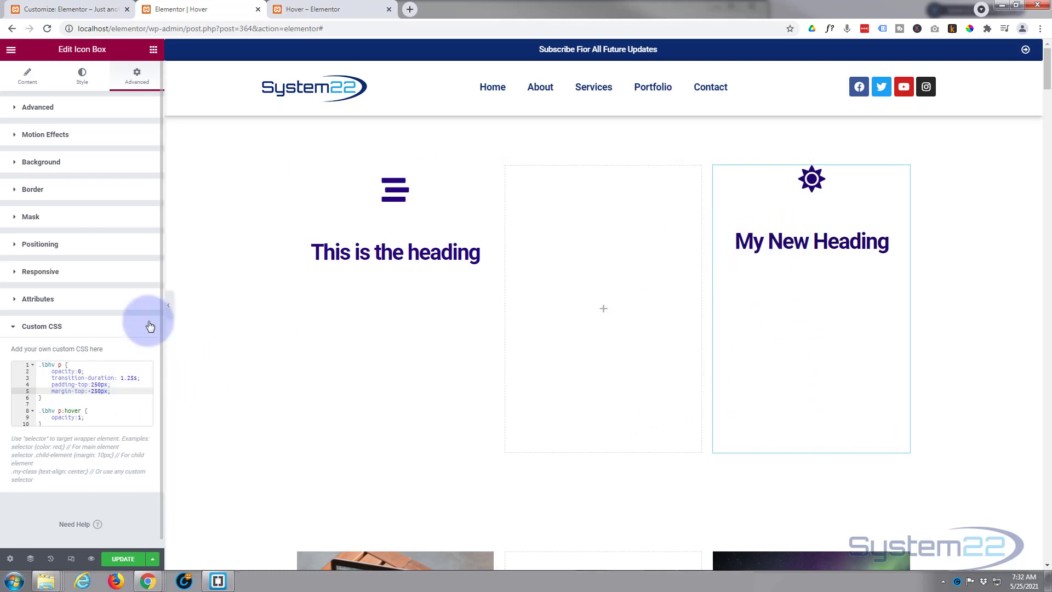
mouse_move(151, 318)
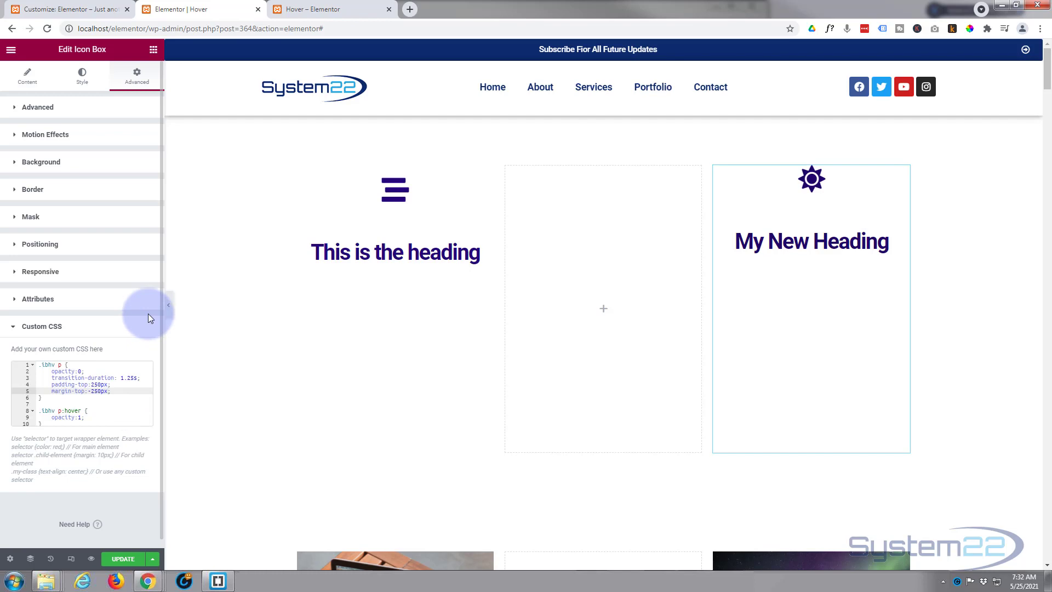
- Append !important to the margin-top value and read the editor's warning marker
left_click(110, 392)
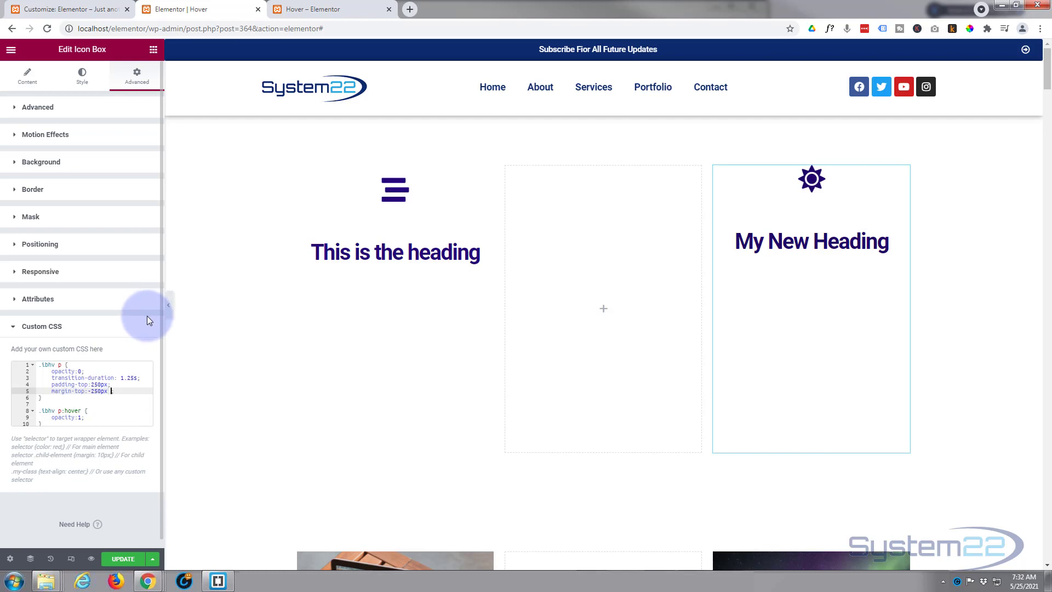
type("!important")
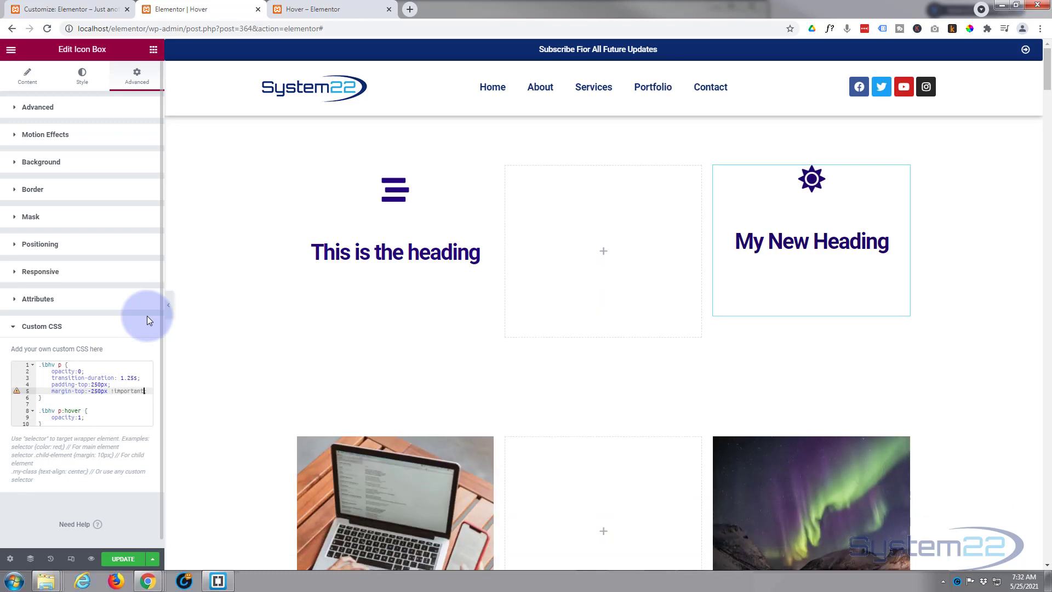
mouse_move(17, 390)
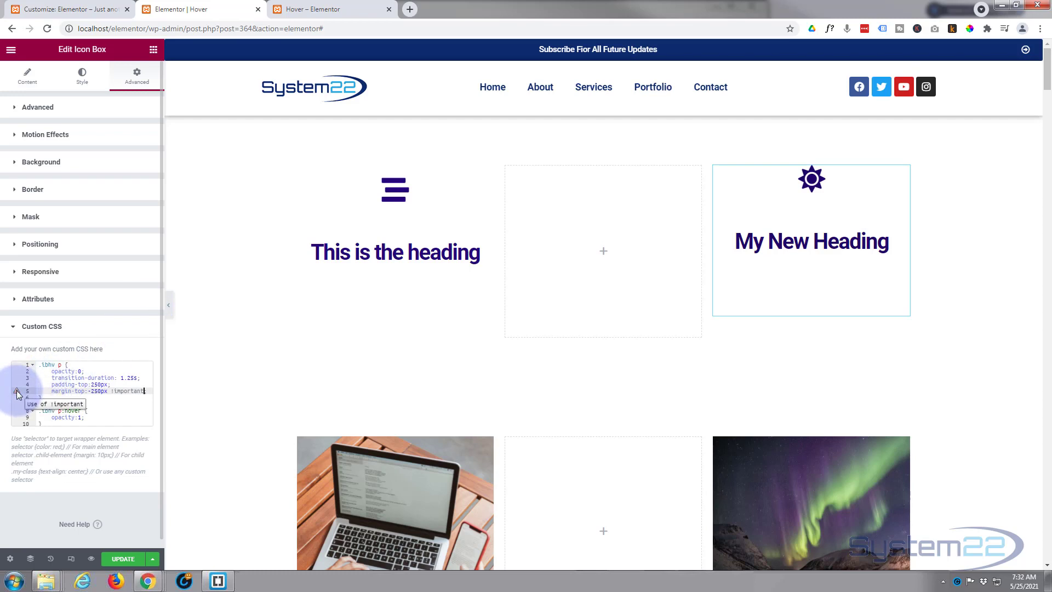
left_click(116, 403)
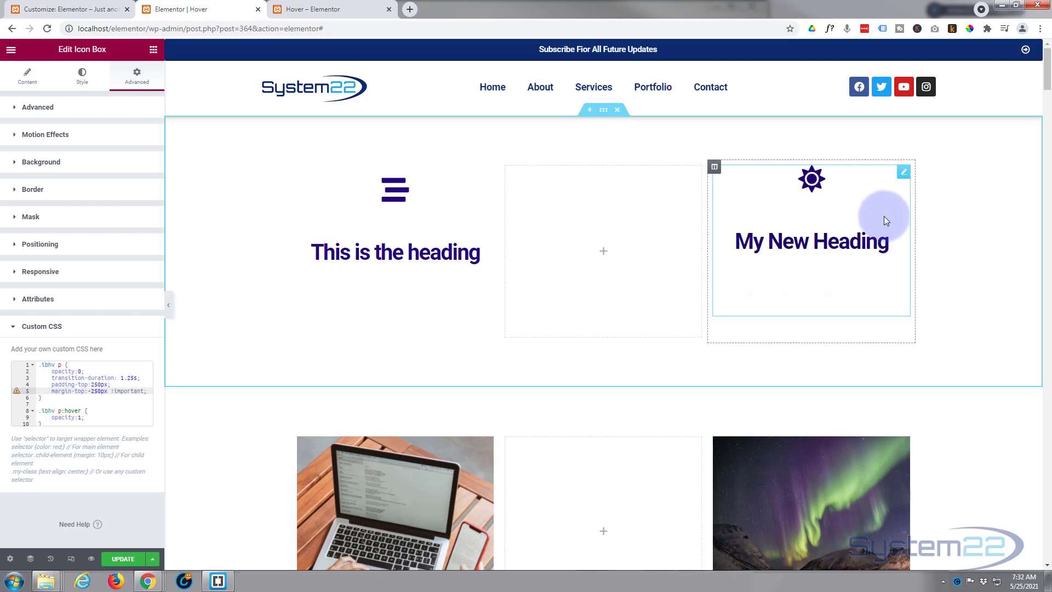
mouse_move(921, 224)
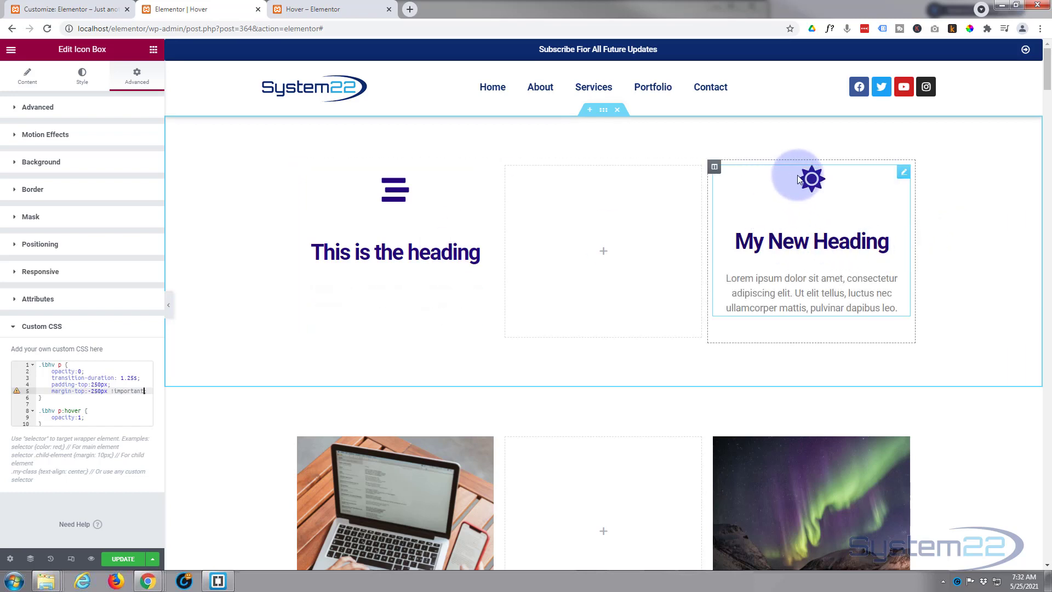
mouse_move(815, 166)
type(";")
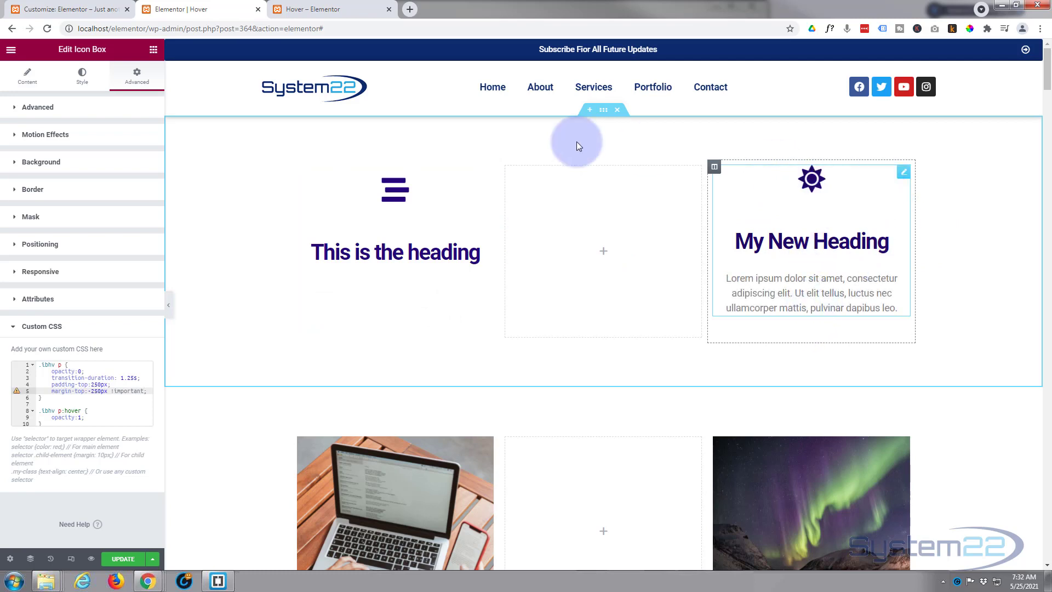
left_click(136, 76)
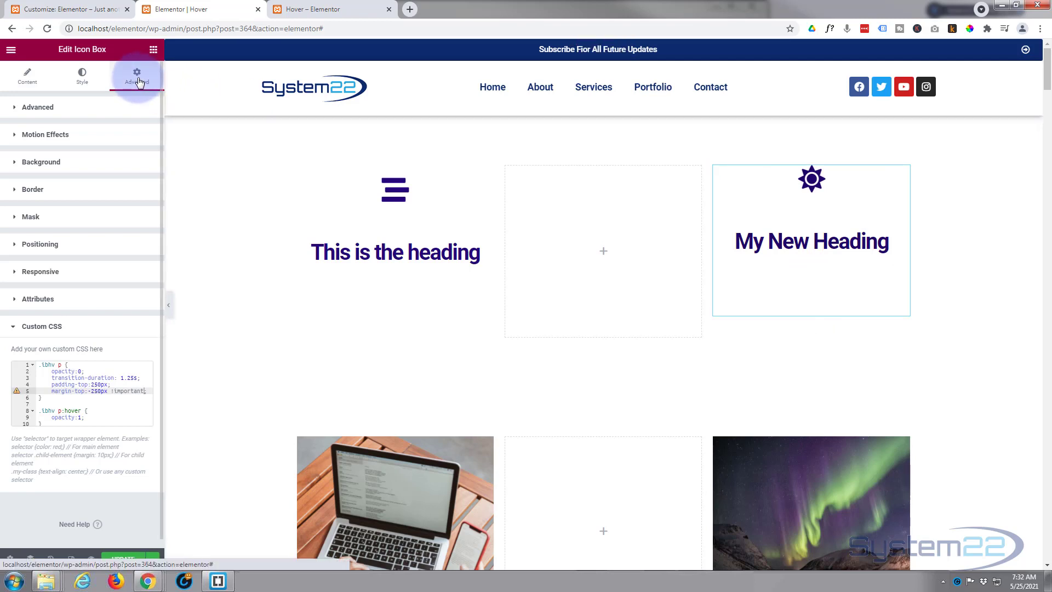
- Set the icon box's linked padding to 20px under Advanced > Advanced
left_click(37, 107)
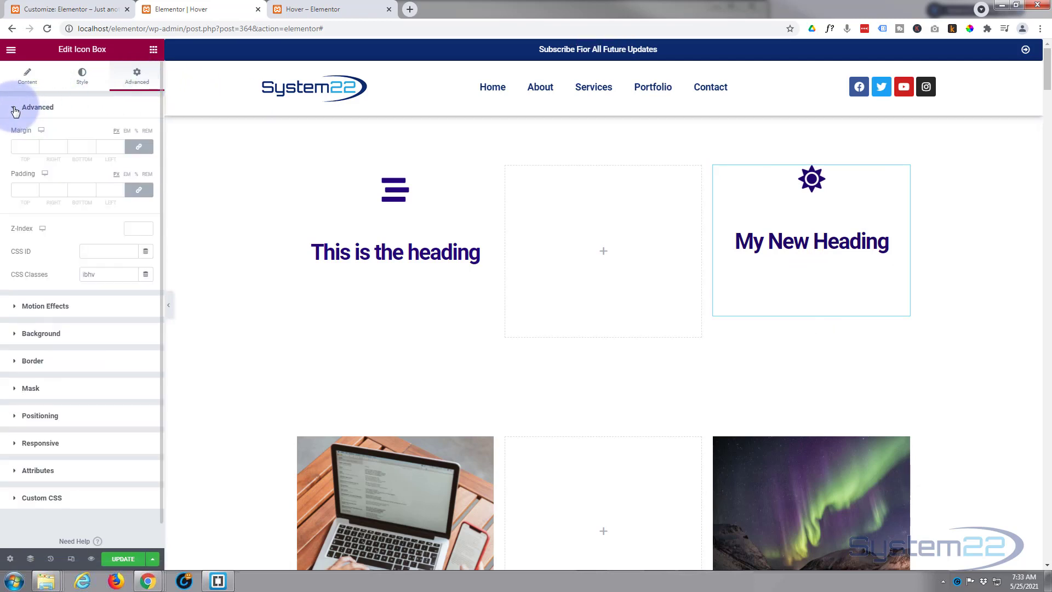
left_click(24, 191)
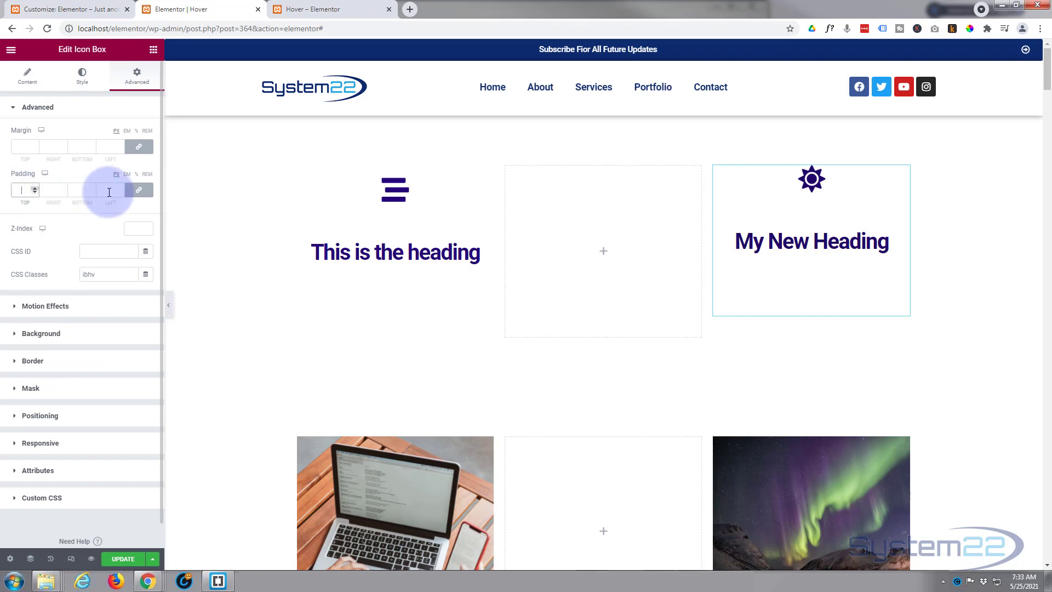
mouse_move(90, 120)
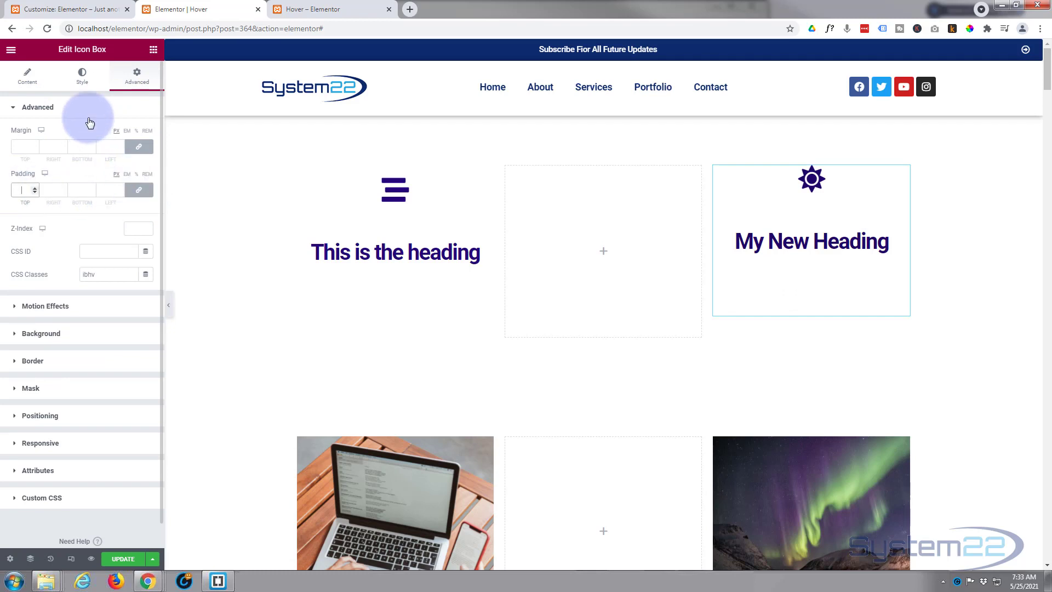
type("20")
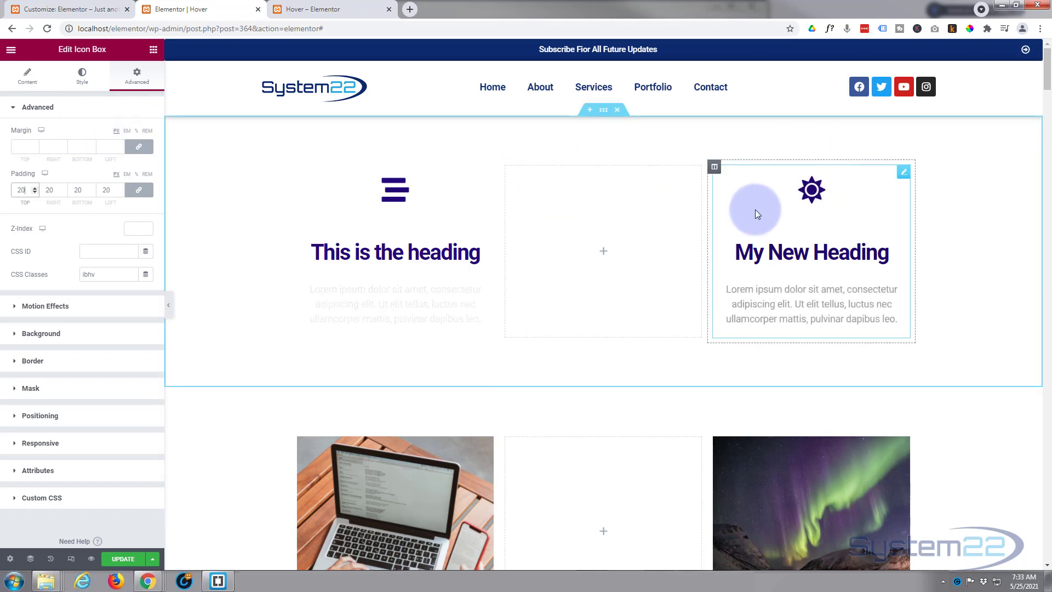
mouse_move(837, 219)
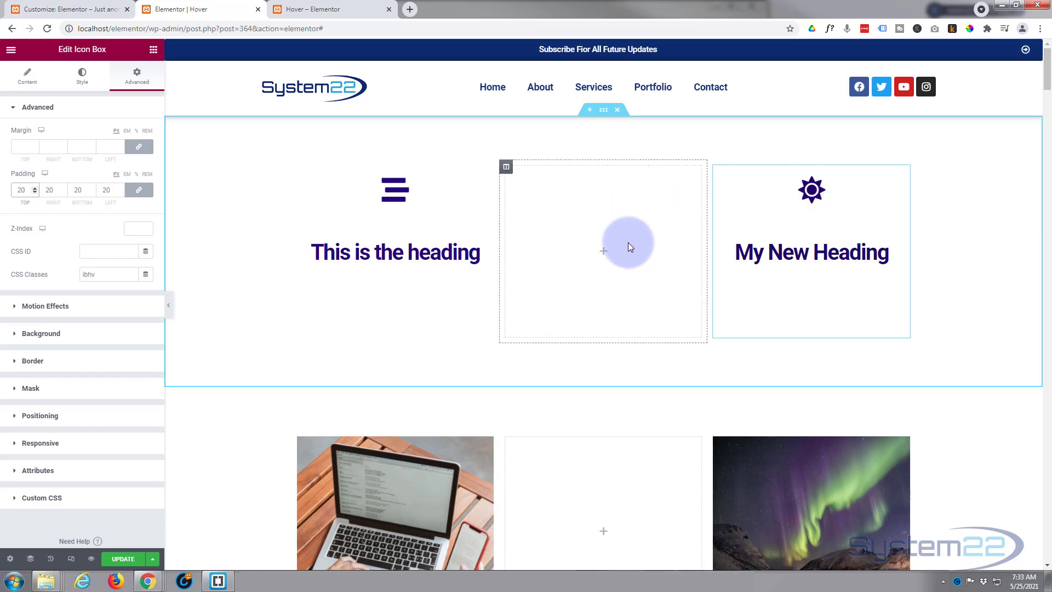
mouse_move(633, 244)
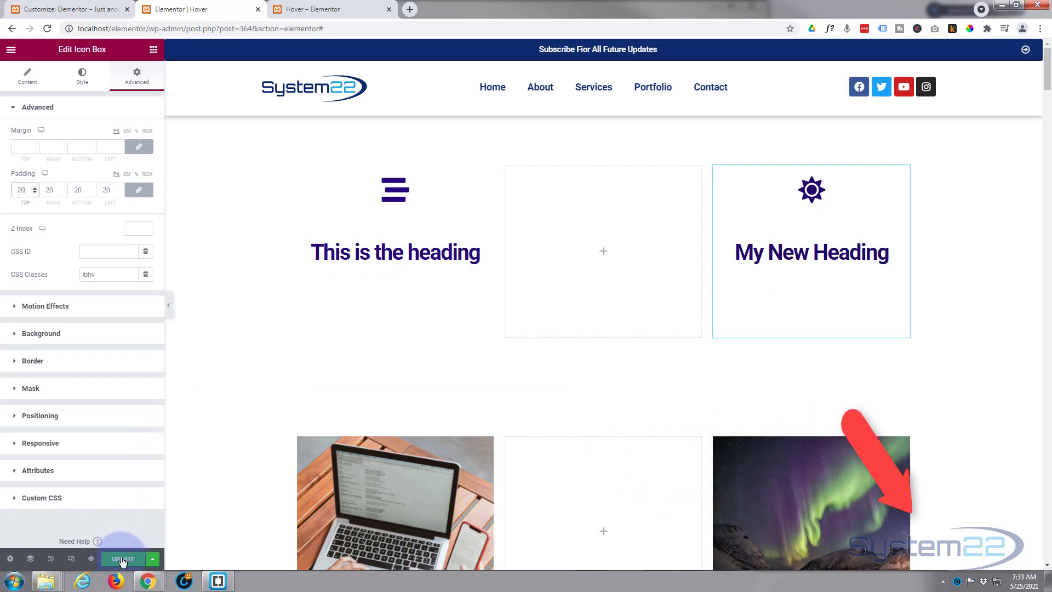
- Update the page and launch Preview Changes to view it live
left_click(123, 558)
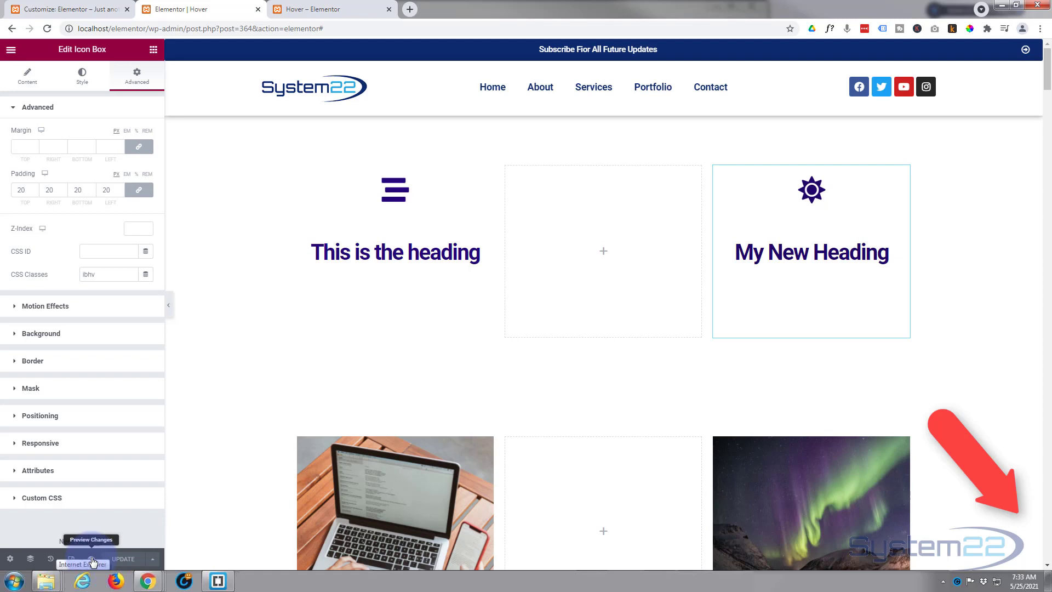
left_click(323, 9)
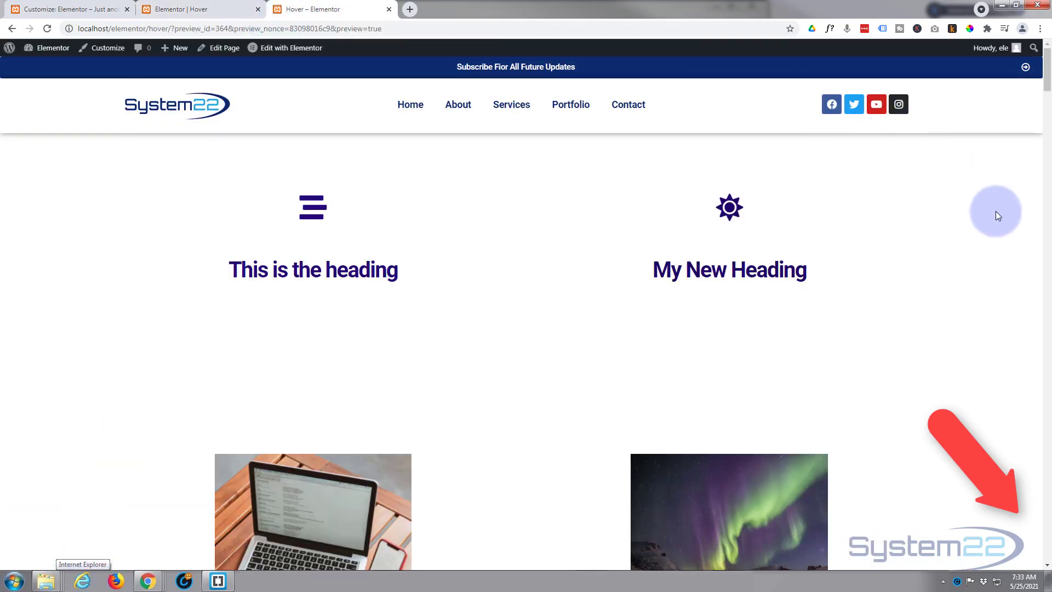
mouse_move(730, 270)
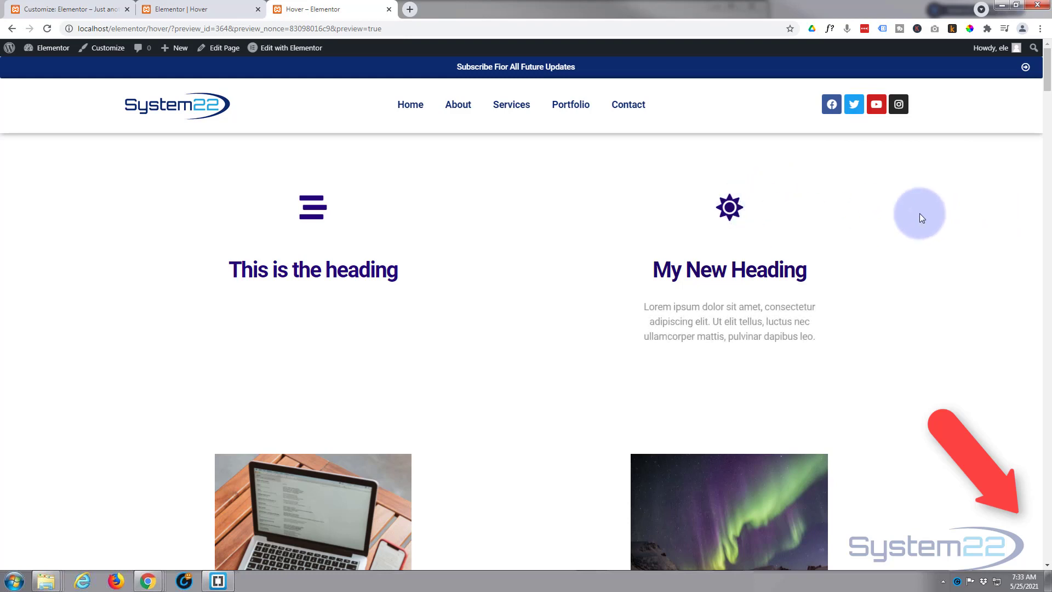
mouse_move(789, 223)
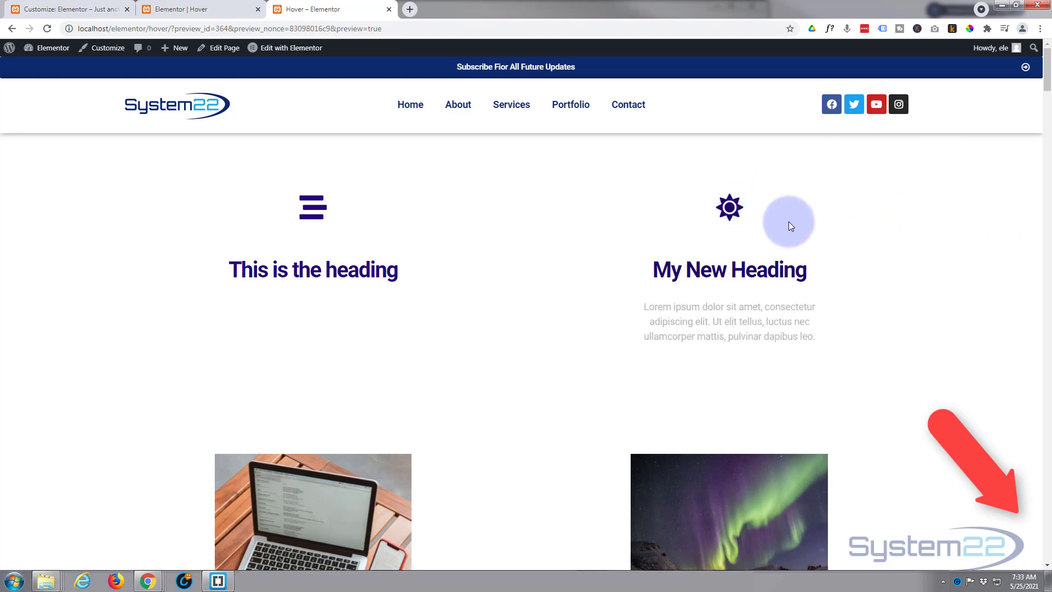
mouse_move(318, 213)
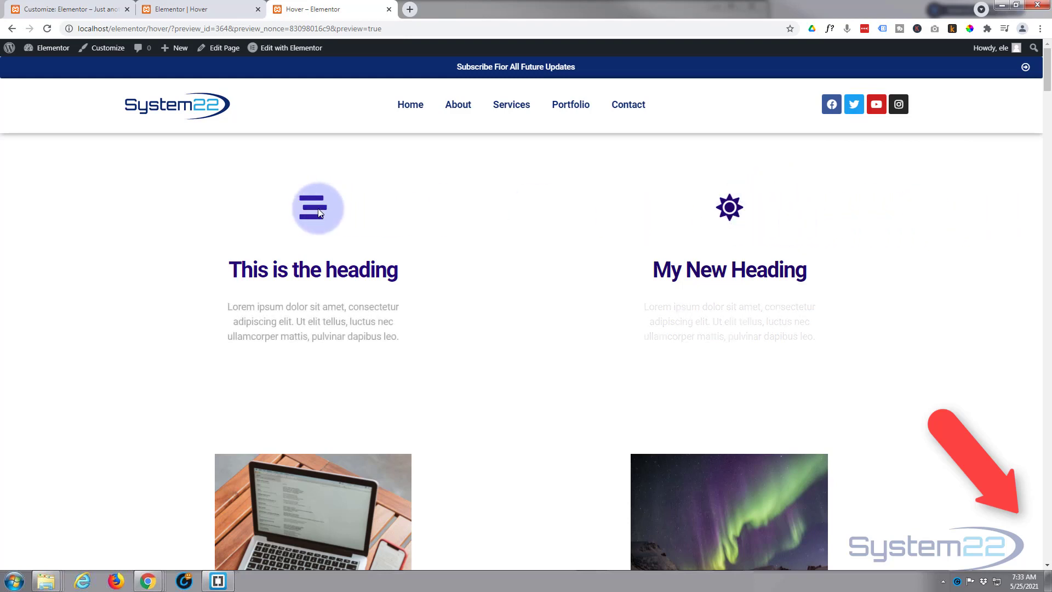
mouse_move(693, 236)
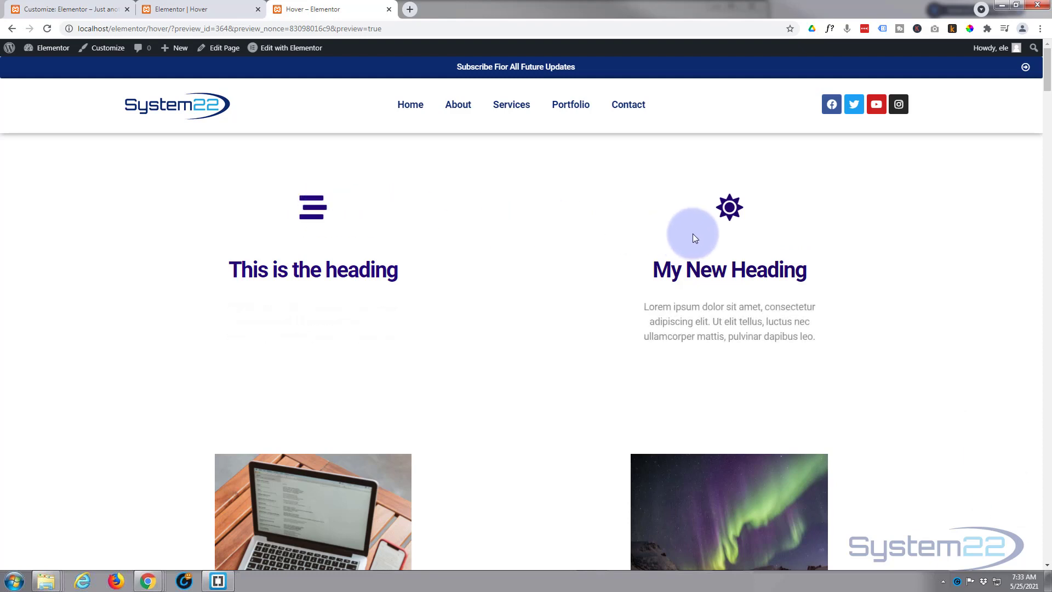
mouse_move(746, 302)
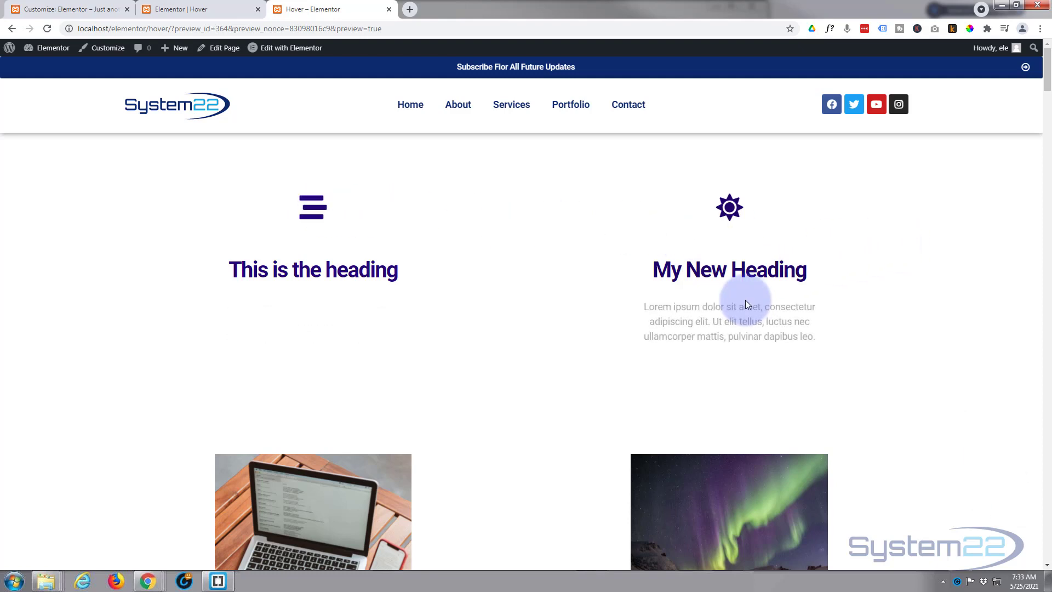
mouse_move(844, 236)
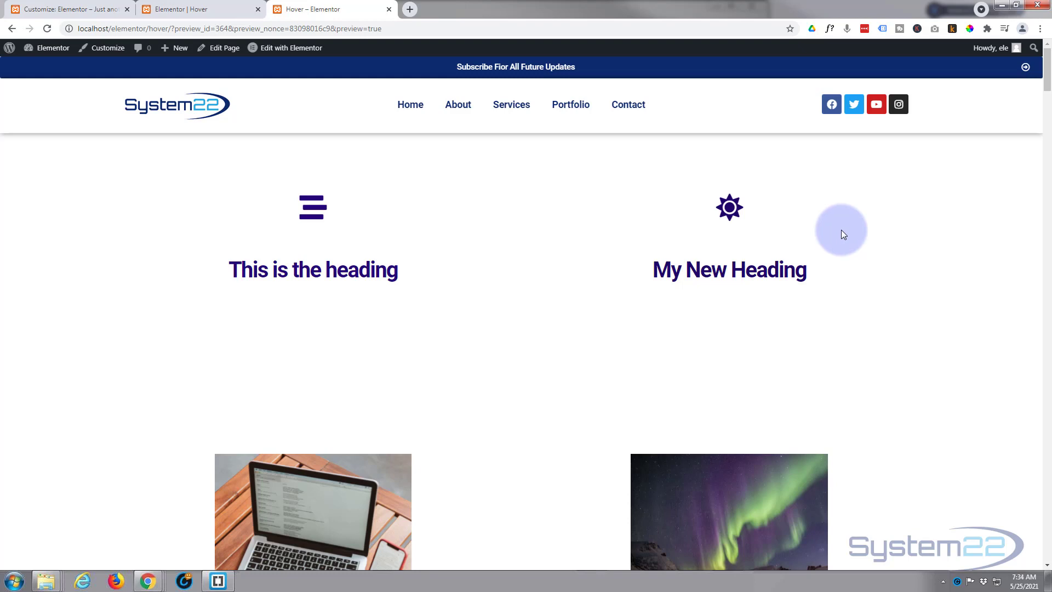
mouse_move(309, 222)
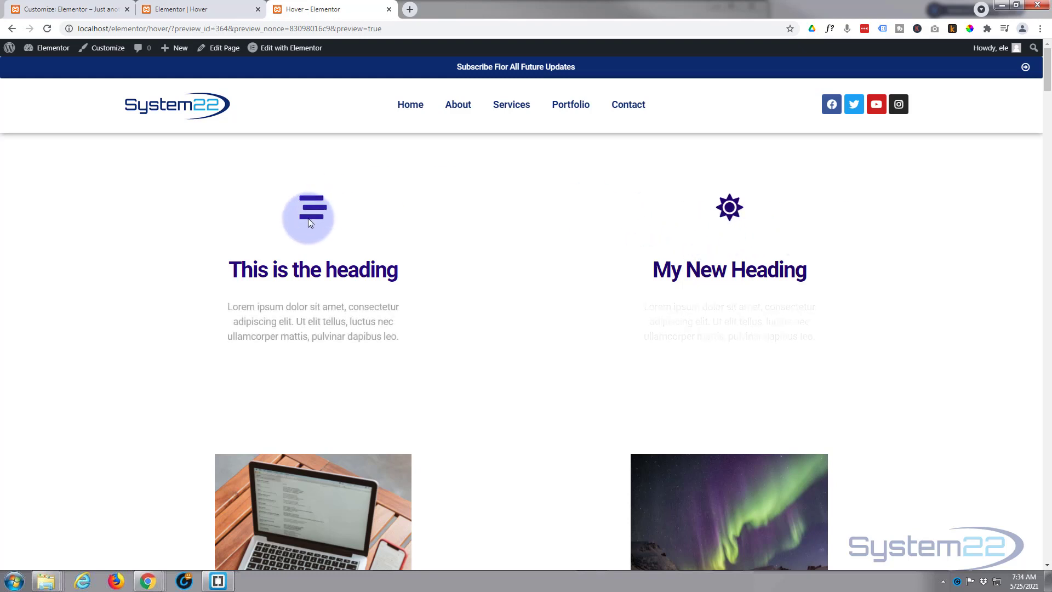
mouse_move(691, 223)
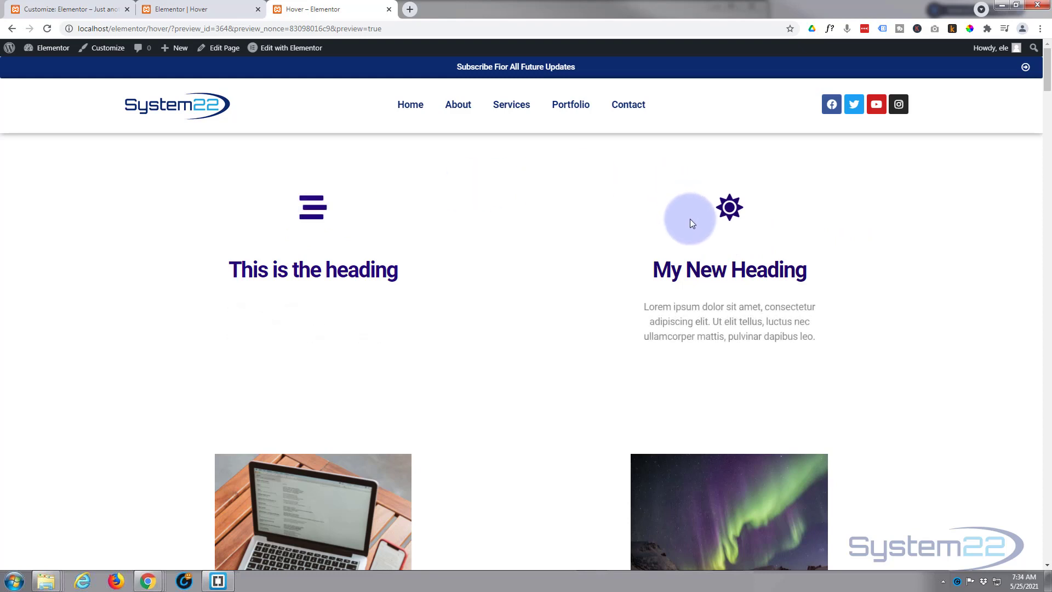
mouse_move(690, 403)
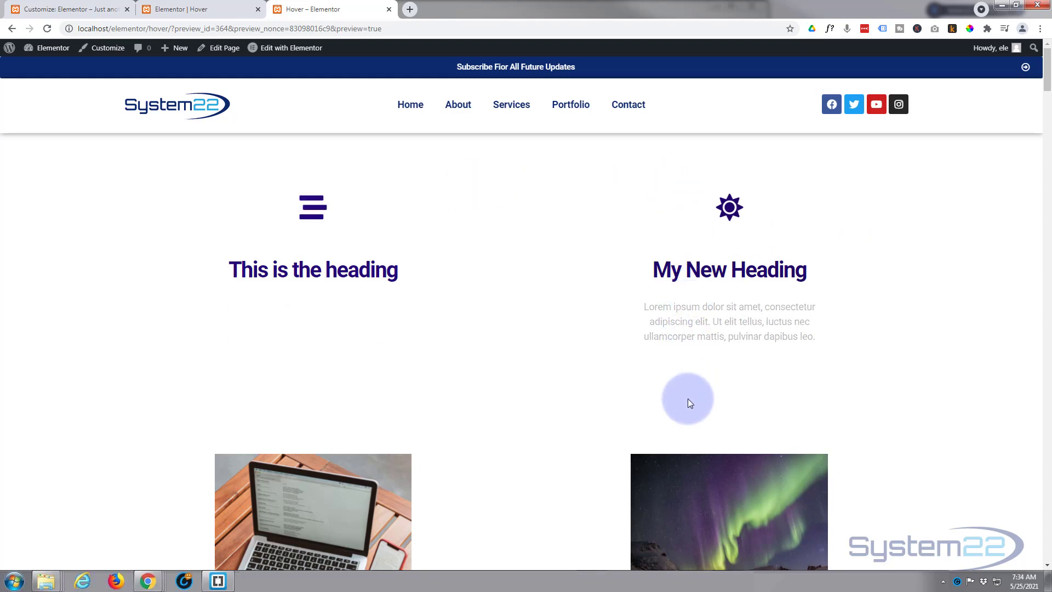
mouse_move(693, 336)
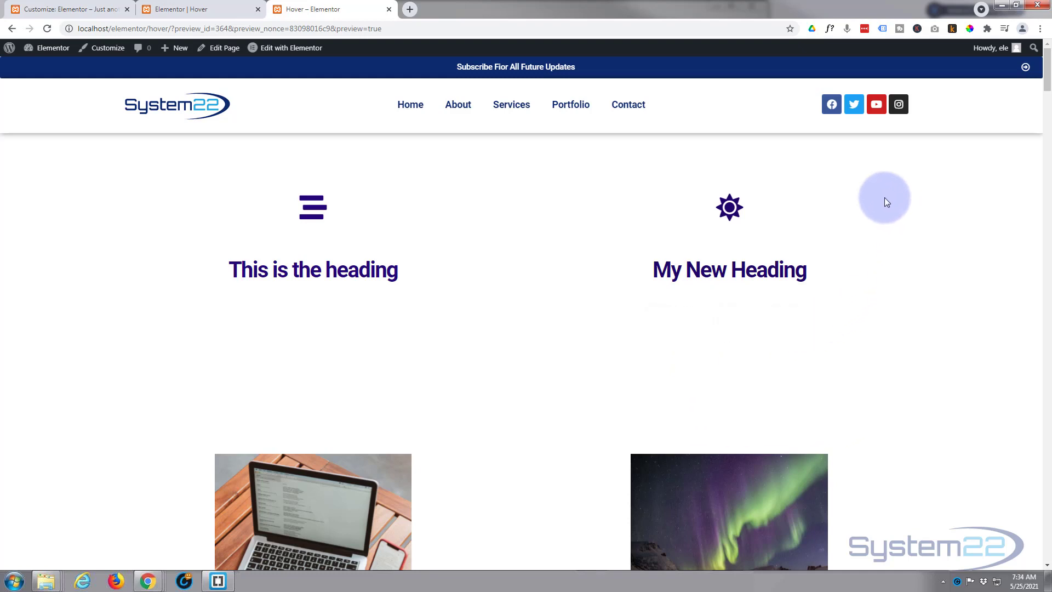
mouse_move(773, 207)
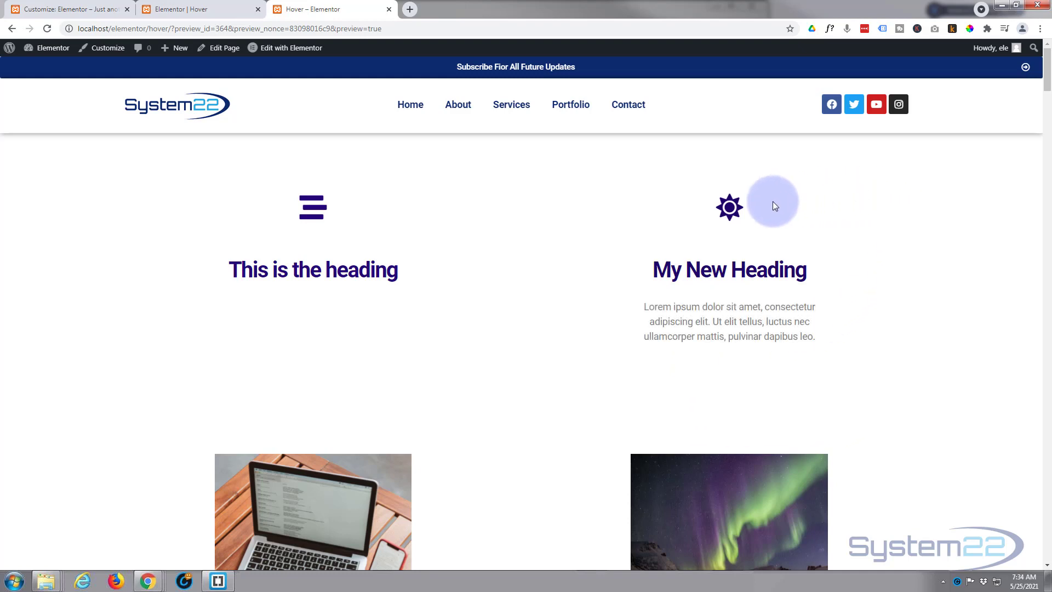